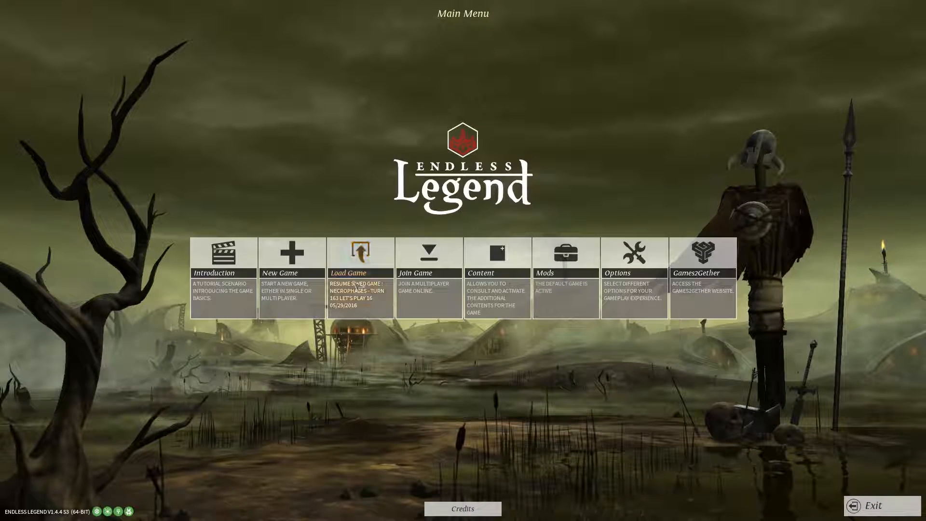
Load the saved Necrophages turn 163 game from the Main Menu, arriving at Querat.
{"action": "left_click", "coordinate": [359, 257]}
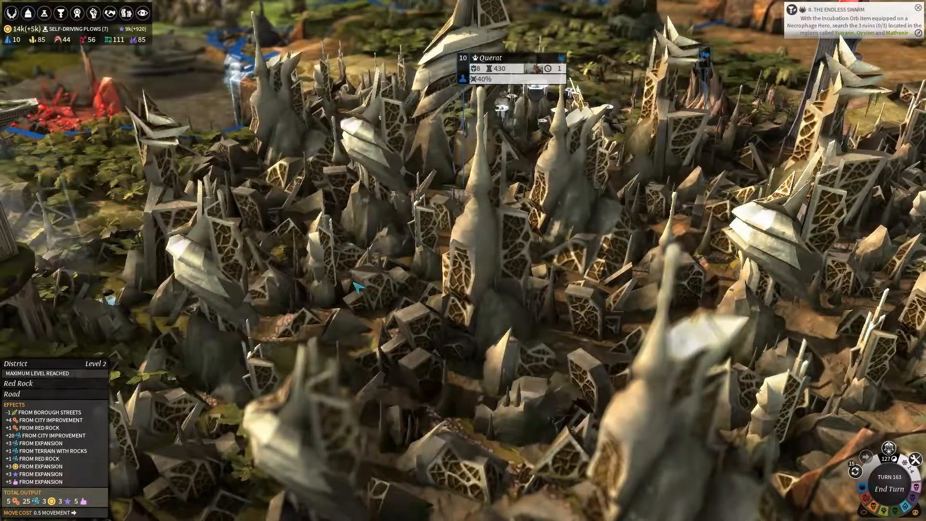
{"action": "scroll", "scroll_direction": "down", "scroll_amount": 3}
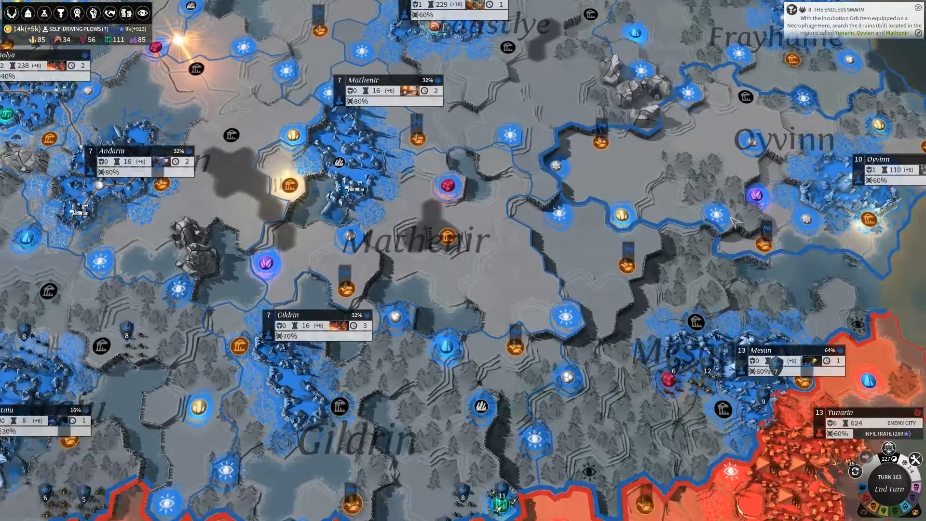
{"action": "scroll", "scroll_direction": "down", "scroll_amount": 3}
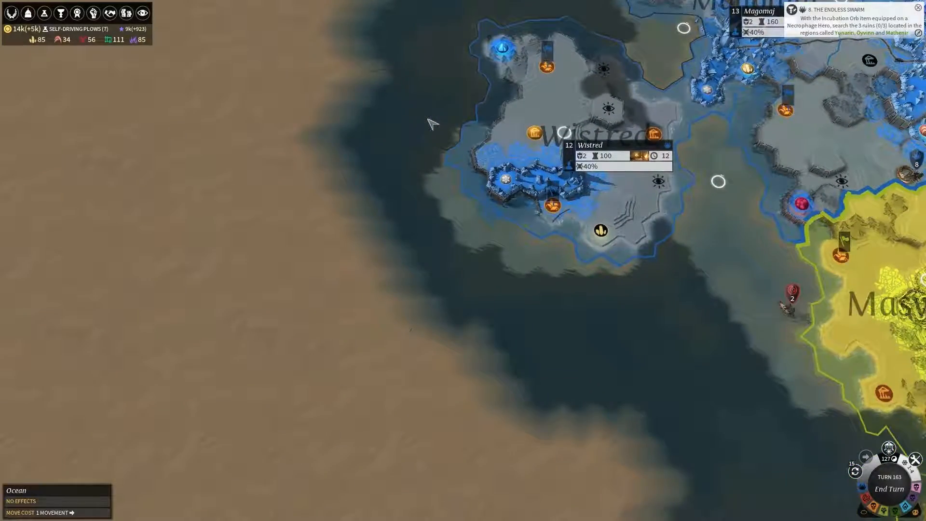
{"action": "left_click_drag", "start_coordinate": [431, 124], "coordinate": [499, 163]}
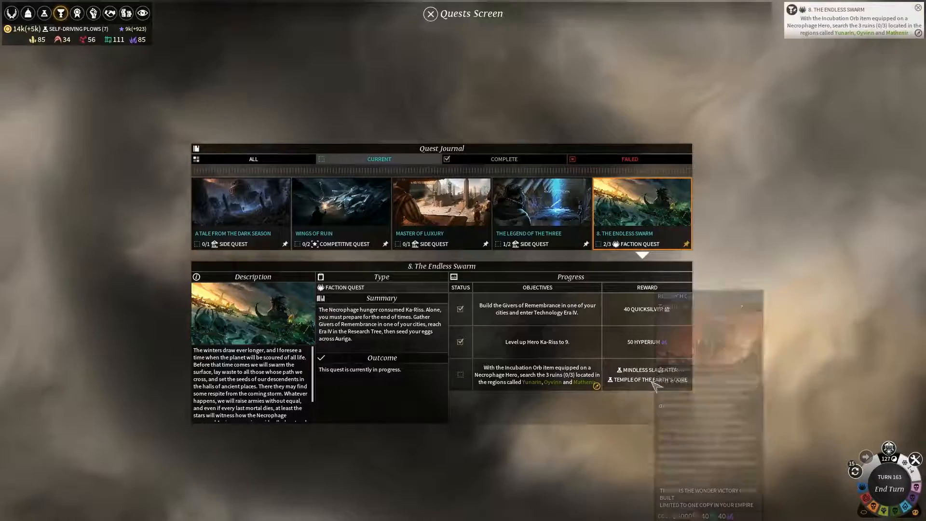
{"action": "mouse_move", "coordinate": [647, 379]}
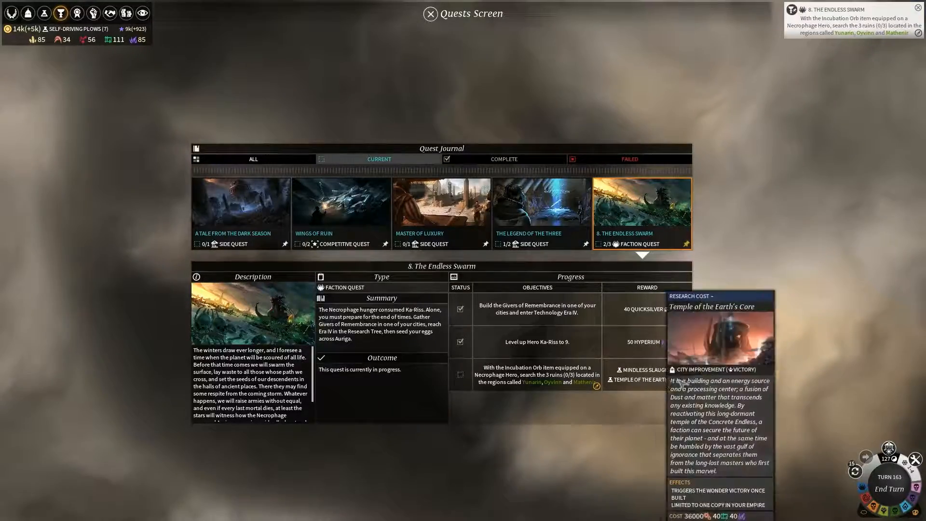
{"action": "left_click", "coordinate": [430, 13]}
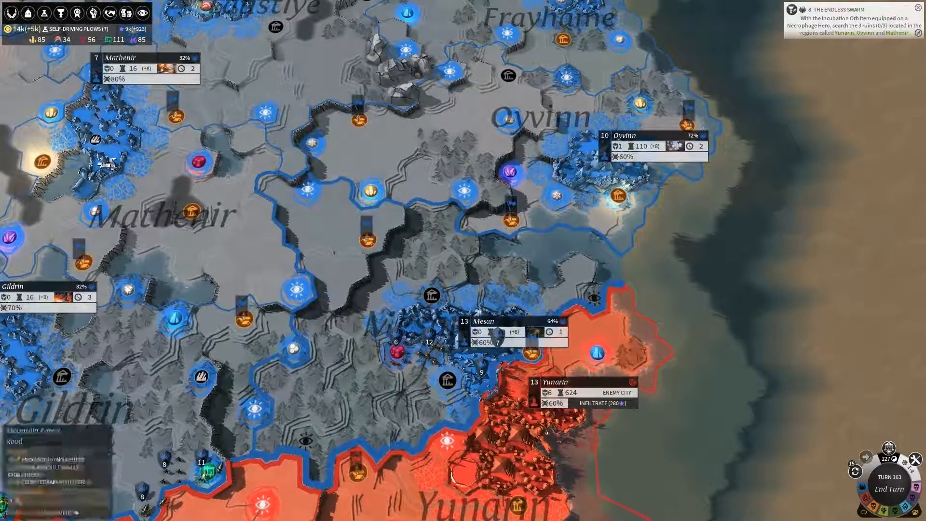
Open the inspection screen for level 6 Necrophage hero Never Rests II.
{"action": "left_click", "coordinate": [428, 346]}
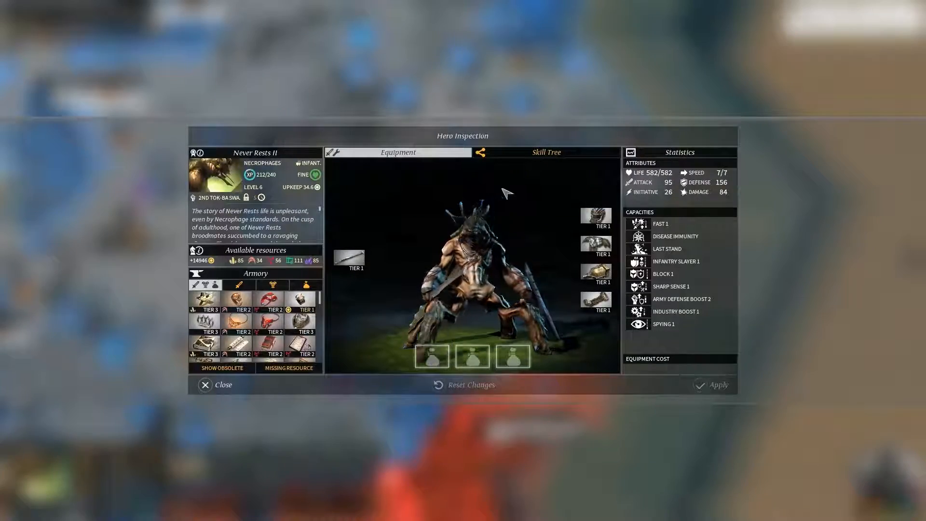
Review the skill tree, then equip the Incubation Orb and legendary Dust insignia on Never Rests II.
{"action": "left_click", "coordinate": [545, 152]}
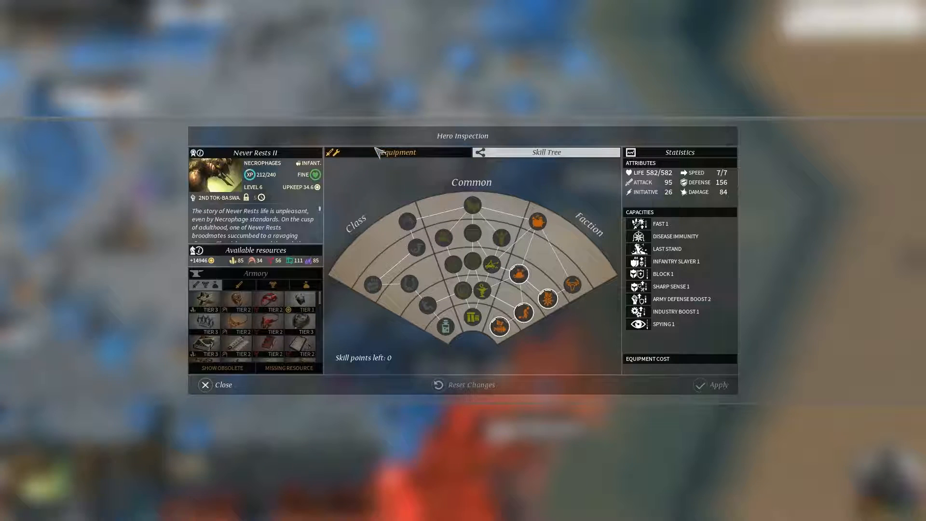
{"action": "left_click", "coordinate": [397, 152]}
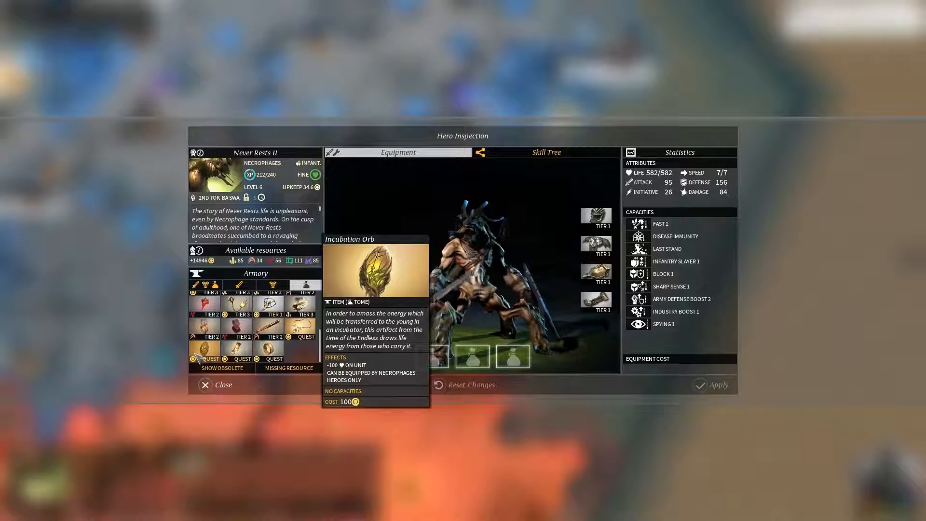
{"action": "left_click", "coordinate": [210, 356]}
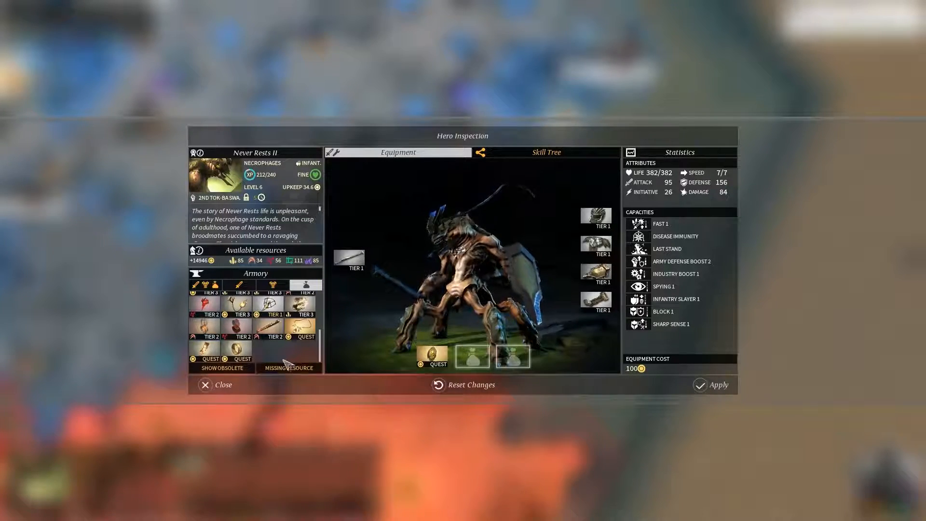
{"action": "mouse_move", "coordinate": [208, 356]}
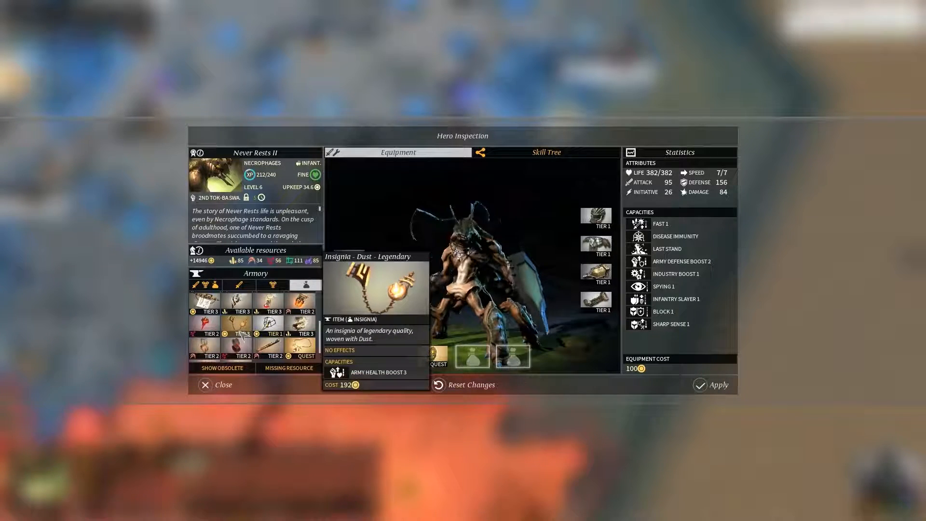
{"action": "left_click", "coordinate": [512, 355]}
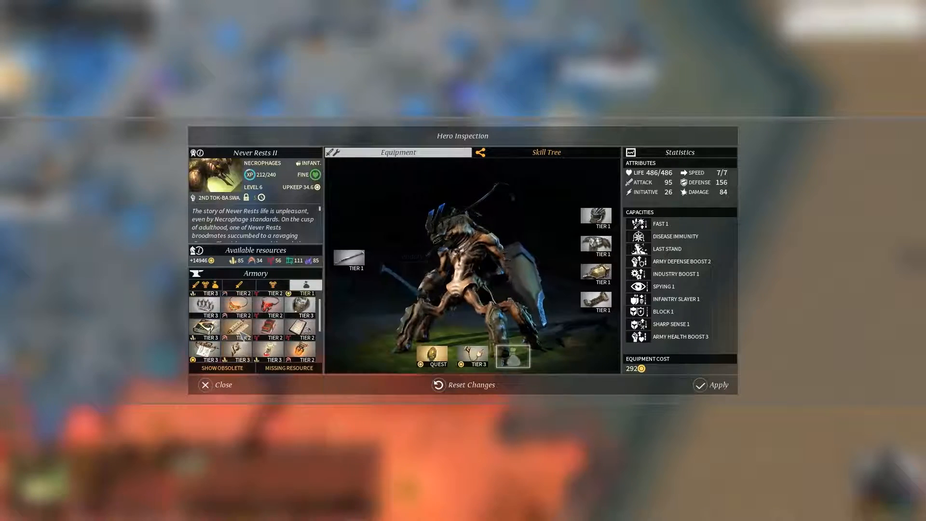
{"action": "mouse_move", "coordinate": [305, 296]}
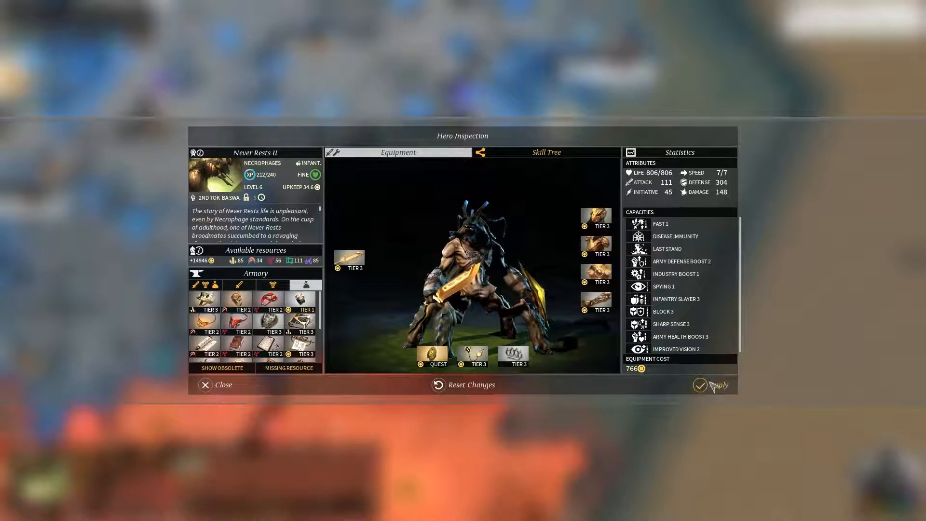
Apply Never Rests II's new equipment and have him search the ruin.
{"action": "left_click", "coordinate": [217, 385]}
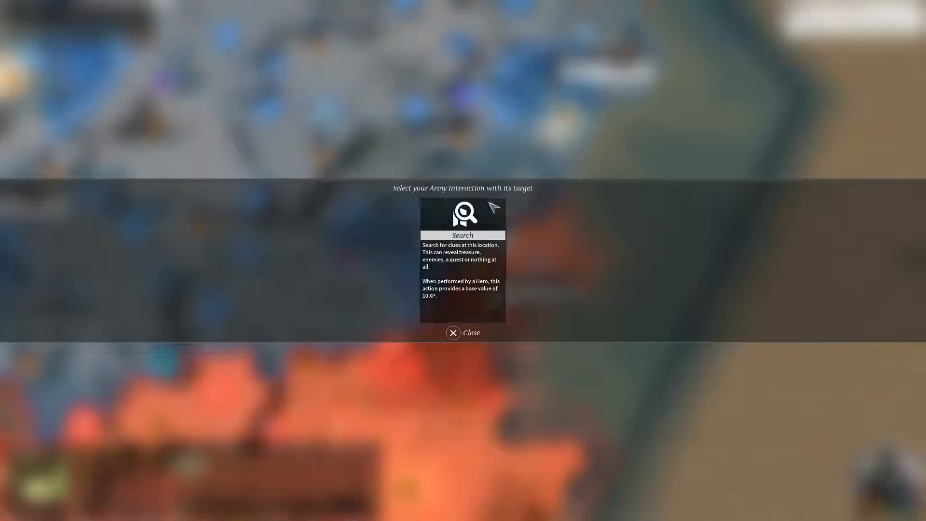
{"action": "left_click", "coordinate": [463, 332]}
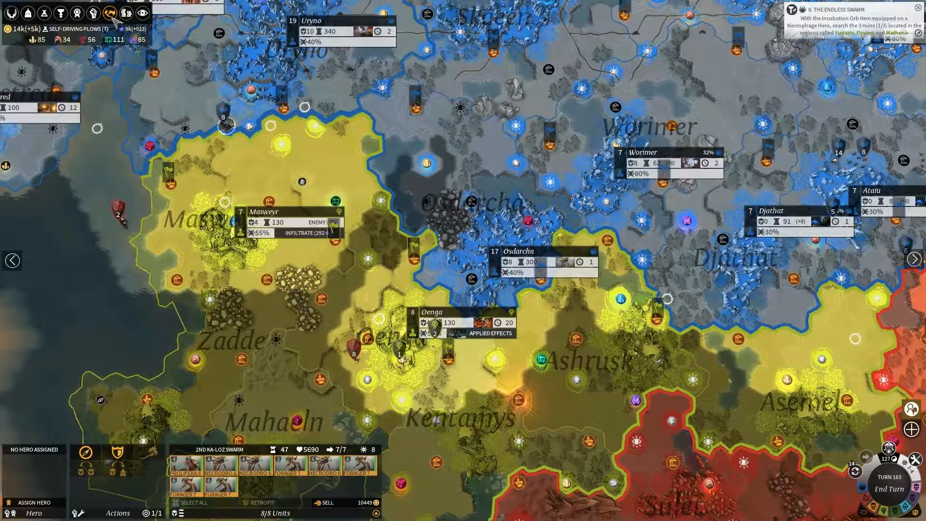
Open negotiations, then search a ruin with the 1st Vul-Ba Swarm, finding nothing.
{"action": "left_click", "coordinate": [109, 13]}
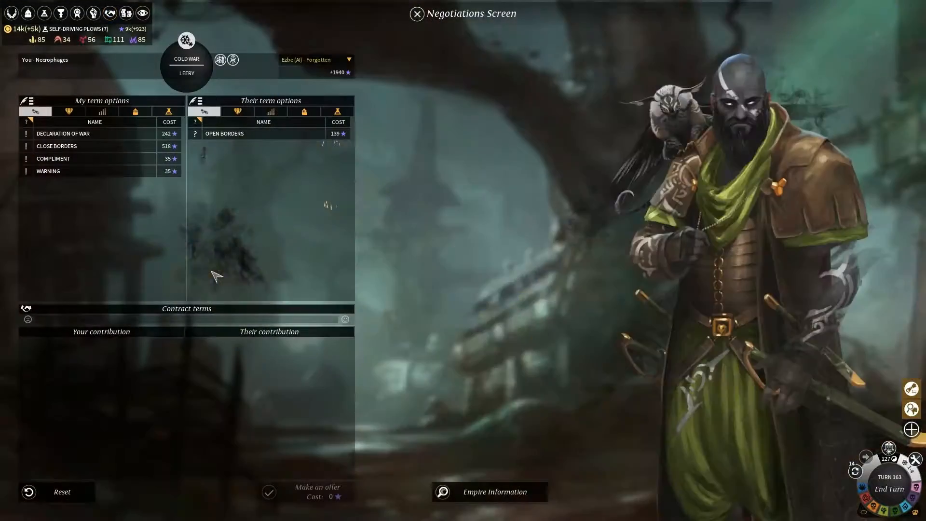
{"action": "left_click", "coordinate": [416, 13]}
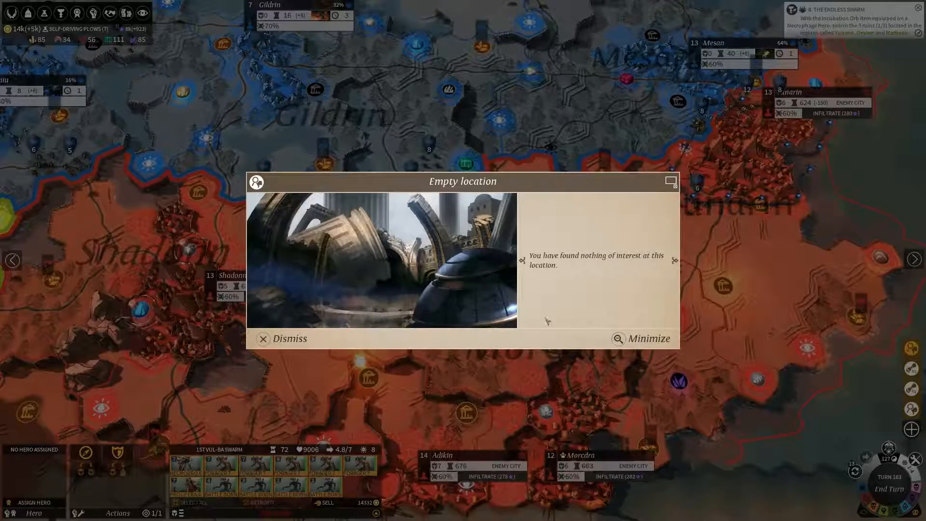
Dismiss the empty ruin report and target the reinforced 1st Panther Warriors.
{"action": "left_click", "coordinate": [289, 339]}
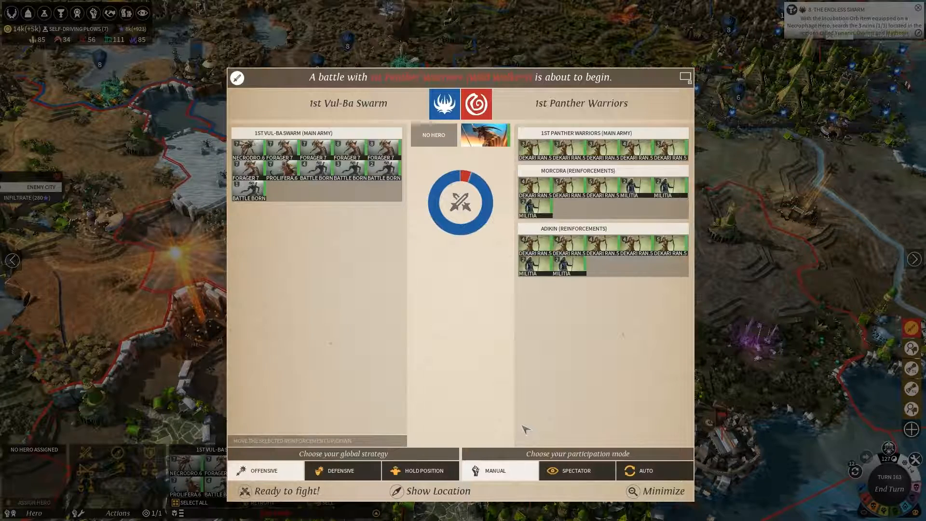
{"action": "mouse_move", "coordinate": [671, 442]}
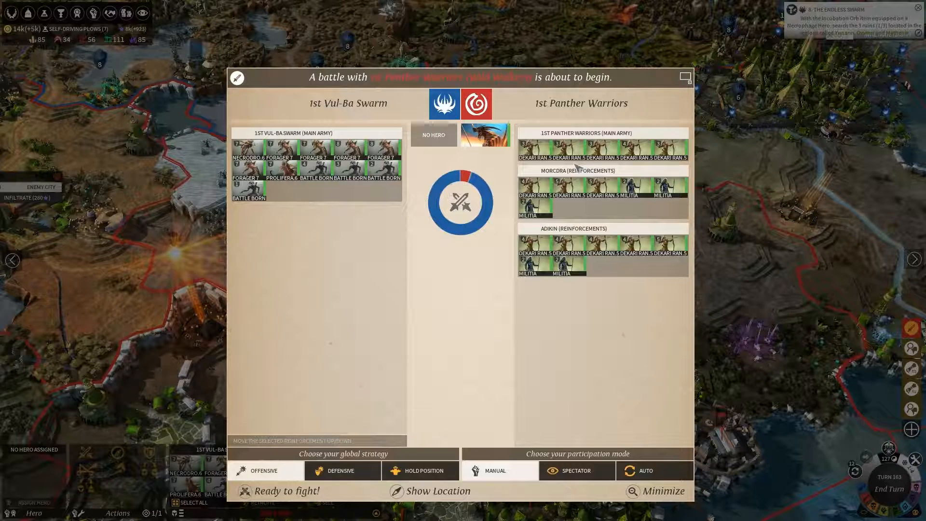
{"action": "mouse_move", "coordinate": [537, 295]}
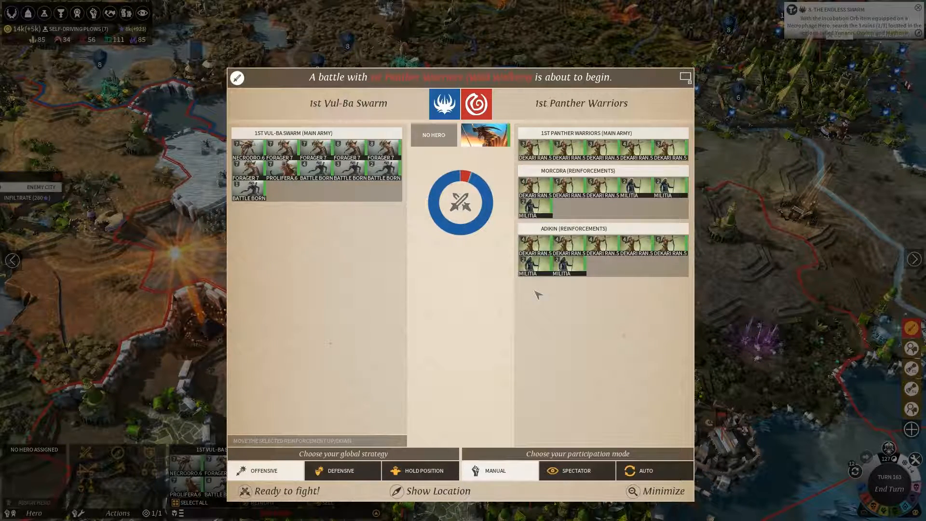
Start the fight against the Panther Warriors and enter battle phase 1 of 6.
{"action": "left_click", "coordinate": [577, 470]}
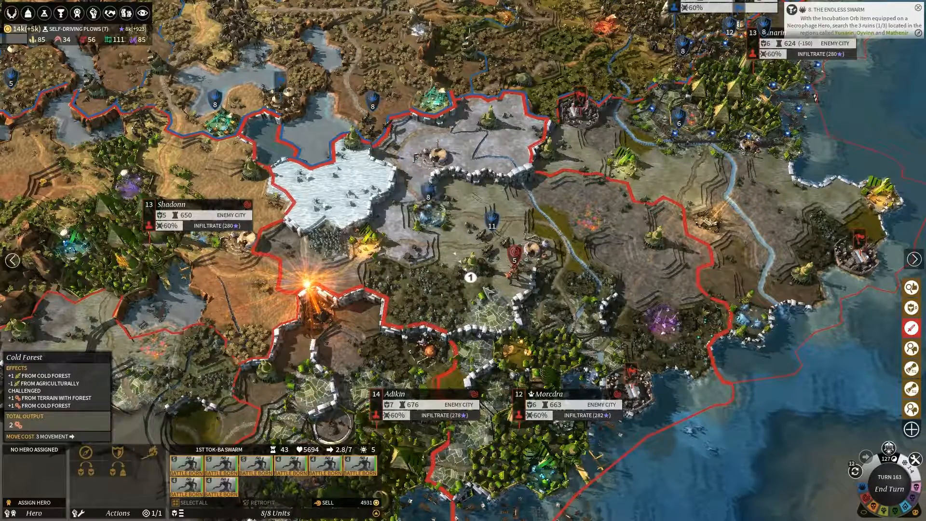
{"action": "left_click", "coordinate": [469, 274]}
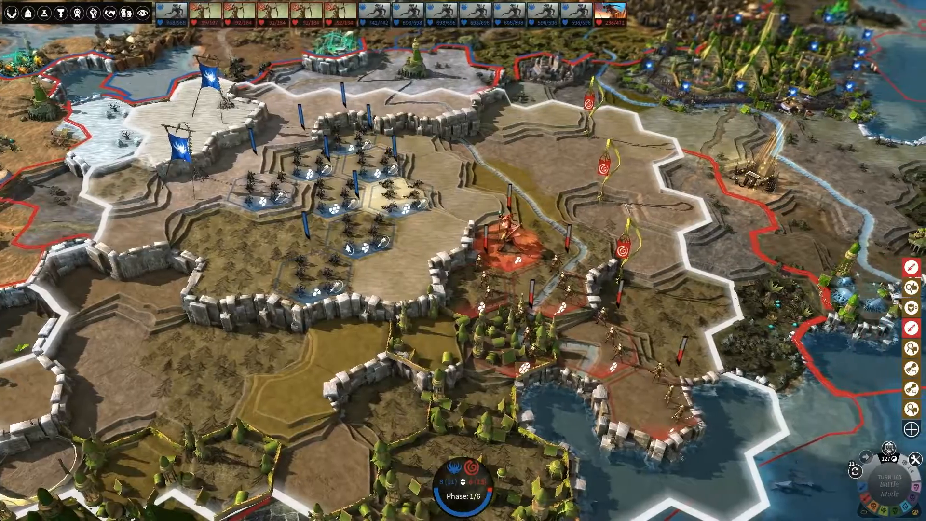
Inspect an enemy Dekari Ranger's stats and advance the battle to phase 2 of 6.
{"action": "left_click", "coordinate": [212, 11]}
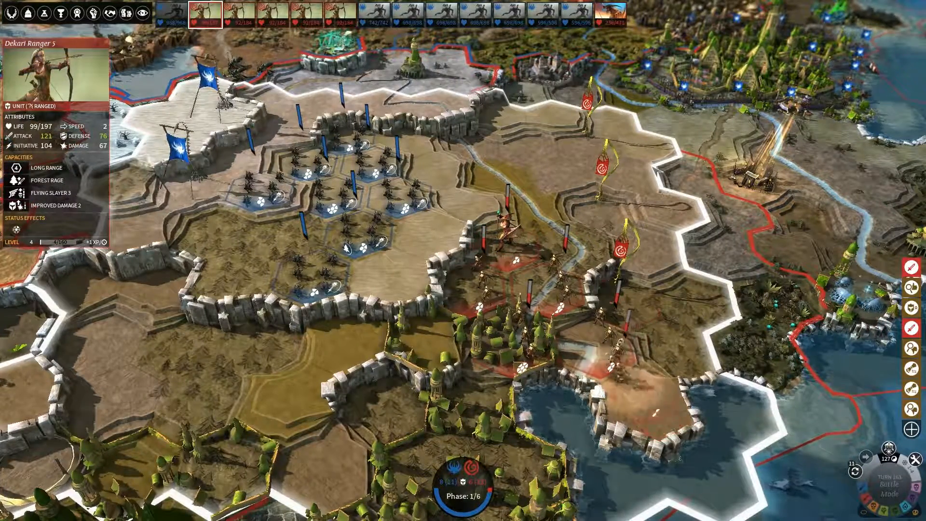
{"action": "mouse_move", "coordinate": [16, 168]}
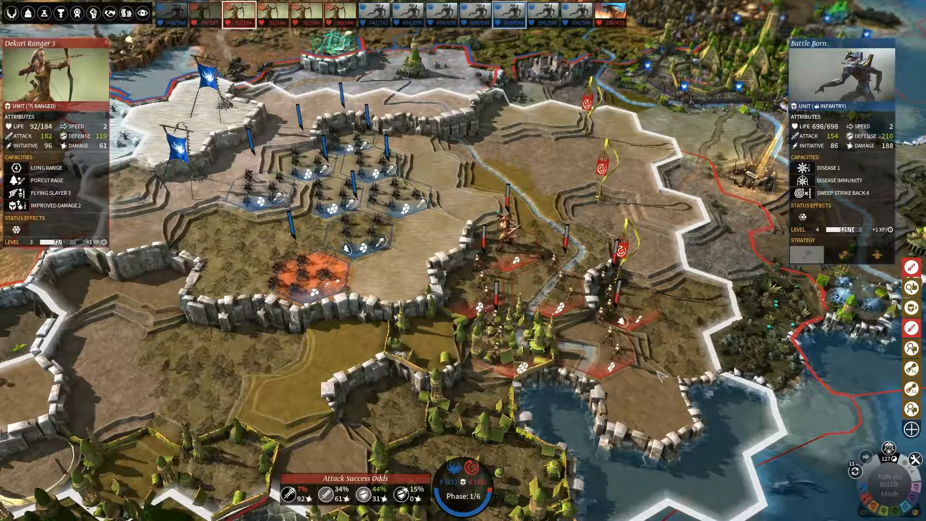
{"action": "left_click", "coordinate": [363, 171]}
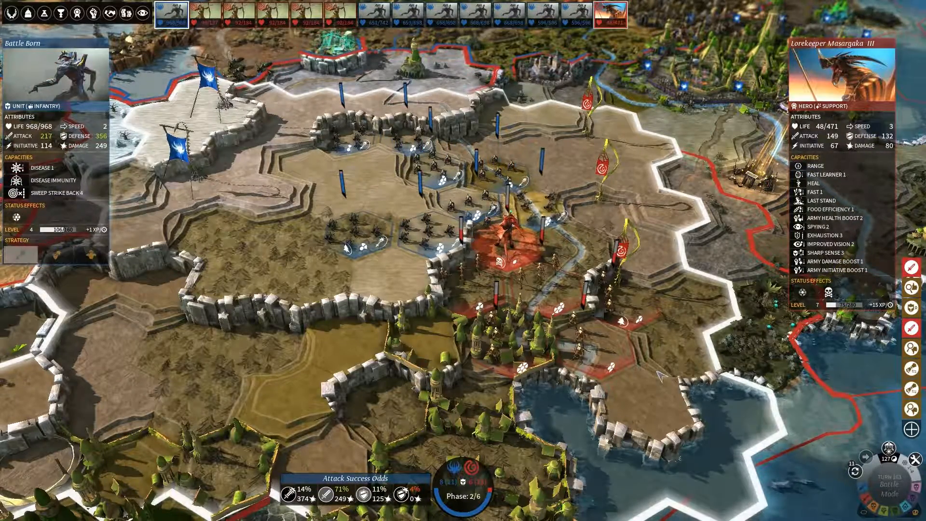
Fight through phase 3 and resolve the battle, destroying the 1st Panther Warriors without losses.
{"action": "left_click", "coordinate": [506, 236]}
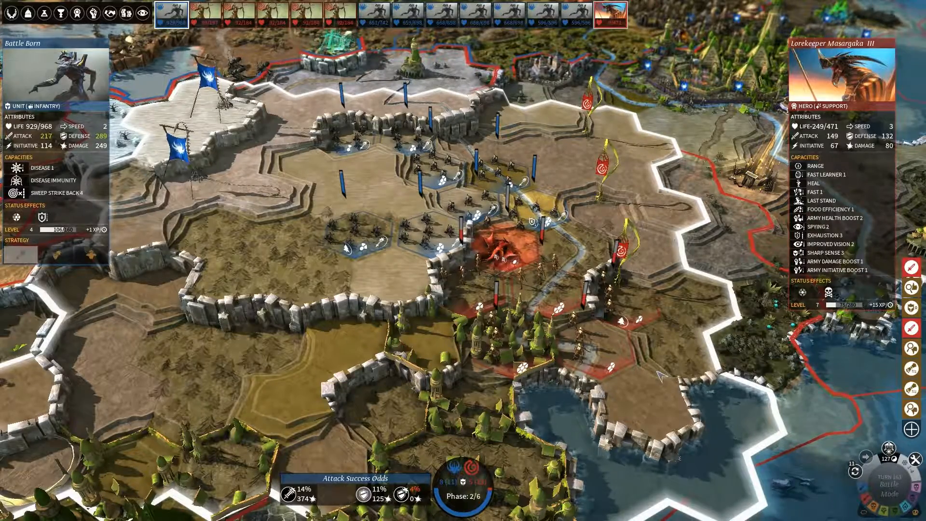
{"action": "left_click", "coordinate": [205, 13]}
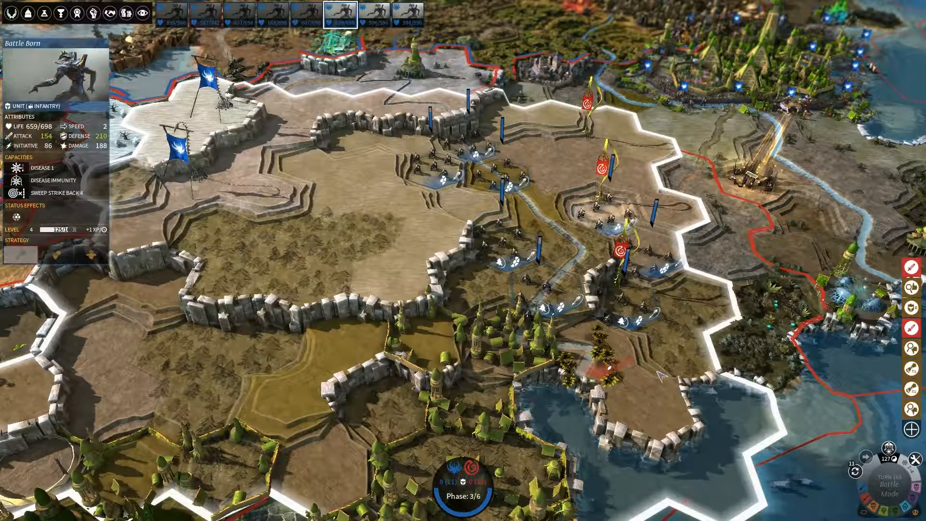
{"action": "left_click", "coordinate": [419, 11]}
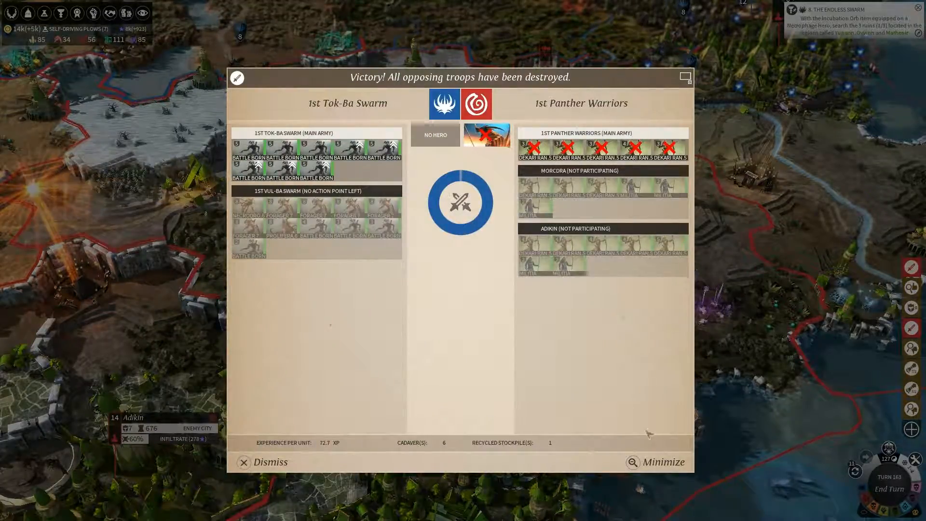
Close the Victory report for the battle against the 1st Panther Warriors.
{"action": "left_click", "coordinate": [268, 463]}
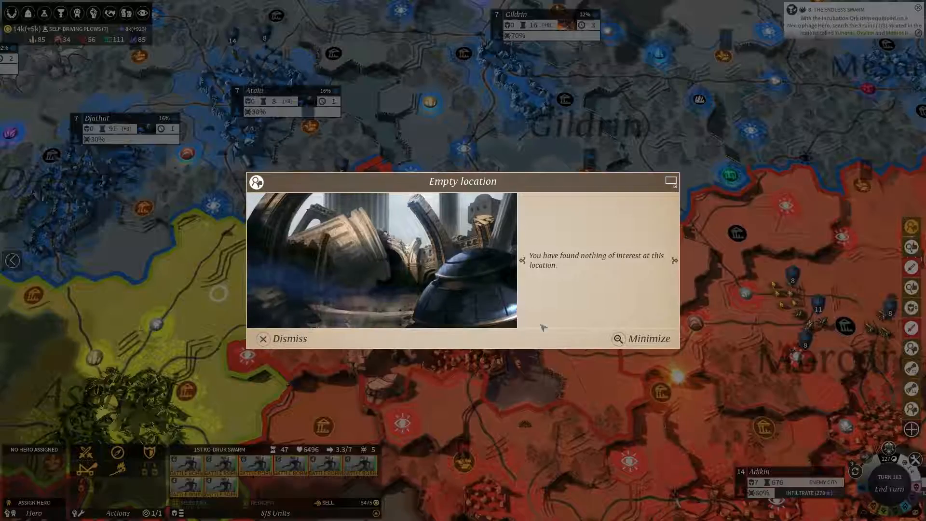
Dismiss the empty-location report and scroll the map toward Masweyr and the 2nd Ka-Loz Swarm.
{"action": "left_click", "coordinate": [263, 338]}
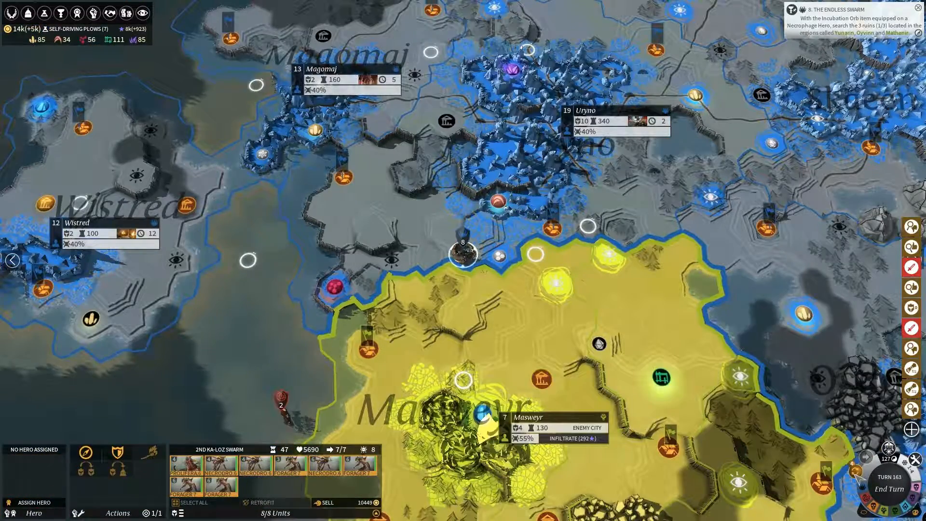
{"action": "scroll", "scroll_direction": "down", "scroll_amount": 3}
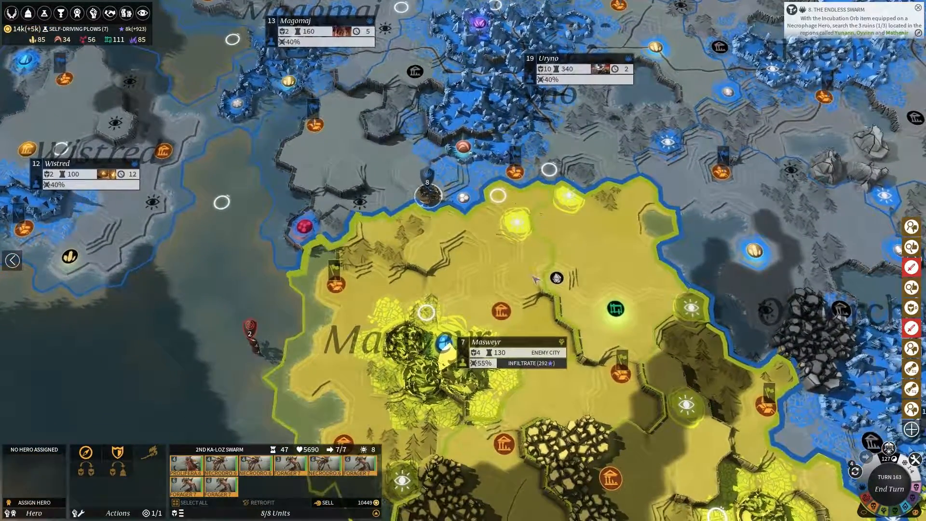
{"action": "mouse_move", "coordinate": [428, 319]}
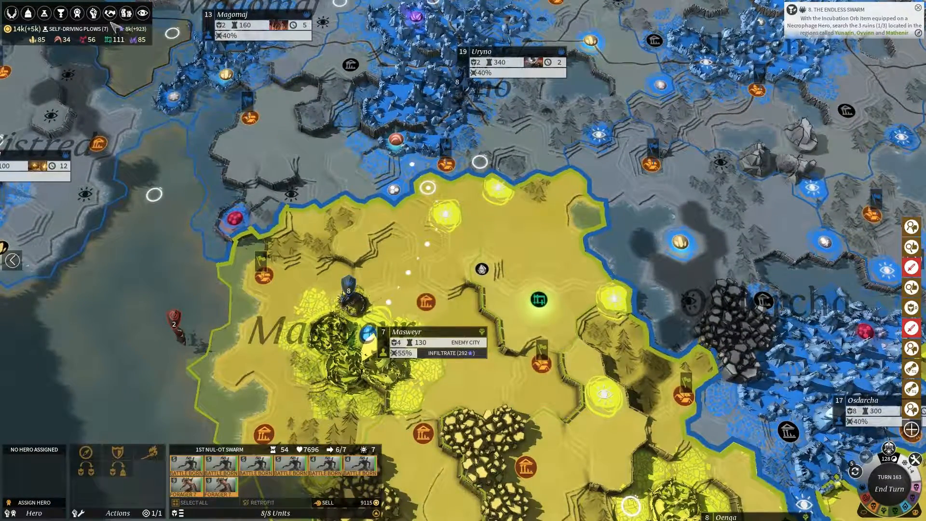
Open Espionage to view spy Skya Keeper Dabuo Ofosu II infiltrating Oenga.
{"action": "left_click", "coordinate": [141, 13]}
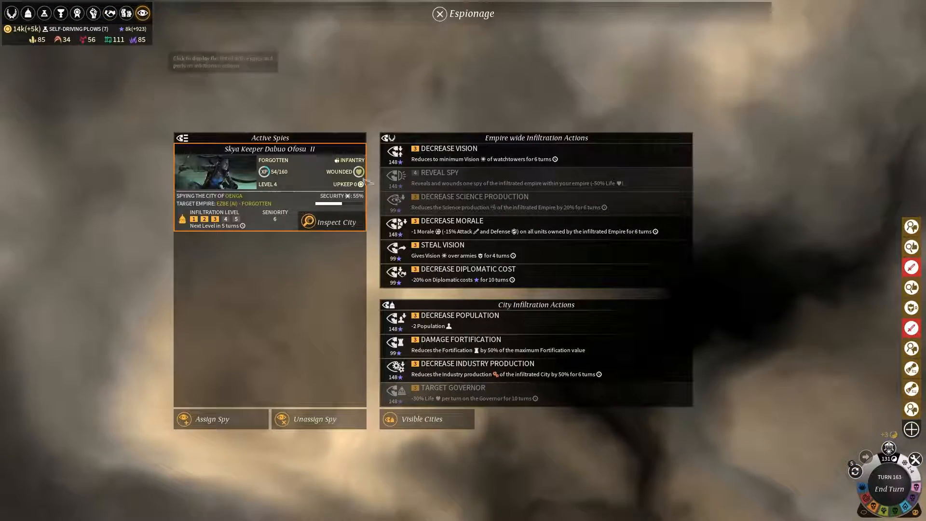
{"action": "mouse_move", "coordinate": [455, 251]}
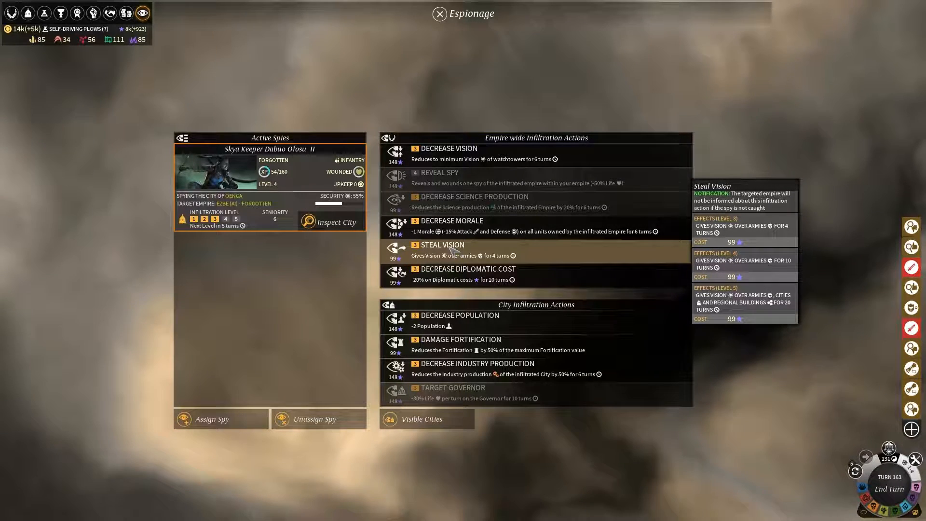
{"action": "mouse_move", "coordinate": [263, 275]}
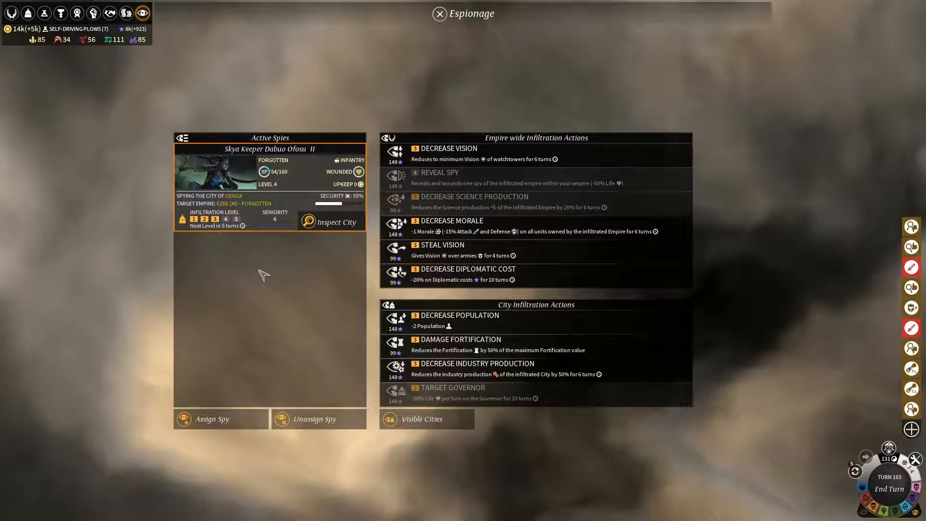
{"action": "mouse_move", "coordinate": [248, 239]}
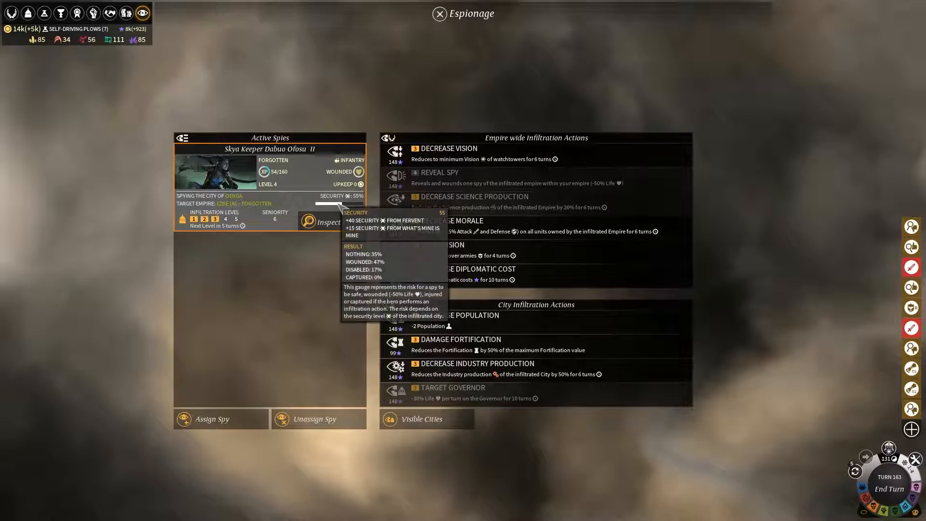
{"action": "mouse_move", "coordinate": [116, 204]}
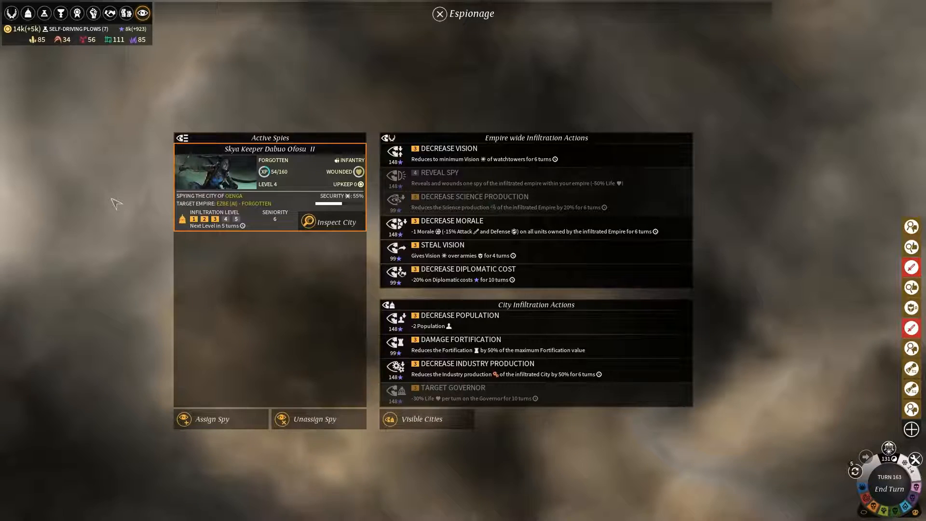
{"action": "mouse_move", "coordinate": [134, 263]}
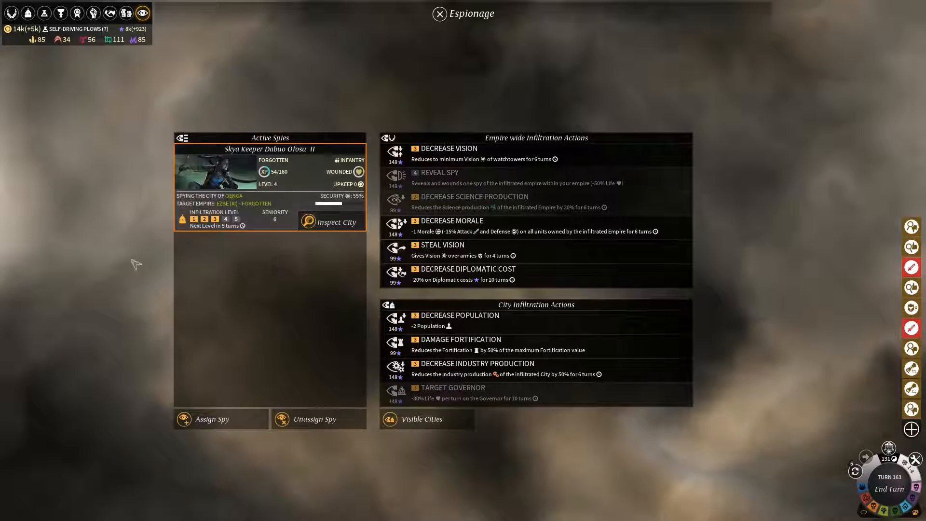
{"action": "mouse_move", "coordinate": [227, 235]}
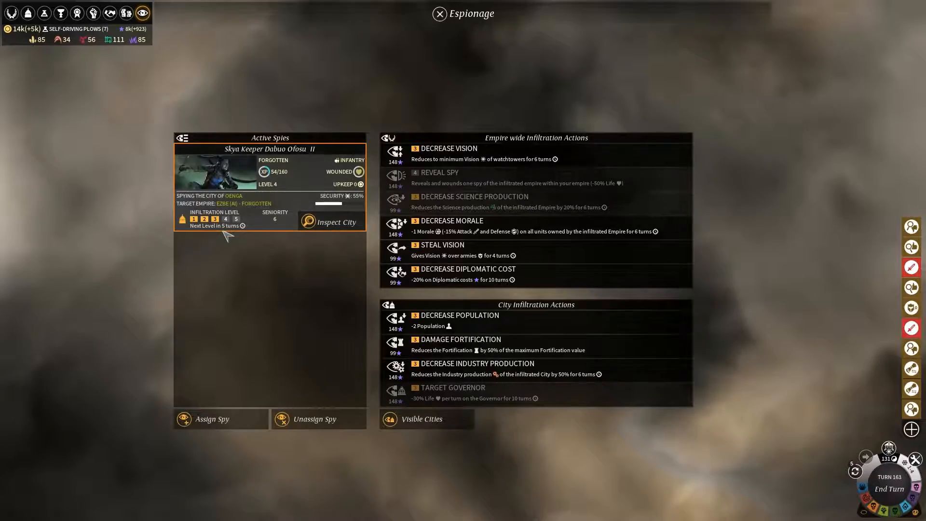
Close Espionage and dismiss the 50 Dust Orchid successful search popup.
{"action": "left_click", "coordinate": [440, 13]}
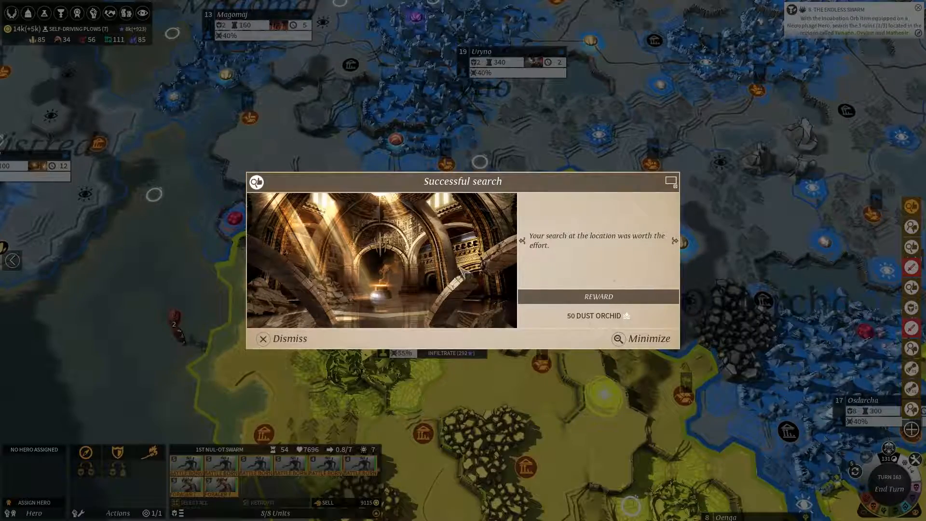
{"action": "left_click", "coordinate": [289, 338]}
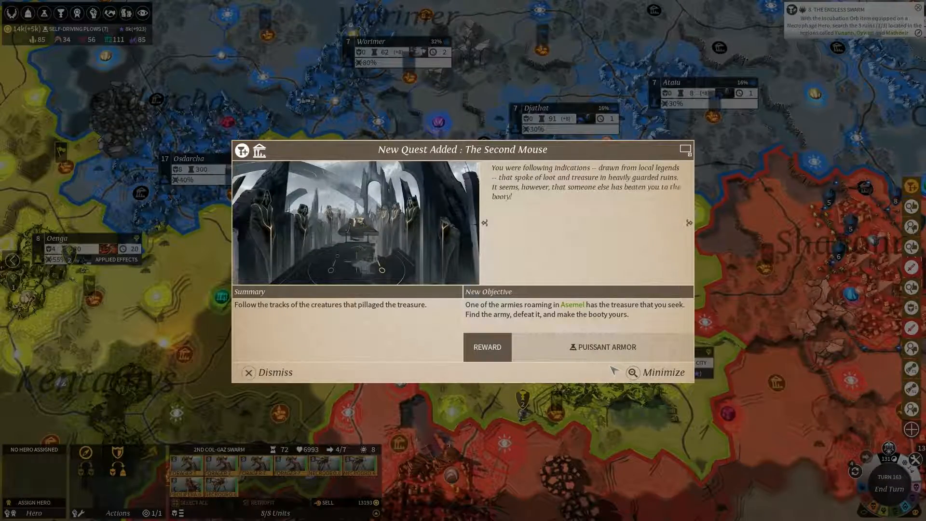
Dismiss The Second Mouse quest announcement and the two-Rumbler victory report.
{"action": "left_click", "coordinate": [249, 372]}
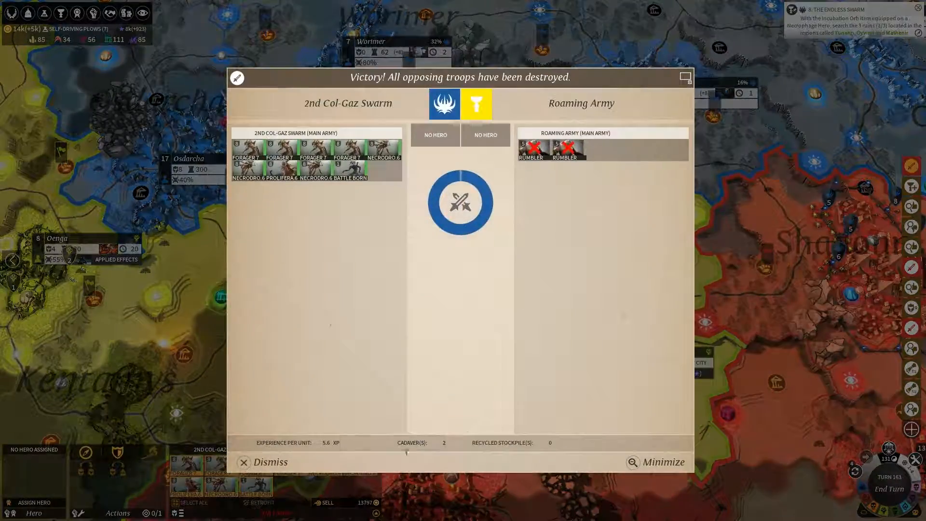
{"action": "left_click", "coordinate": [269, 462]}
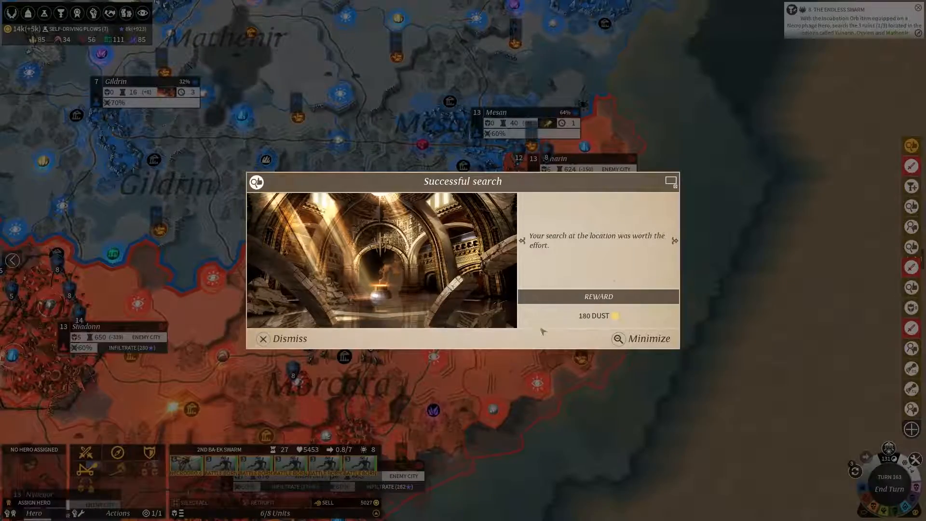
Dismiss the 180 Dust search reward and end turn 163.
{"action": "left_click", "coordinate": [289, 339]}
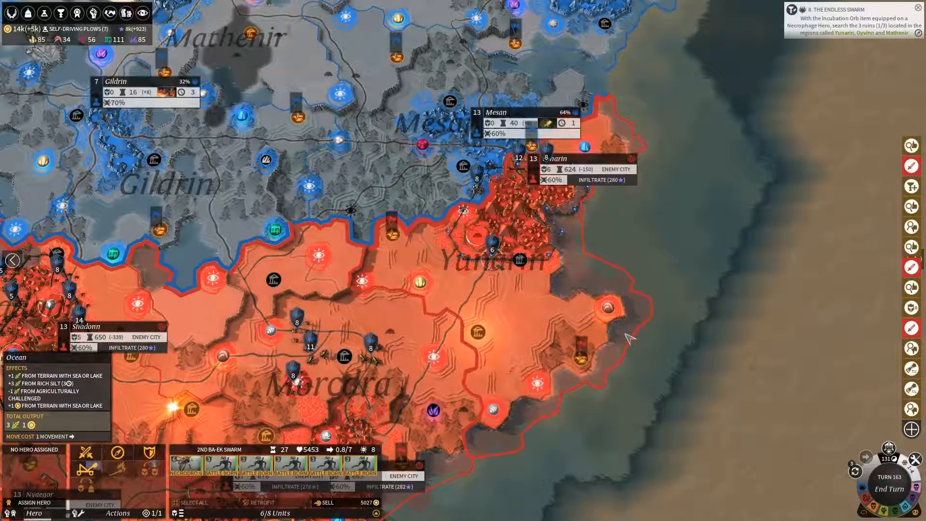
{"action": "mouse_move", "coordinate": [700, 410]}
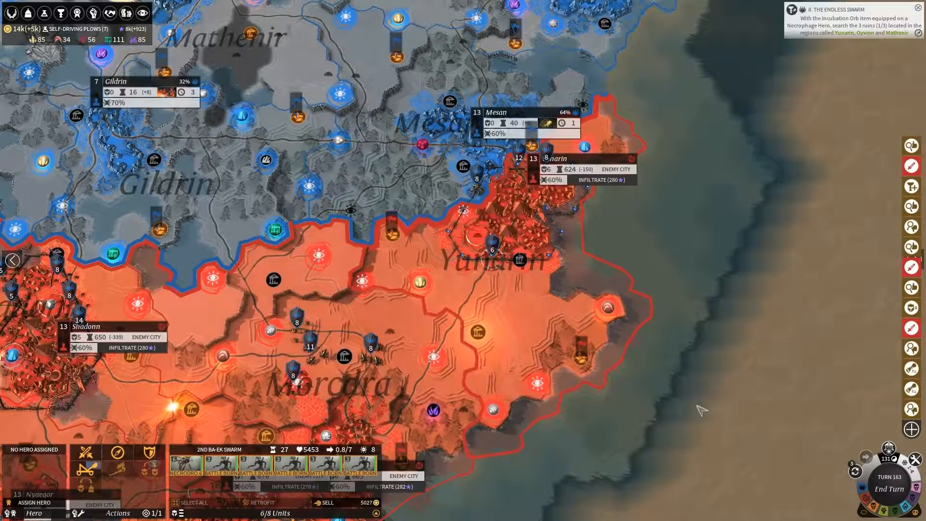
{"action": "left_click", "coordinate": [888, 489]}
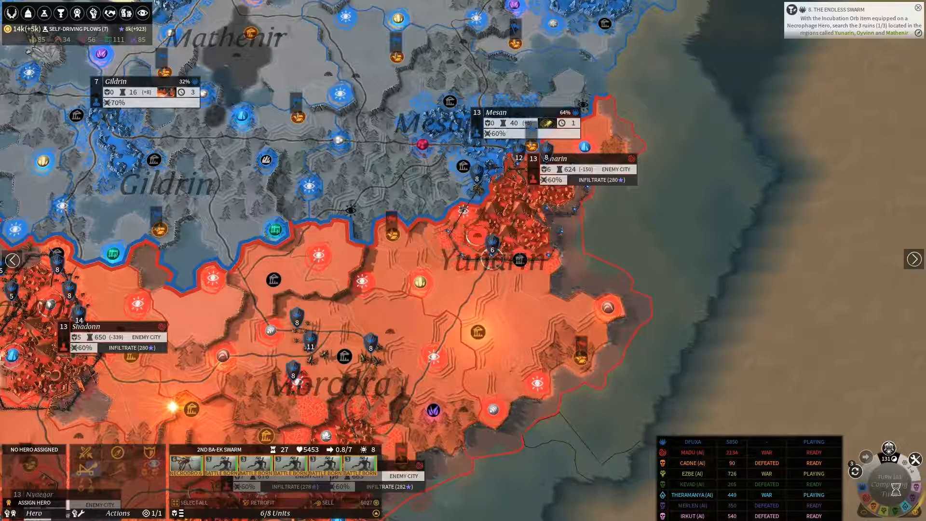
{"action": "left_click", "coordinate": [888, 480]}
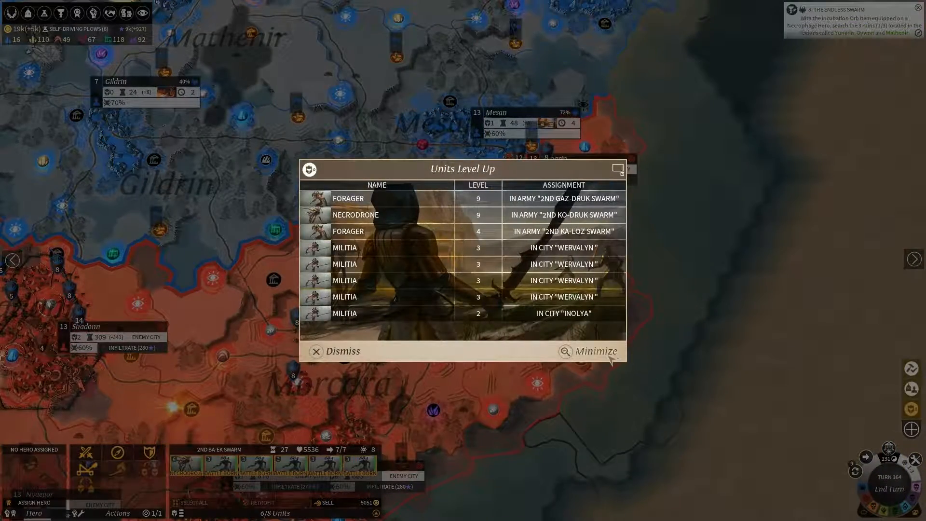
Dismiss the level-up report, minimize the 1st Kestrel Shadow battle, and clear Construction Complete.
{"action": "left_click", "coordinate": [335, 351]}
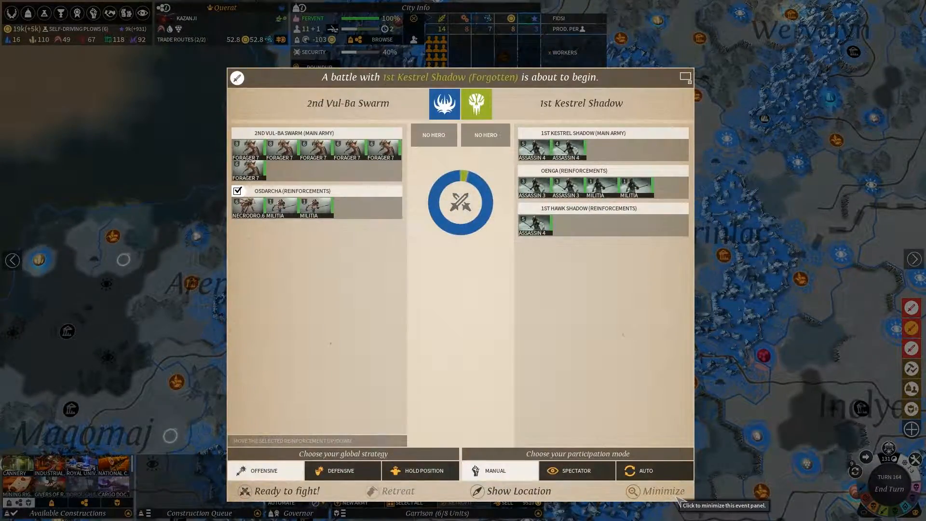
{"action": "left_click", "coordinate": [662, 491]}
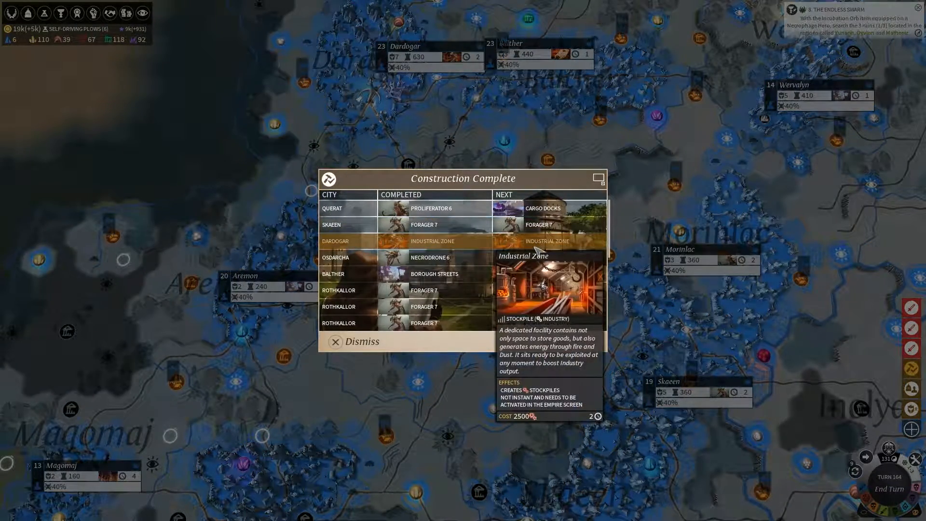
{"action": "left_click", "coordinate": [360, 341]}
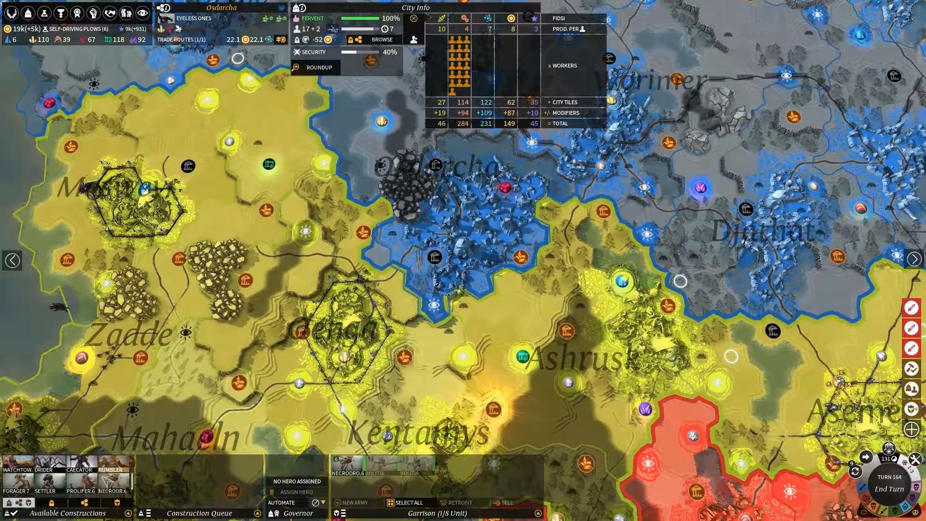
Attack the 1st Condor Shadow and Masweyr reinforcements with the 1st Nul-Ot Swarm.
{"action": "left_click", "coordinate": [111, 490]}
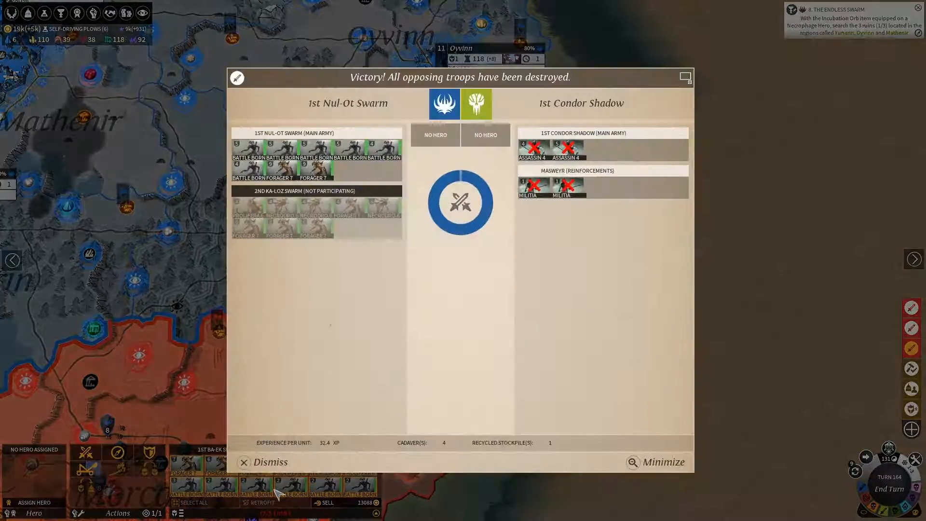
Close the Condor Shadow and Kestrel Shadow victory reports.
{"action": "left_click", "coordinate": [269, 462]}
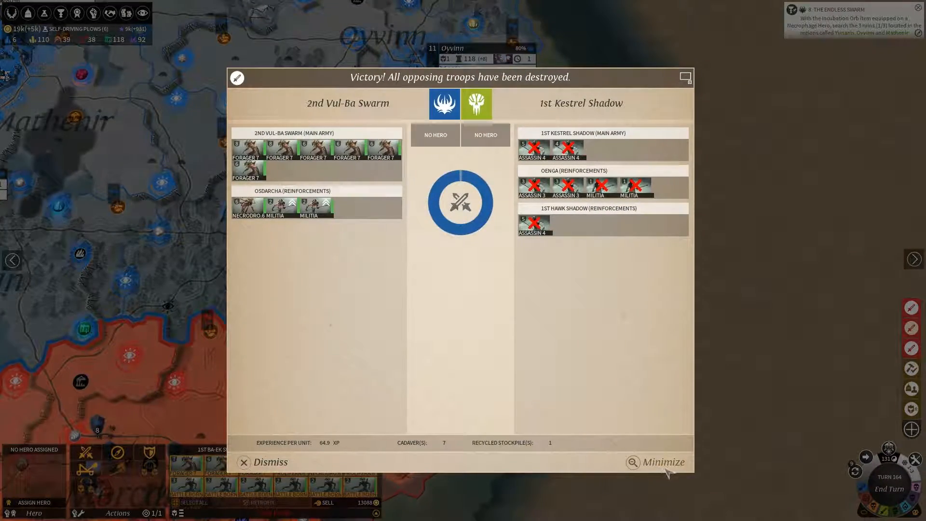
{"action": "left_click", "coordinate": [270, 462]}
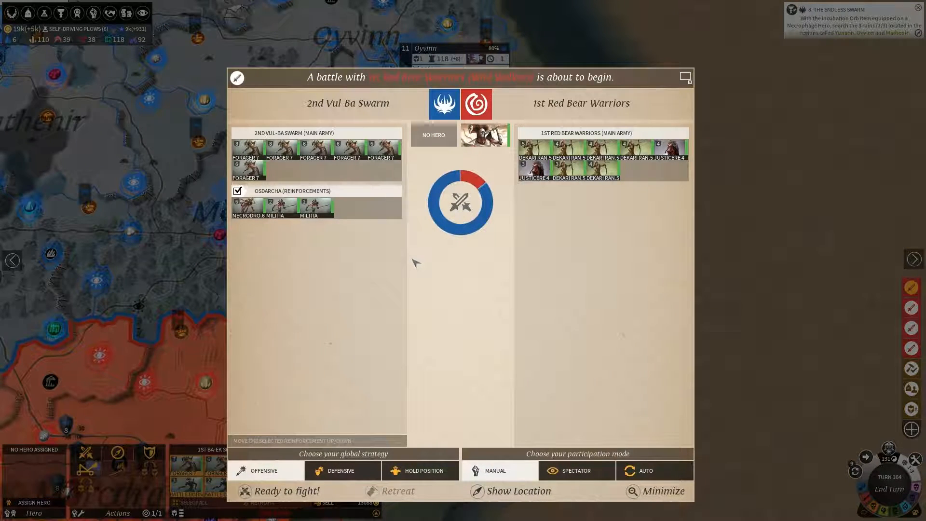
{"action": "mouse_move", "coordinate": [495, 357]}
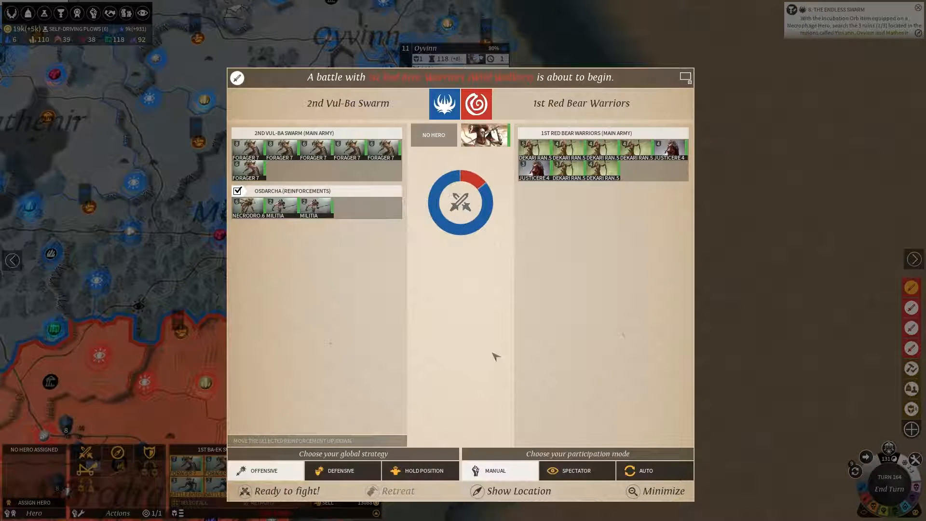
{"action": "mouse_move", "coordinate": [646, 470]}
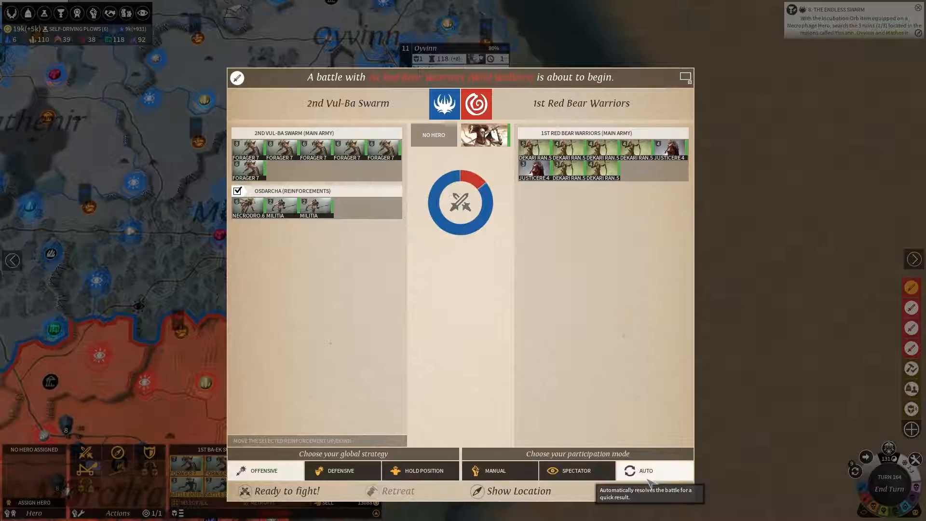
Auto-resolve the battle against the 1st Red Bear Warriors and close the victory report.
{"action": "left_click", "coordinate": [644, 471]}
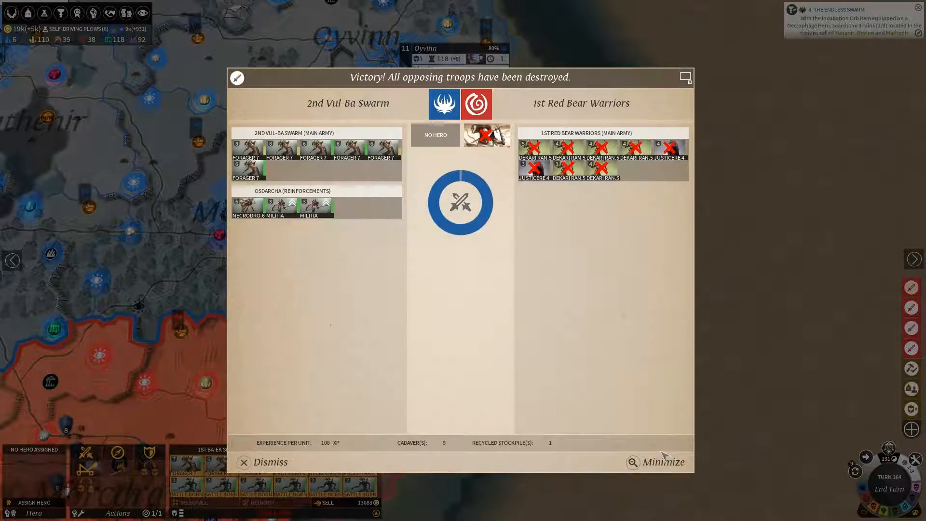
{"action": "left_click", "coordinate": [269, 462]}
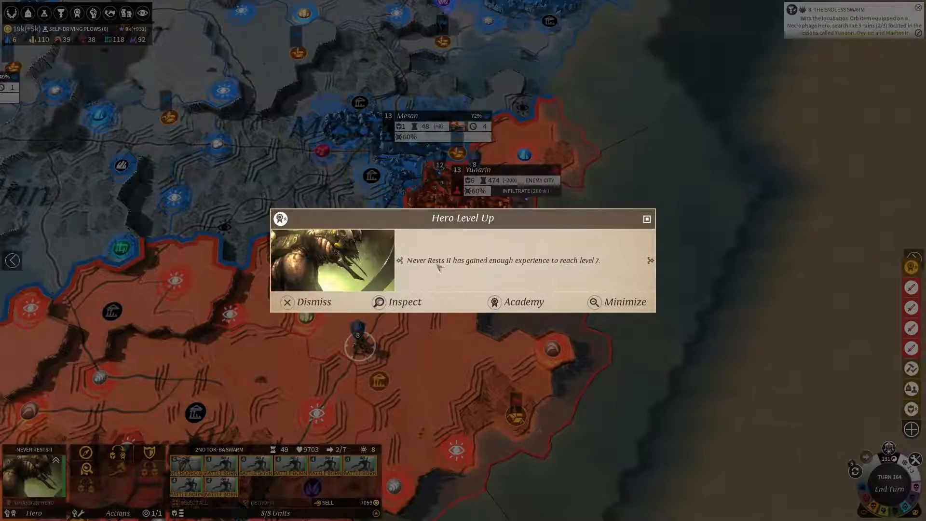
Inspect Never Rests II and apply the Iron Taskmaster skill.
{"action": "left_click", "coordinate": [397, 302]}
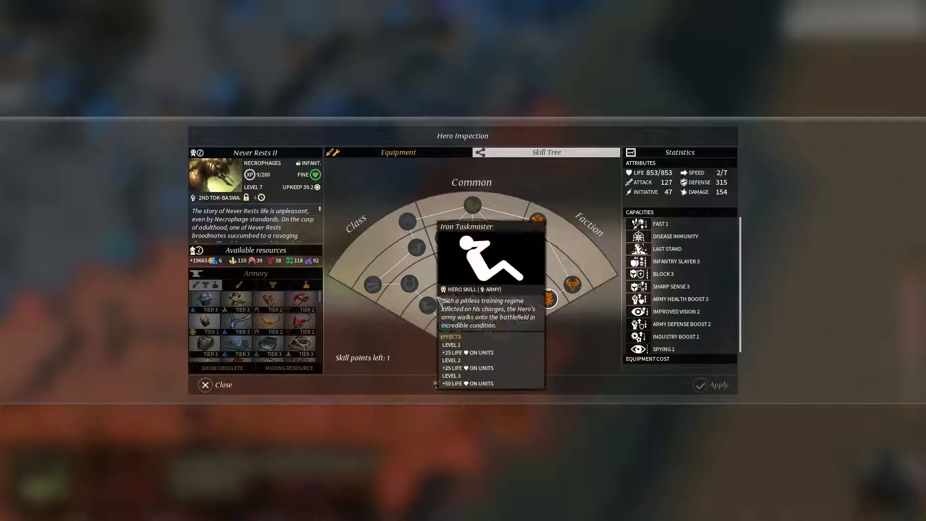
{"action": "left_click", "coordinate": [544, 302]}
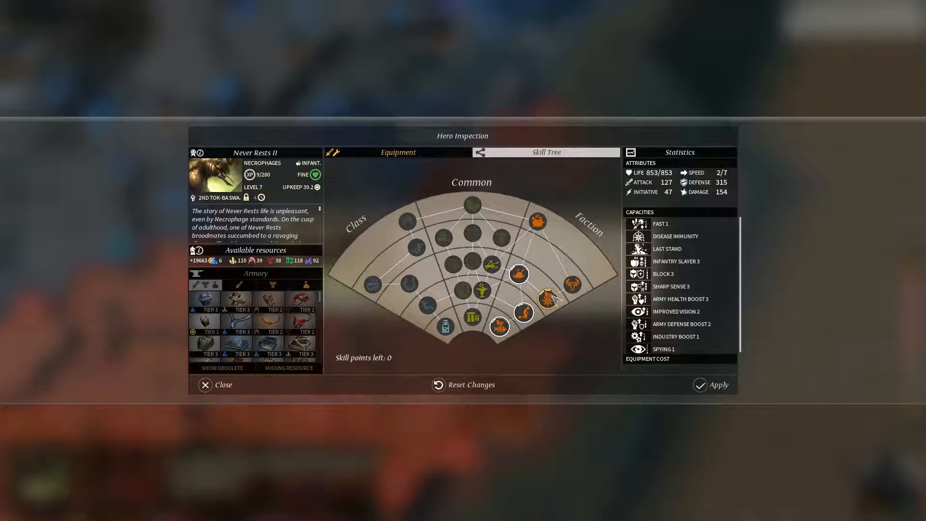
{"action": "left_click", "coordinate": [222, 384]}
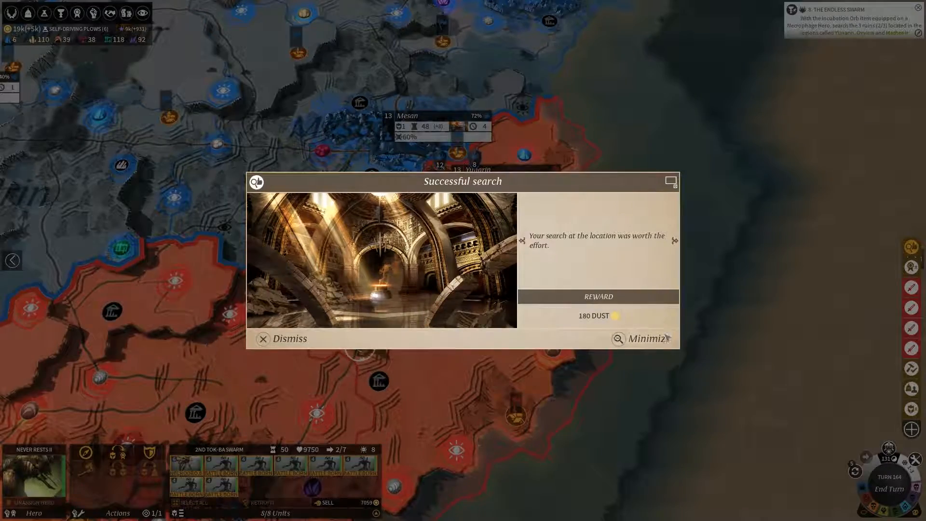
Dismiss the search reward and send the 2nd Zul-Ko Swarm against the two-Rumbler Roaming Army.
{"action": "left_click", "coordinate": [289, 339]}
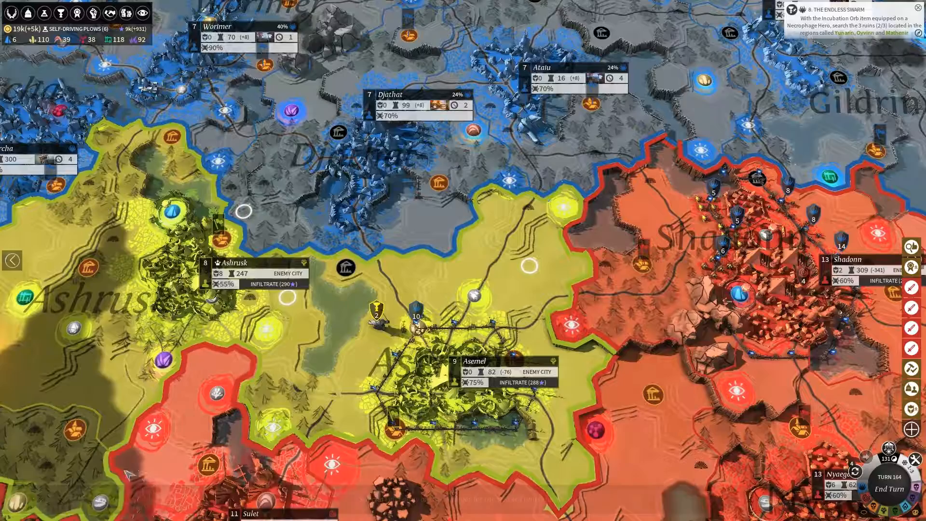
{"action": "left_click", "coordinate": [416, 316]}
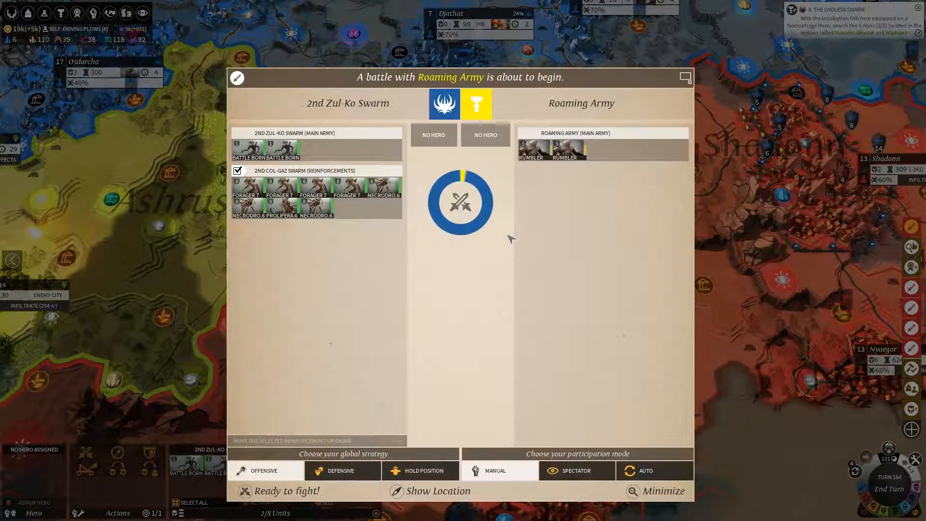
Fight the Roaming Army, then dismiss the victory, The Second Mouse completion and Asemel victory reports.
{"action": "left_click", "coordinate": [237, 171]}
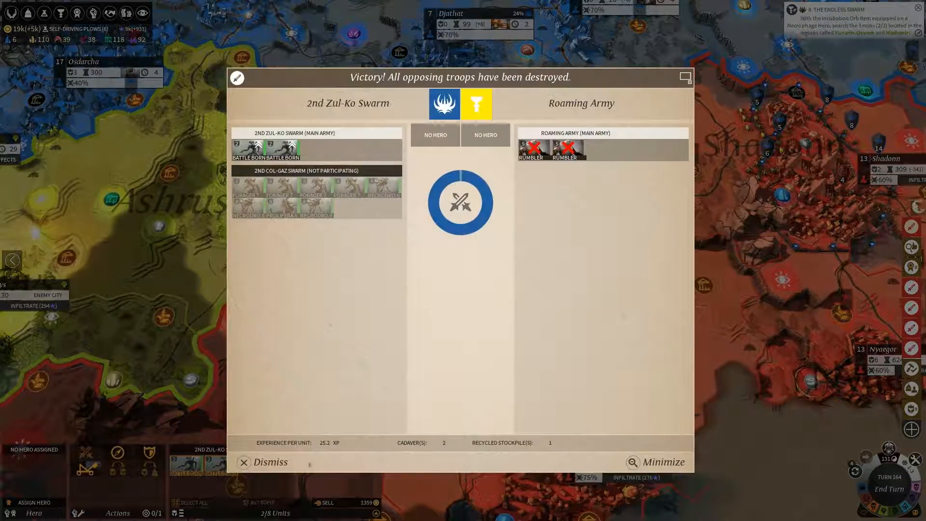
{"action": "left_click", "coordinate": [268, 462]}
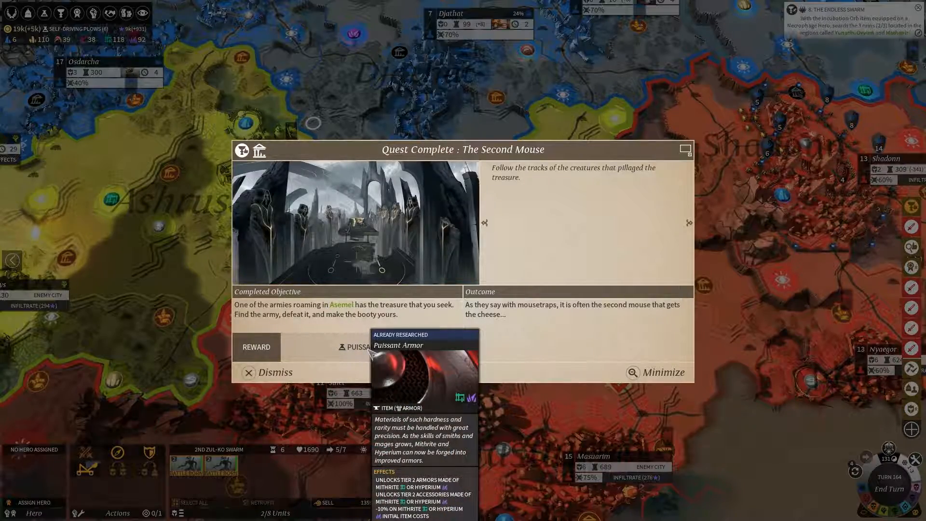
{"action": "left_click", "coordinate": [269, 372]}
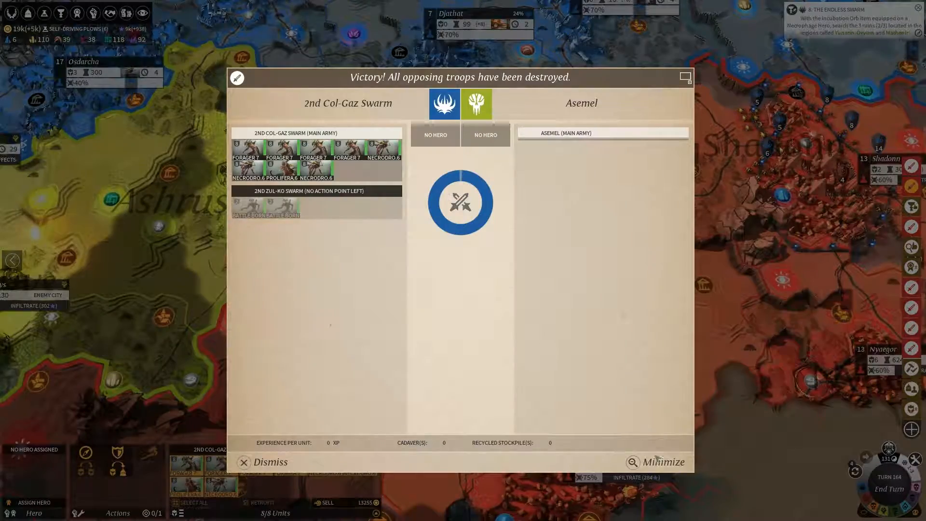
{"action": "left_click", "coordinate": [269, 463]}
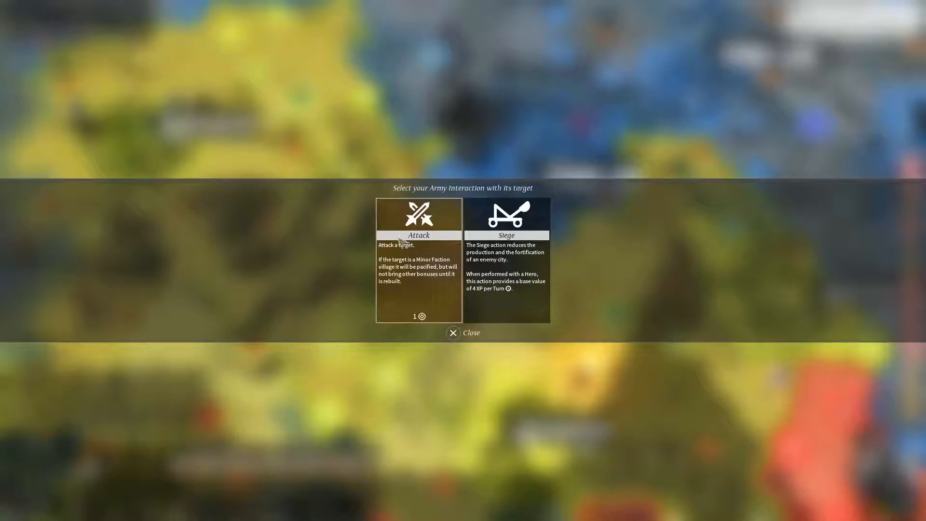
Attack and defeat Oenga, then dismiss the victory report and the 180 Dust search reward.
{"action": "left_click", "coordinate": [418, 235]}
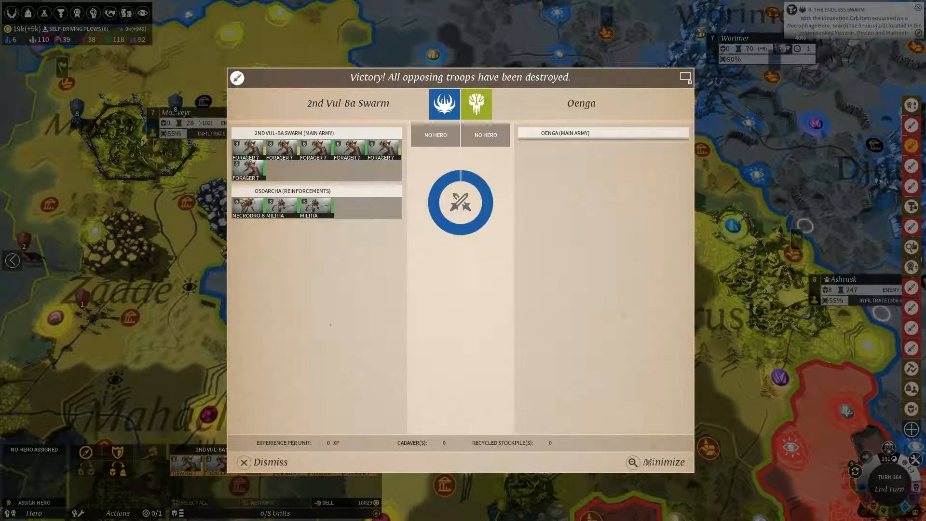
{"action": "left_click", "coordinate": [262, 462]}
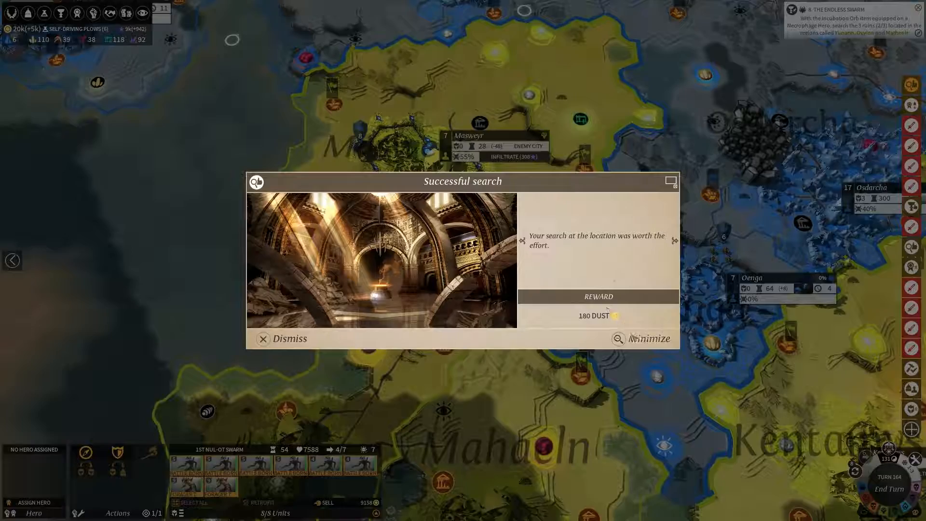
{"action": "left_click", "coordinate": [290, 339]}
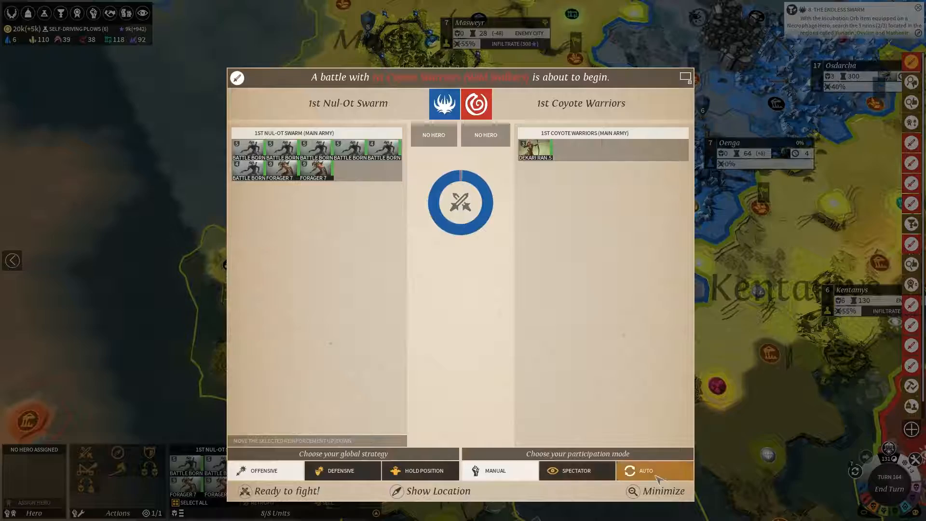
Auto-resolve the battle against the 1st Coyote Warriors and dismiss their retreat report.
{"action": "left_click", "coordinate": [654, 471]}
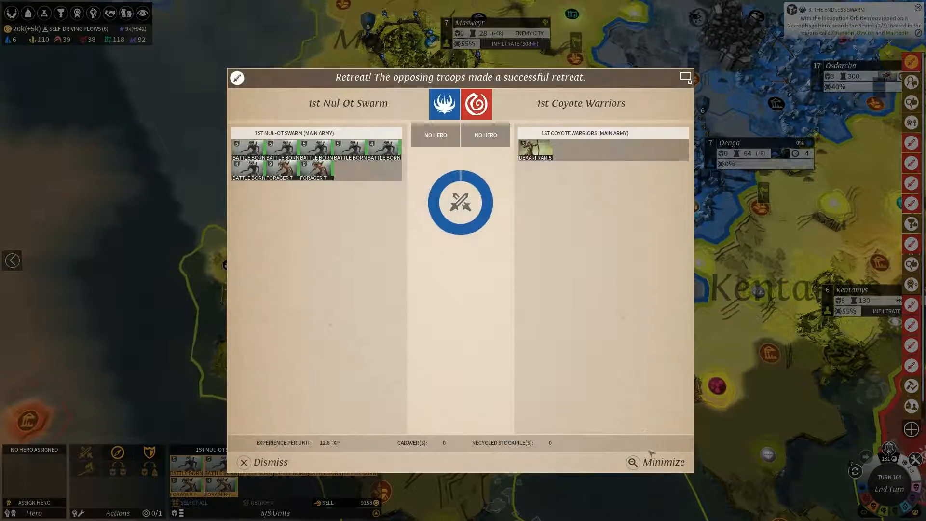
{"action": "left_click", "coordinate": [268, 462]}
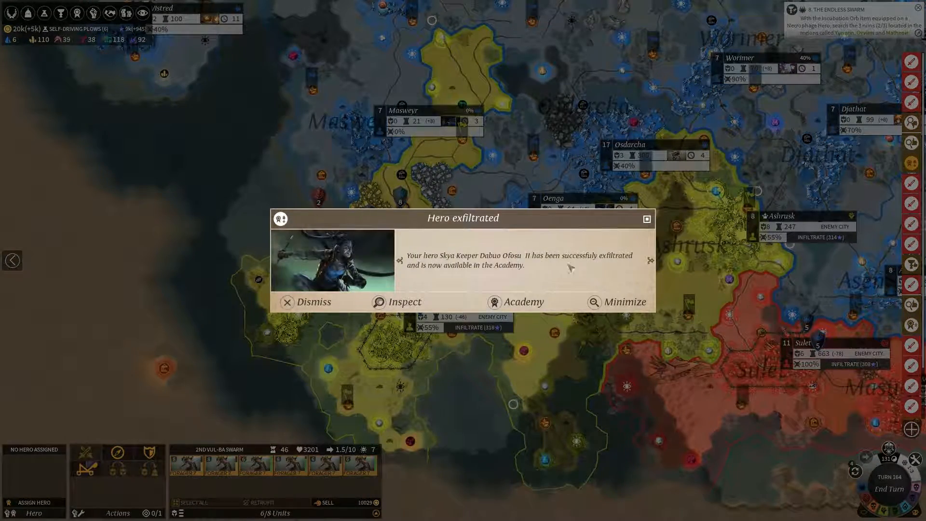
Cancel the Select a target Hero dialog and bring up the Military Screen.
{"action": "left_click", "coordinate": [308, 301]}
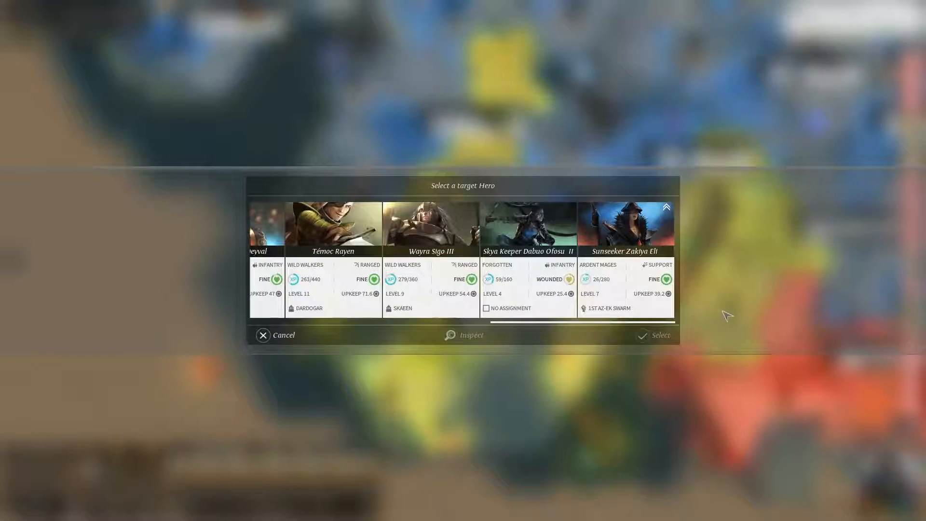
{"action": "left_click", "coordinate": [528, 227]}
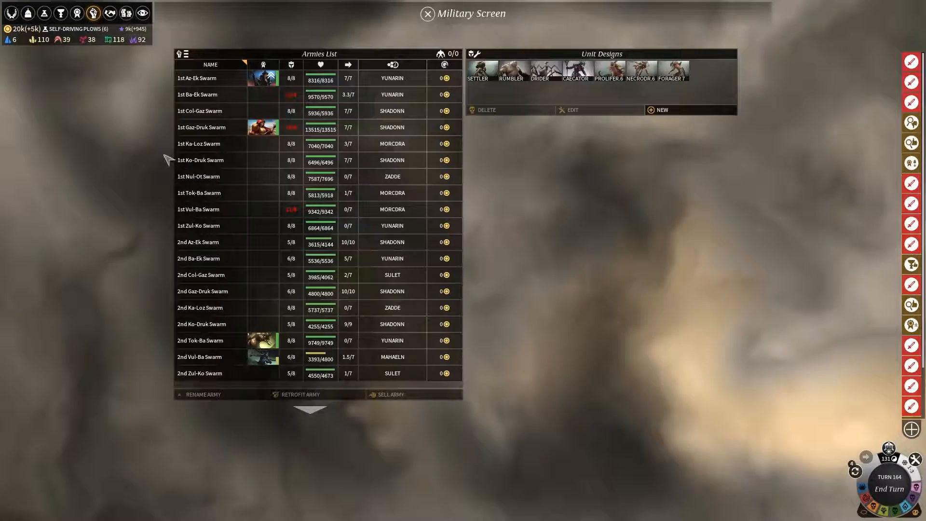
{"action": "mouse_move", "coordinate": [76, 13]}
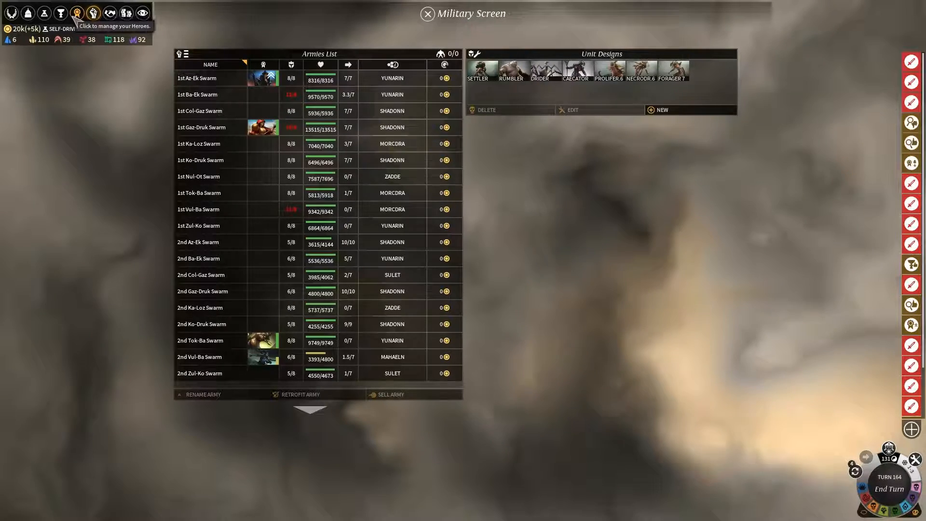
Spend Sunseeker Zakiya Eli's remaining skill point on a new skill, raising attack to 102.
{"action": "left_click", "coordinate": [77, 13]}
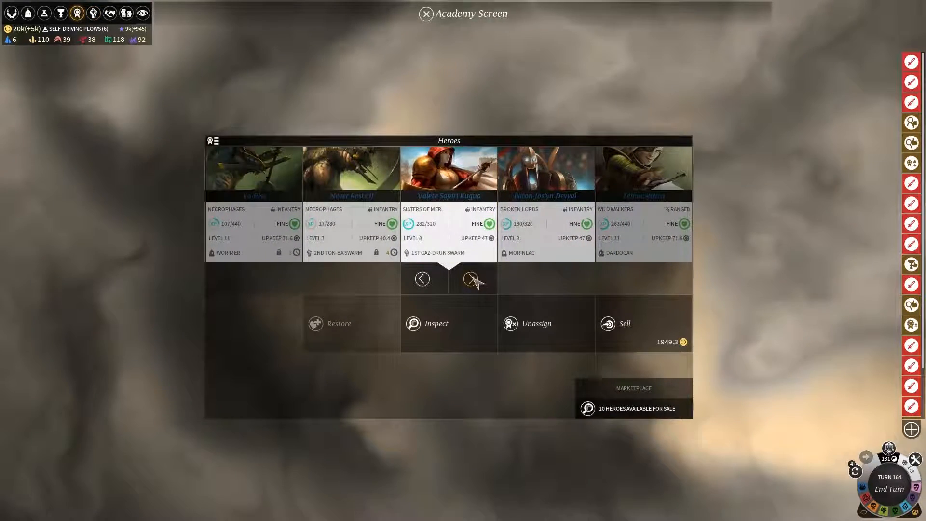
{"action": "left_click", "coordinate": [471, 279]}
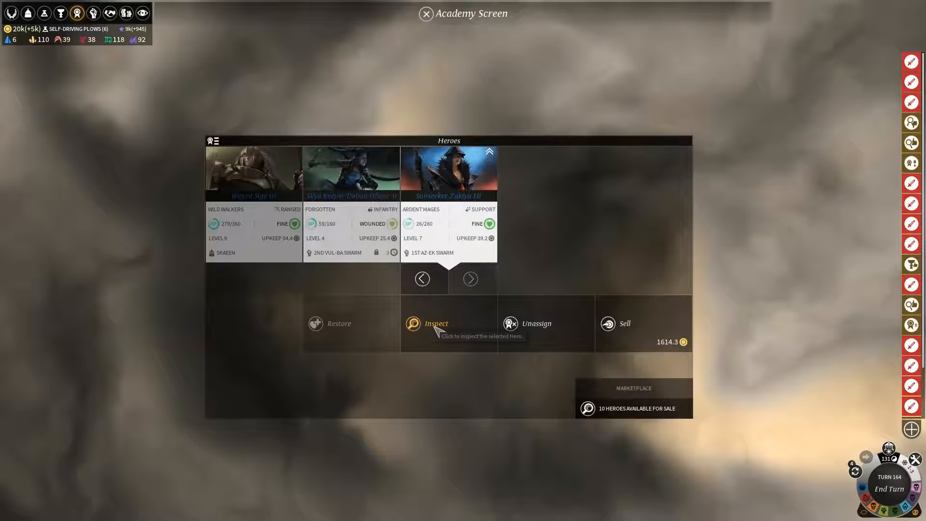
{"action": "left_click", "coordinate": [436, 324]}
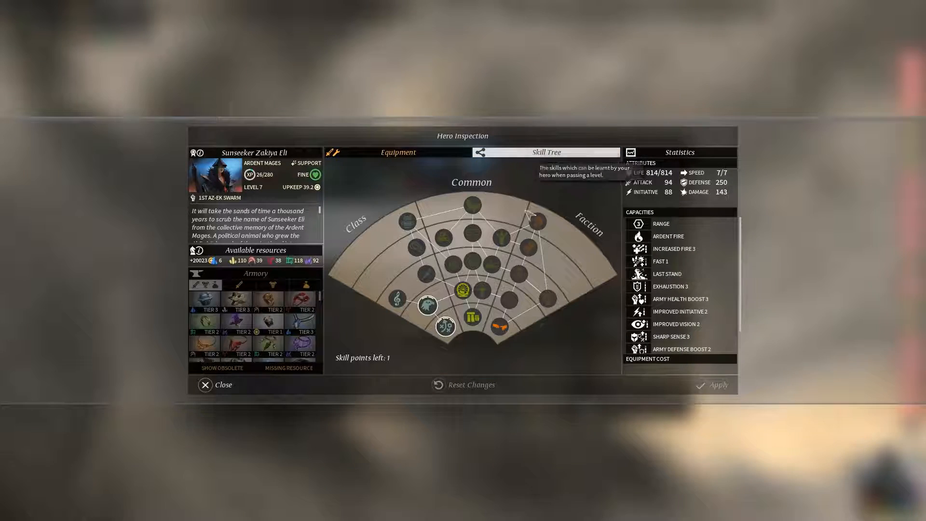
{"action": "left_click", "coordinate": [397, 297]}
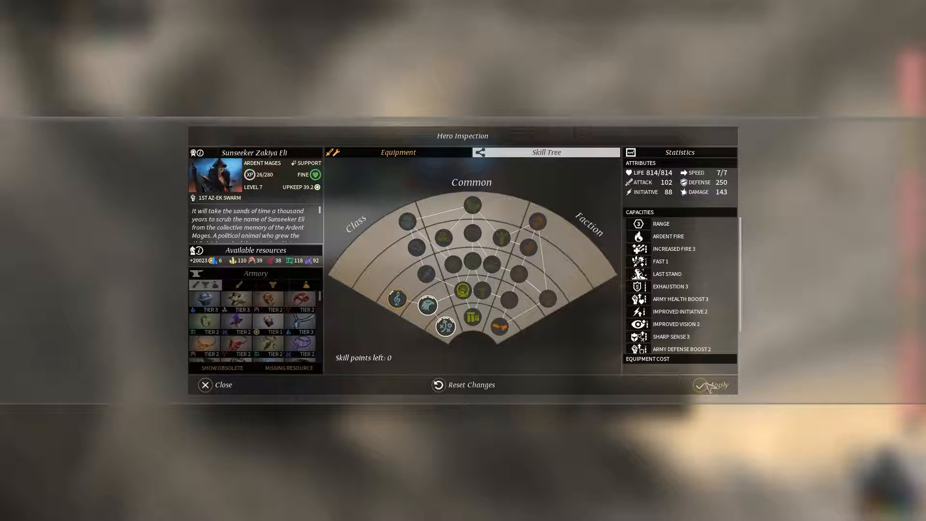
{"action": "left_click", "coordinate": [205, 384]}
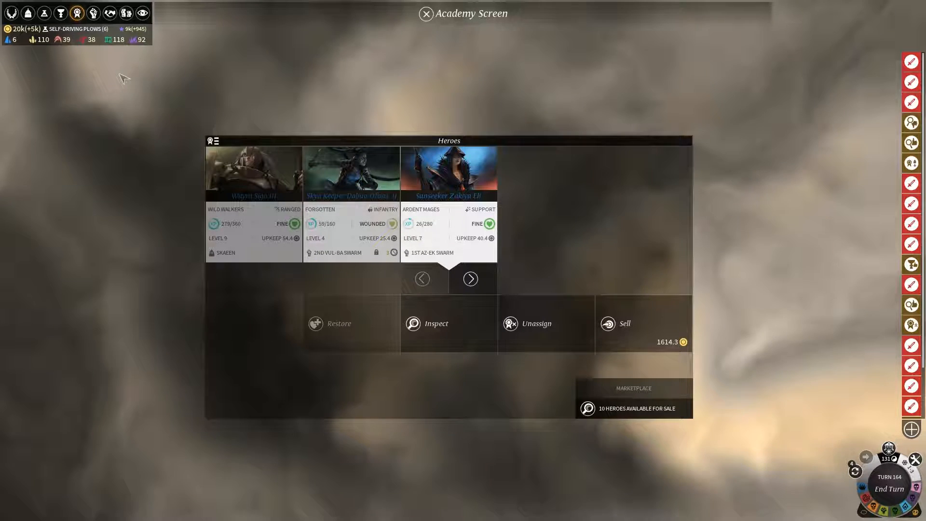
Open the Marketplace and list the ten heroes for sale.
{"action": "left_click", "coordinate": [126, 13]}
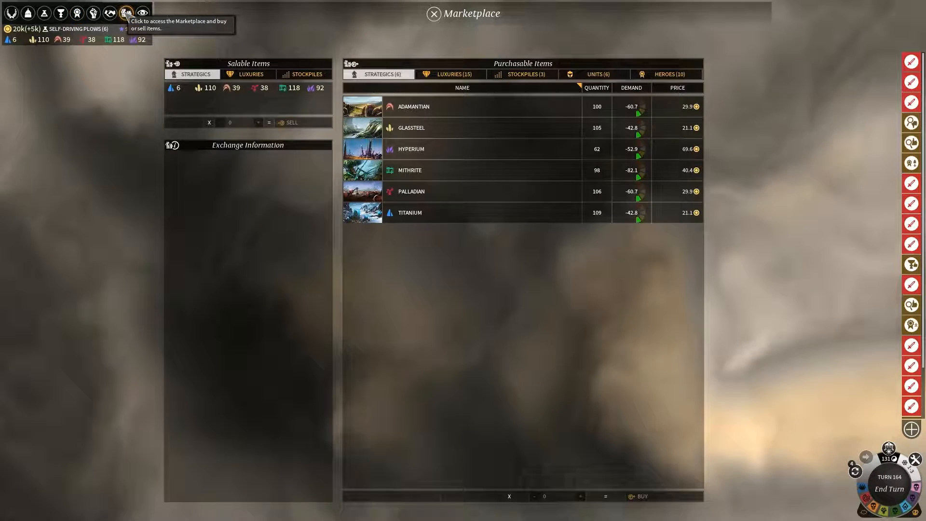
{"action": "mouse_move", "coordinate": [542, 251]}
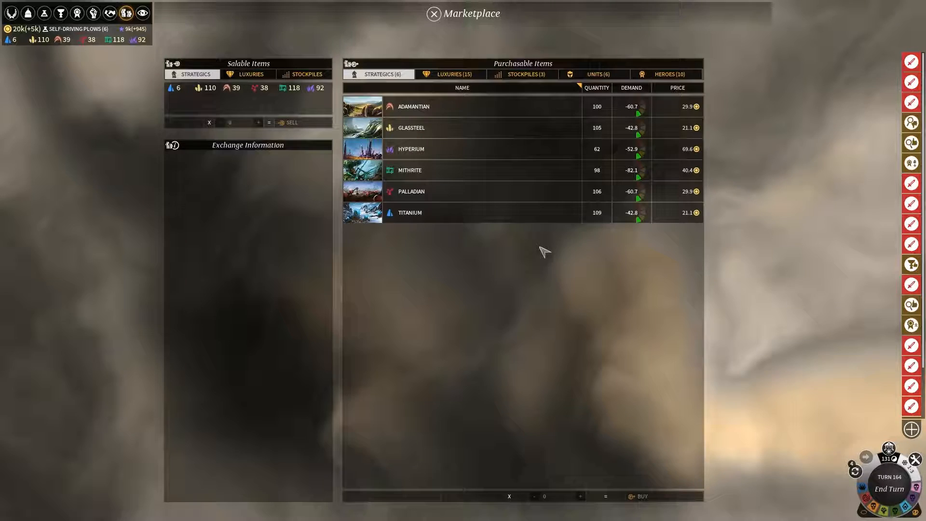
{"action": "mouse_move", "coordinate": [668, 74]}
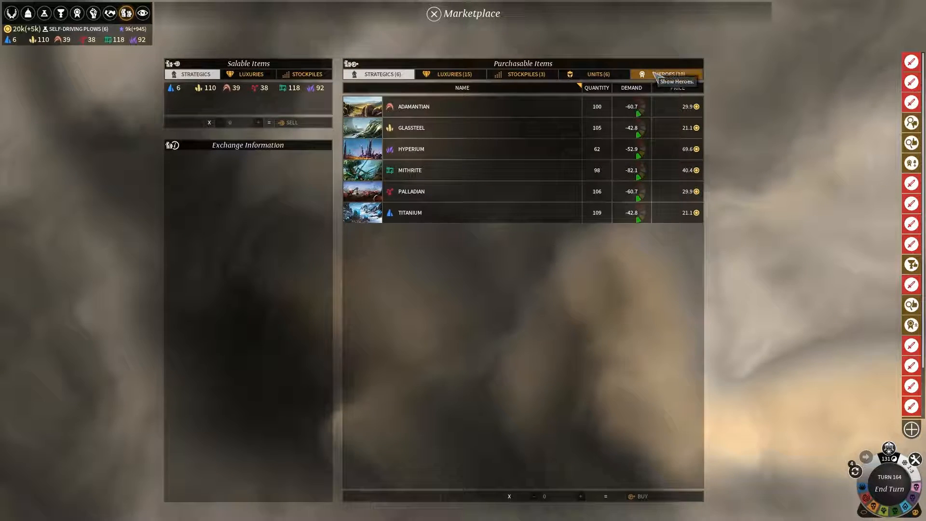
{"action": "left_click", "coordinate": [666, 74]}
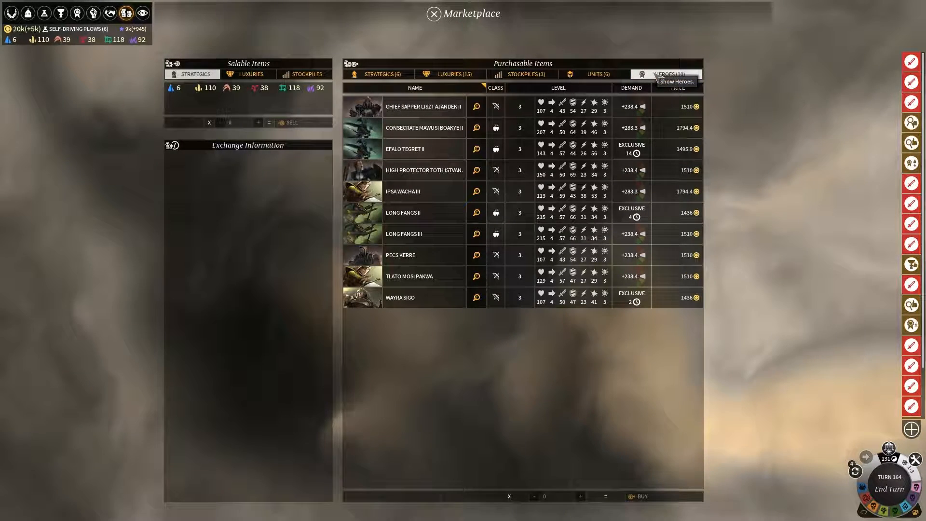
{"action": "mouse_move", "coordinate": [724, 282]}
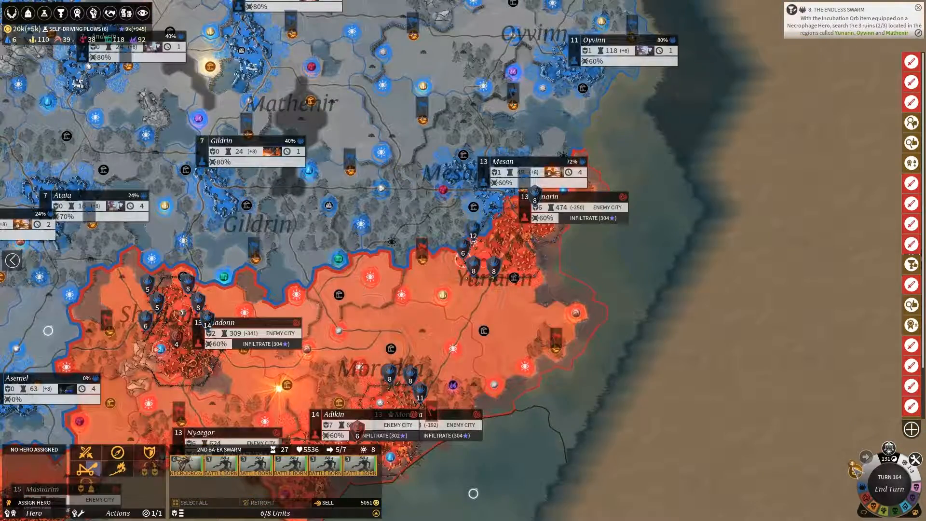
End turn 164 from the strategic map.
{"action": "left_click", "coordinate": [889, 489]}
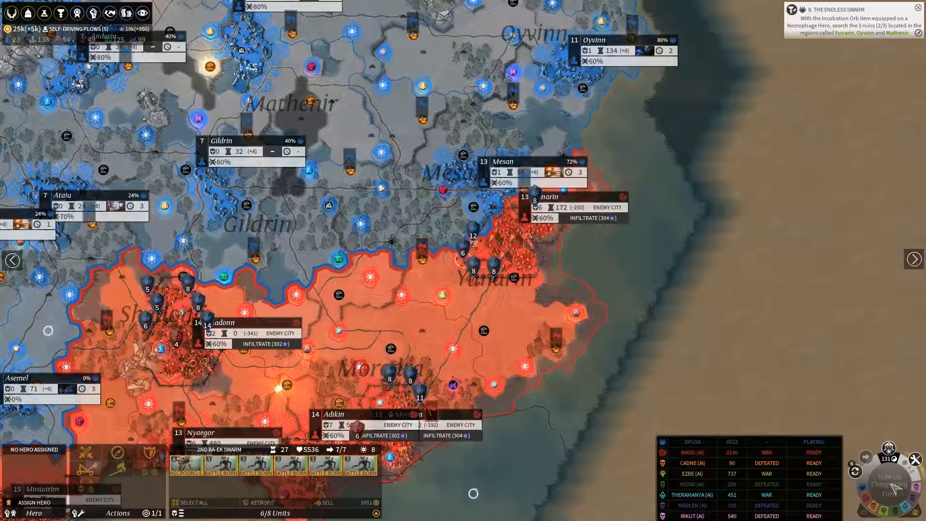
Start turn 165, dismissing the unit level-up popup and minimizing Construction Complete.
{"action": "left_click", "coordinate": [883, 488]}
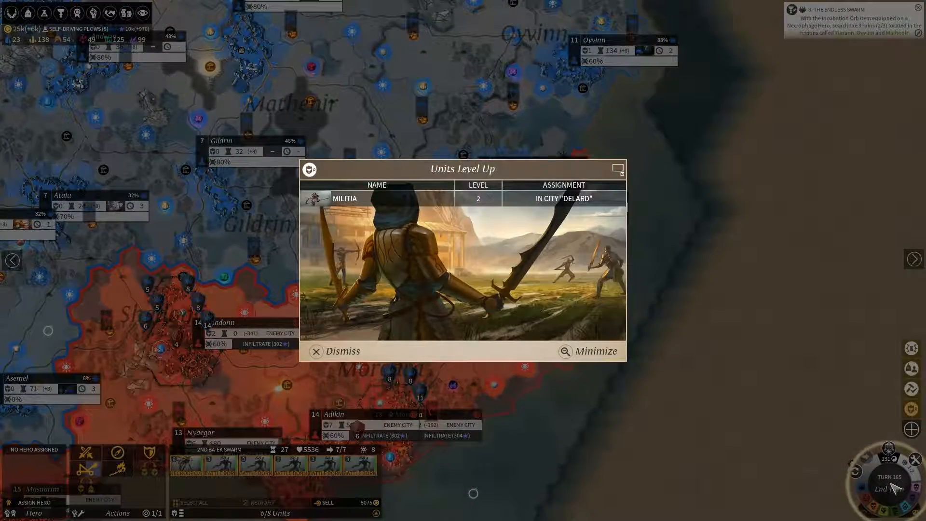
{"action": "left_click", "coordinate": [334, 351]}
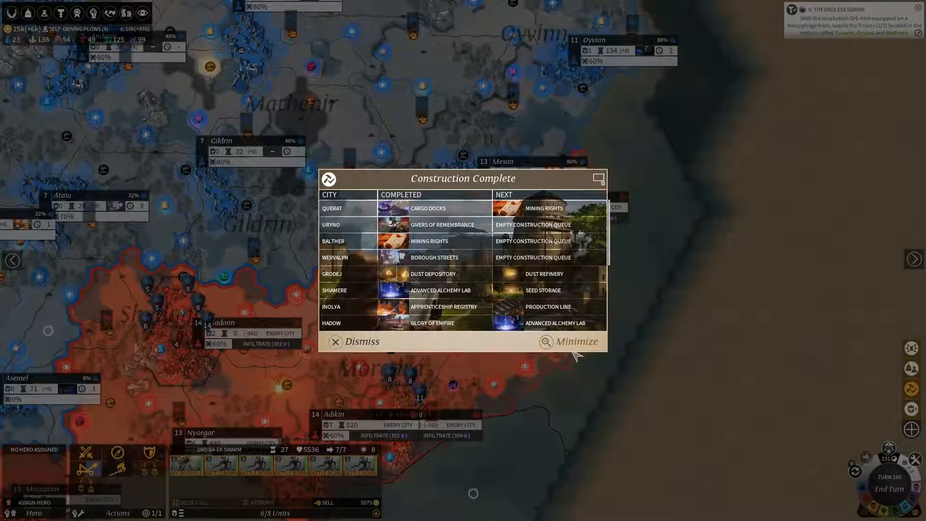
{"action": "left_click", "coordinate": [353, 342]}
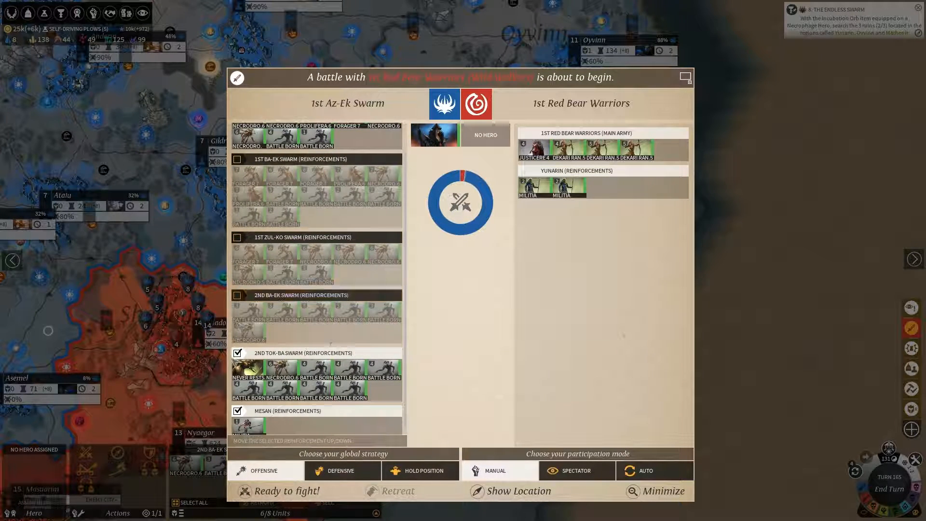
Fight the 1st Red Bear Warriors, then clear the infiltration, victory and Construction Complete notices.
{"action": "left_click", "coordinate": [239, 353]}
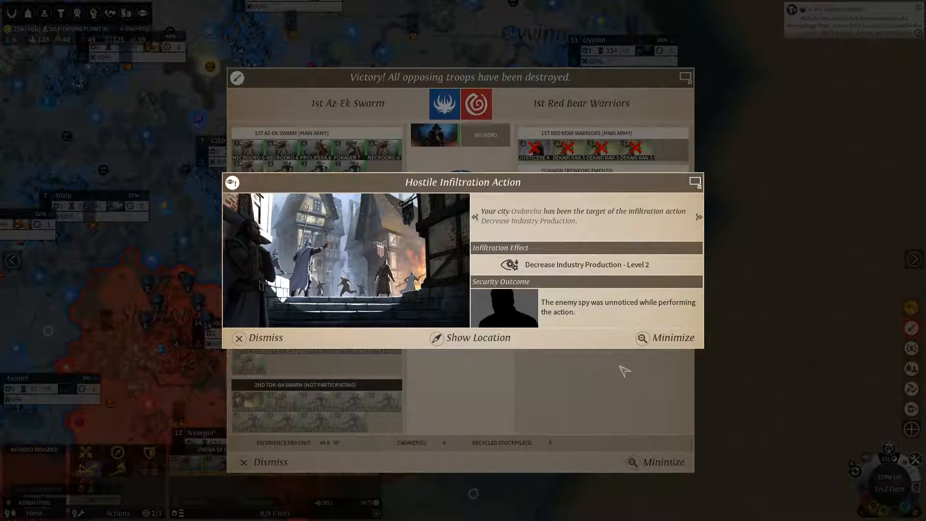
{"action": "left_click", "coordinate": [239, 337]}
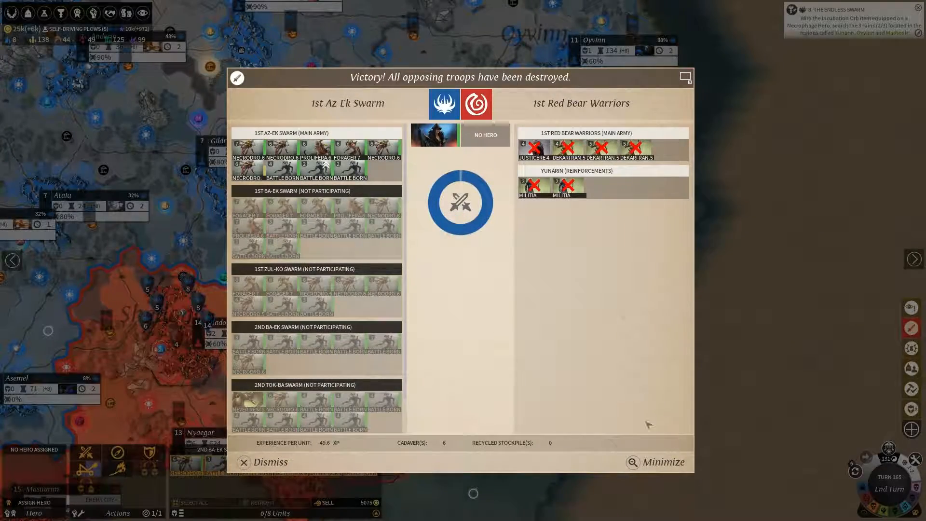
{"action": "left_click", "coordinate": [268, 462]}
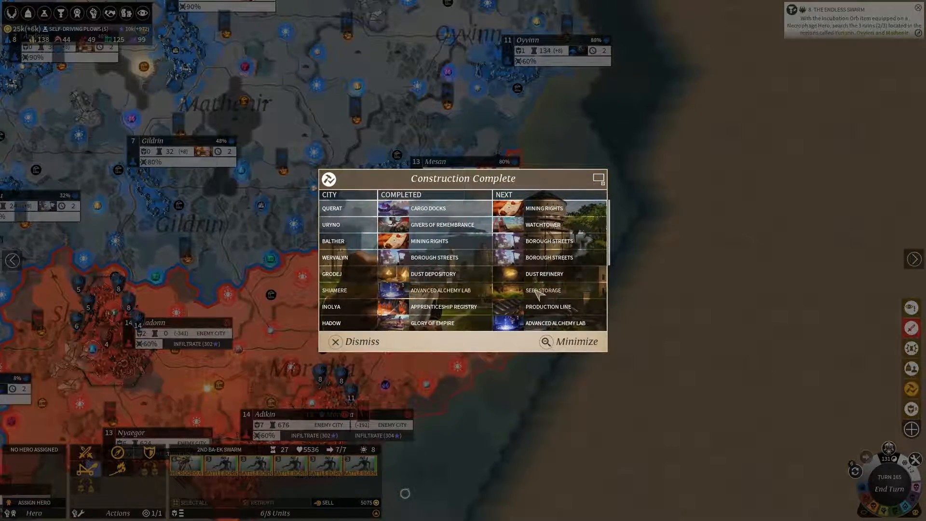
{"action": "left_click", "coordinate": [363, 341]}
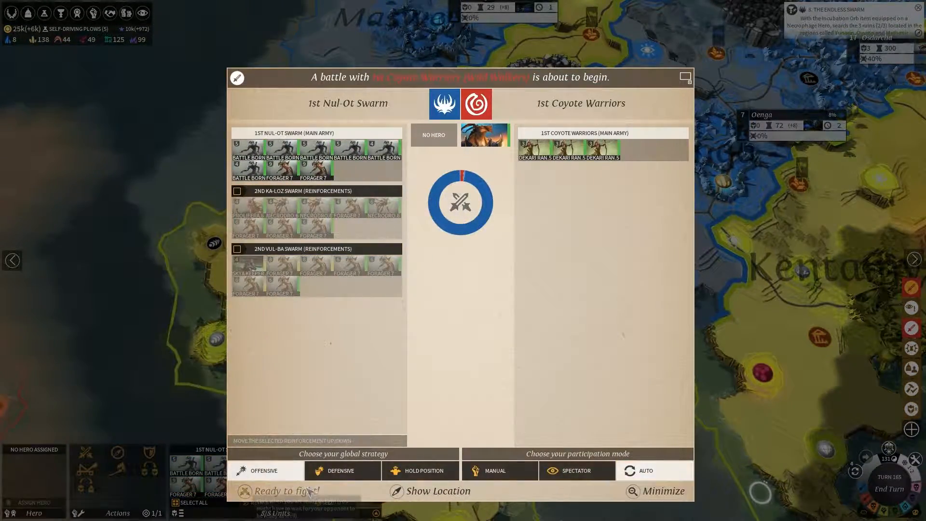
Auto-resolve the battle against the 1st Coyote Warriors and close its victory report.
{"action": "left_click", "coordinate": [286, 491]}
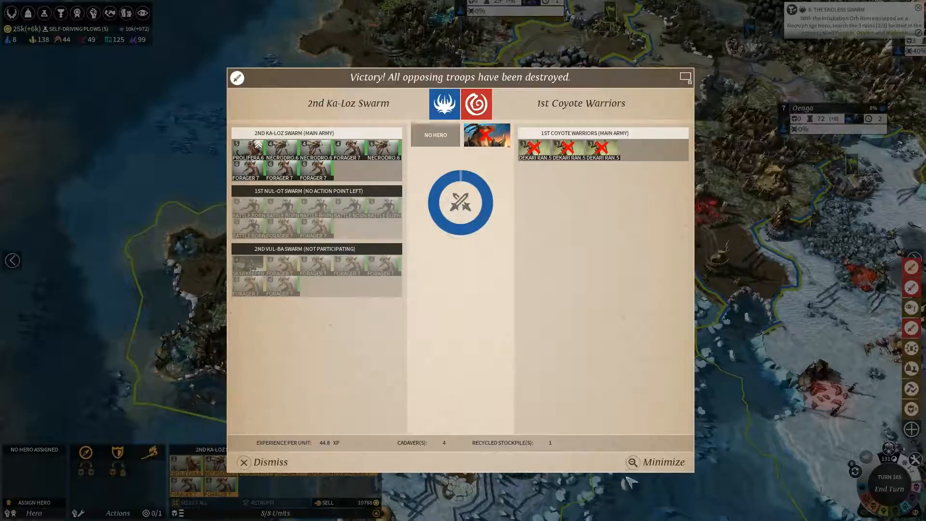
{"action": "left_click", "coordinate": [270, 462]}
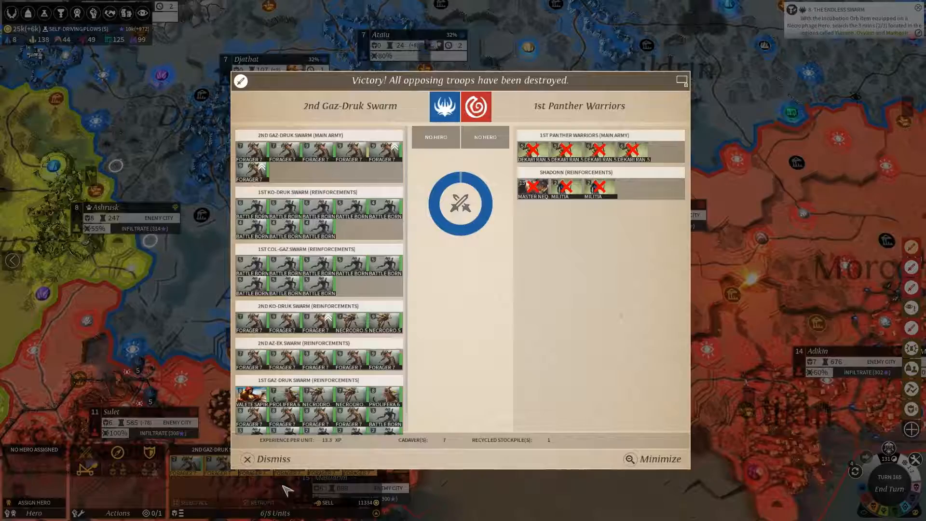
Close the 1st Panther Warriors victory report.
{"action": "left_click", "coordinate": [264, 458]}
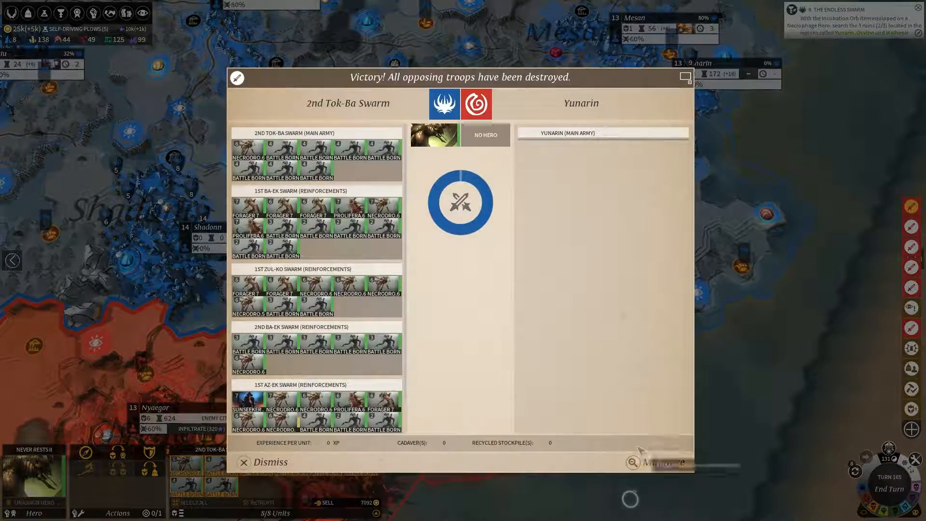
Close the Yunarin victory report.
{"action": "left_click", "coordinate": [269, 462]}
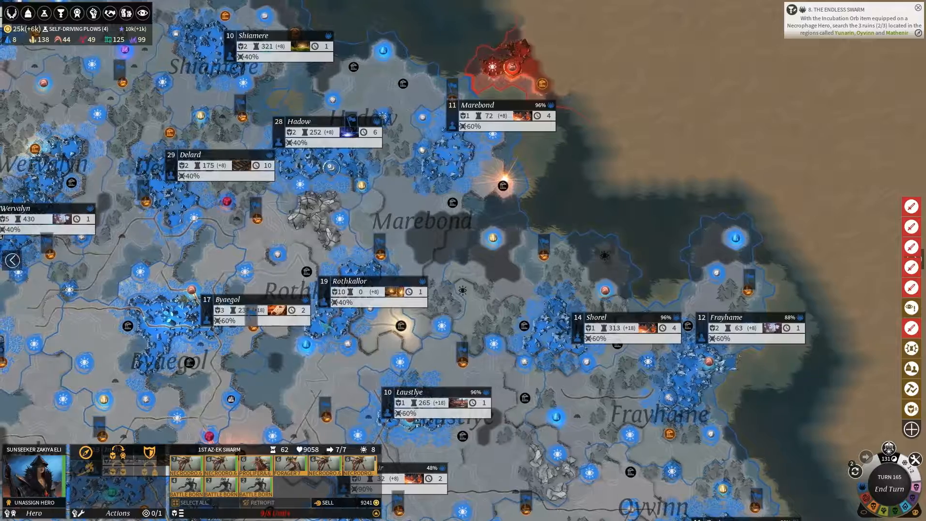
{"action": "mouse_move", "coordinate": [383, 321]}
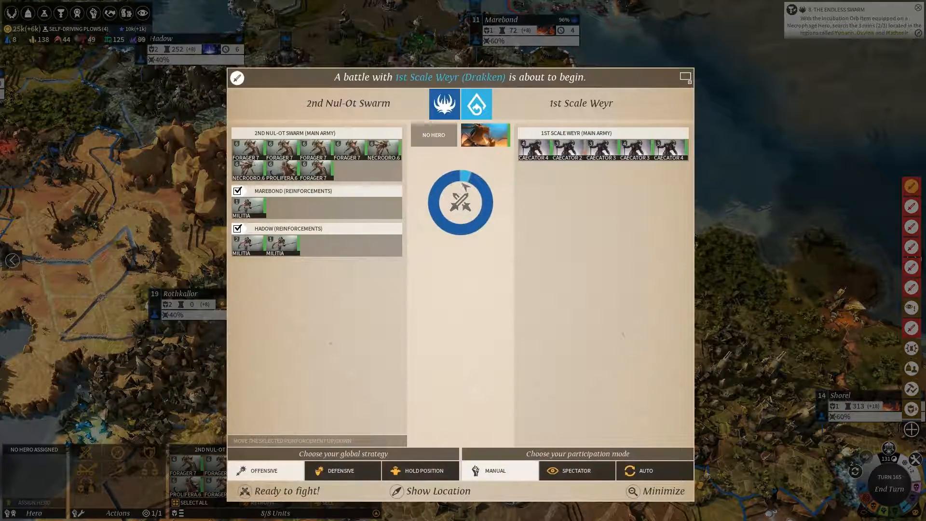
{"action": "mouse_move", "coordinate": [654, 471]}
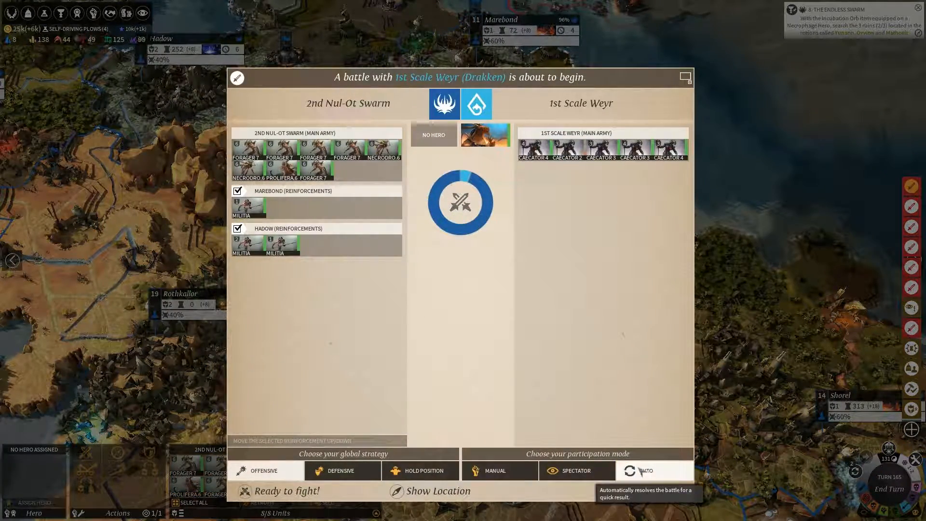
Auto-resolve the 1st Scale Weyr battle and close the results showing their retreat.
{"action": "left_click", "coordinate": [655, 470]}
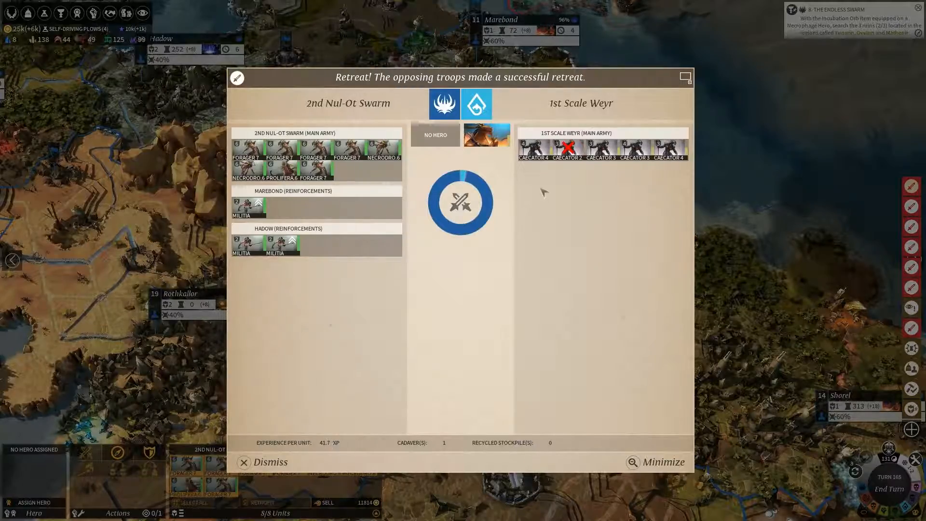
{"action": "left_click", "coordinate": [268, 462]}
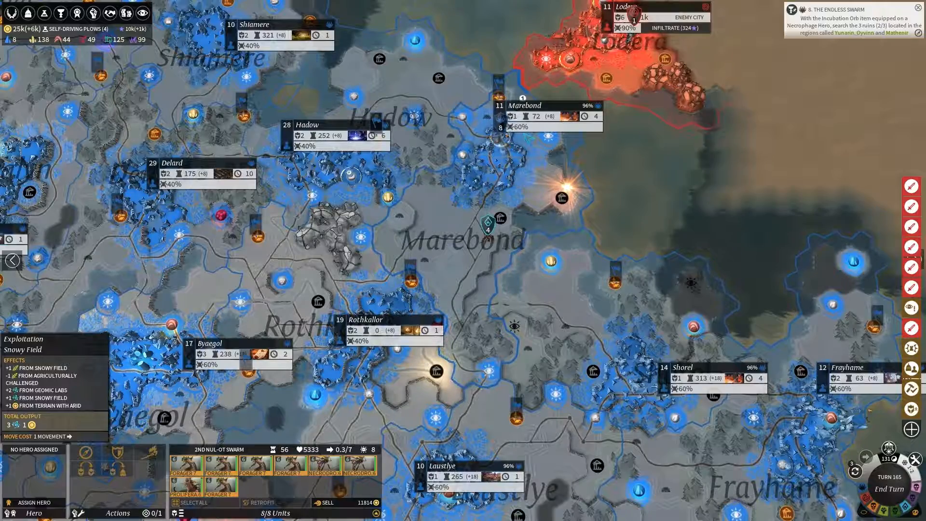
End the turn, dismiss the food production notice and set aside the construction report.
{"action": "left_click", "coordinate": [499, 105]}
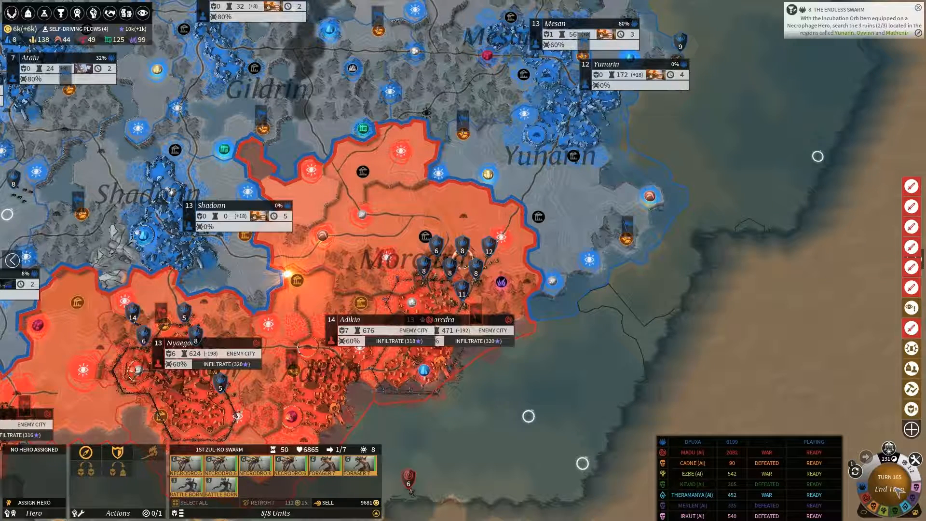
{"action": "left_click", "coordinate": [891, 490]}
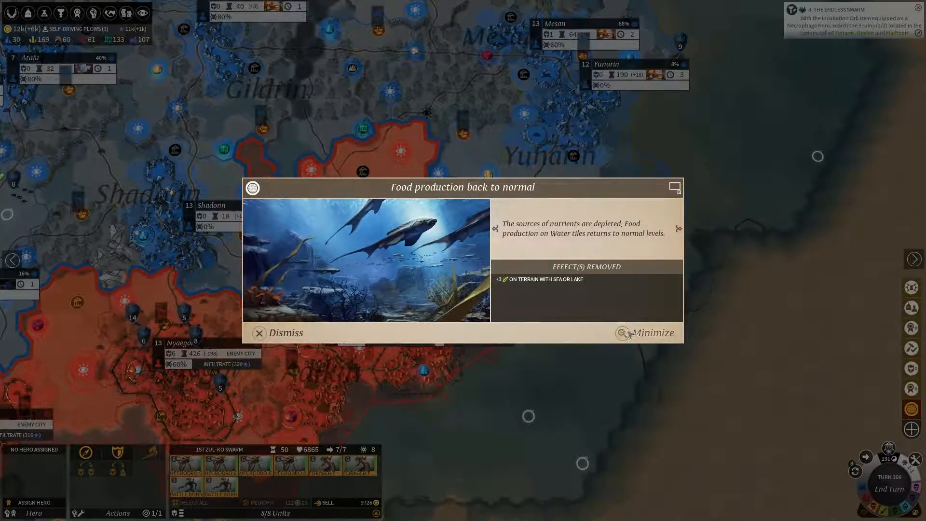
{"action": "left_click", "coordinate": [259, 333]}
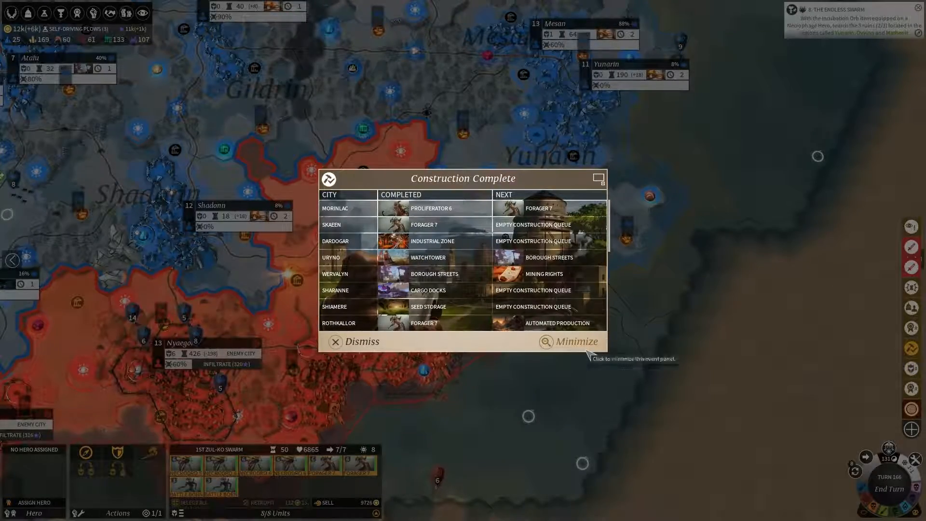
{"action": "left_click", "coordinate": [353, 342]}
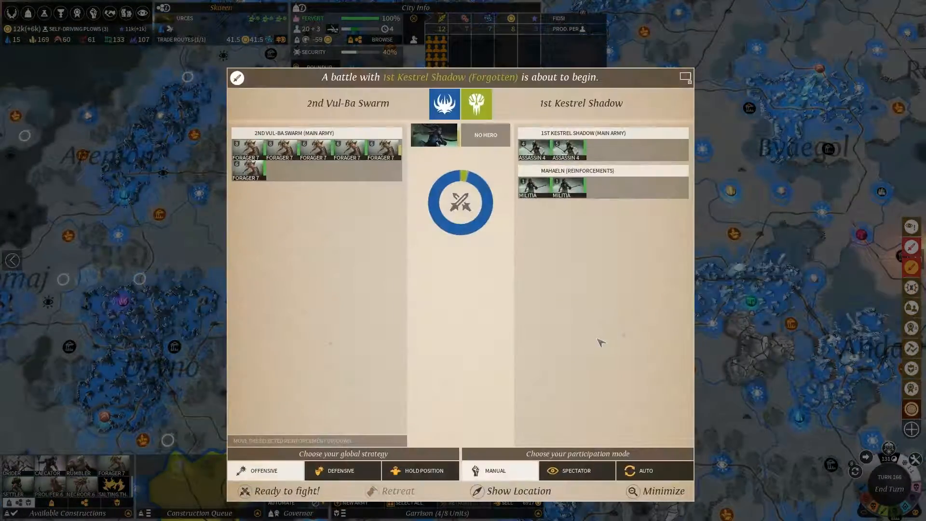
Close the 1st Kestrel Shadow battle preview and dismiss the hostile infiltration report.
{"action": "left_click", "coordinate": [645, 471]}
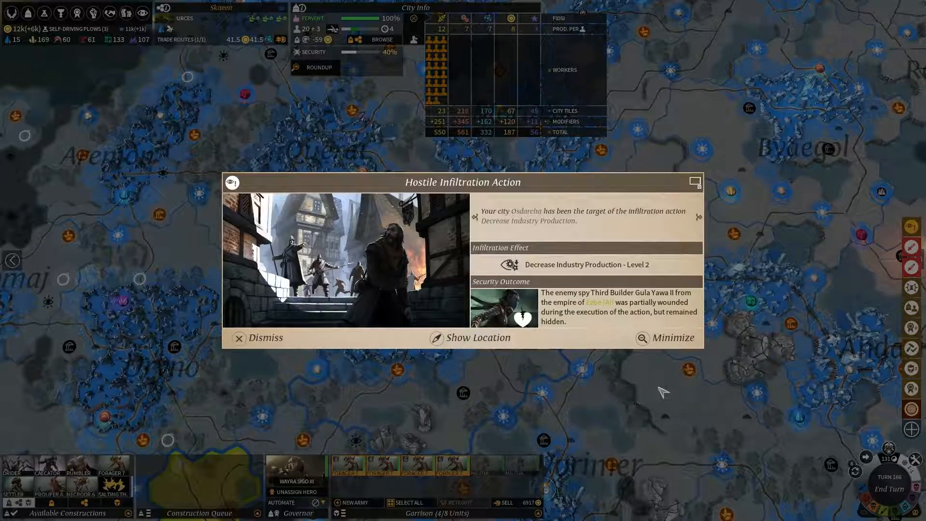
{"action": "left_click", "coordinate": [264, 338]}
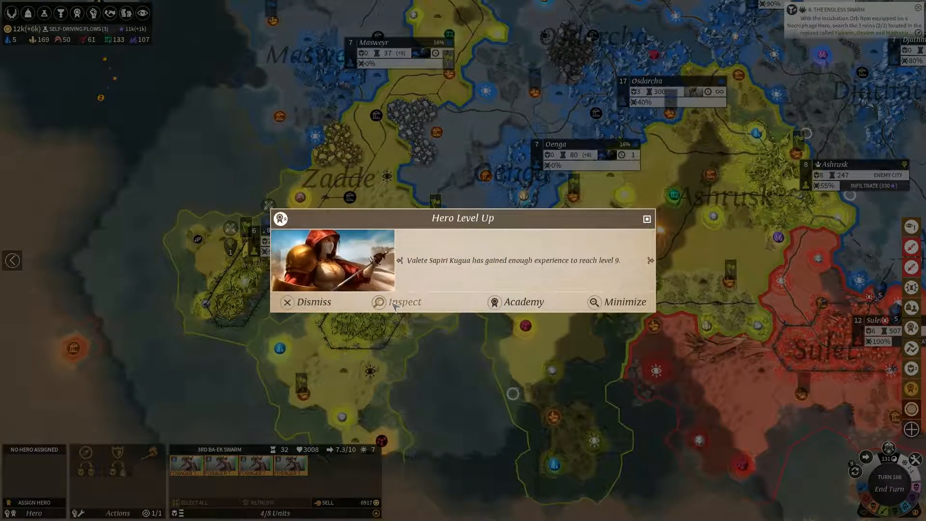
Dismiss the first level-up notice, then view and close Témoc Rayen's level 12 skill tree.
{"action": "left_click", "coordinate": [405, 302]}
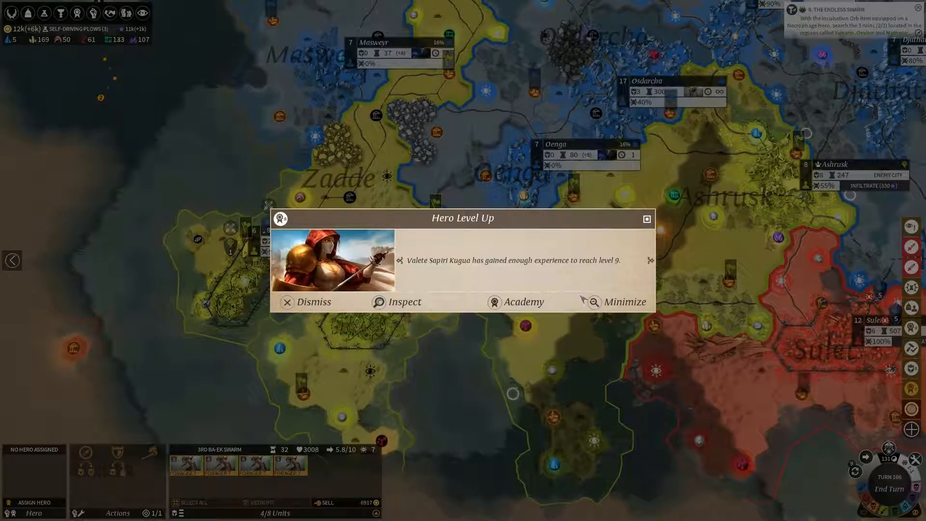
{"action": "left_click", "coordinate": [308, 302]}
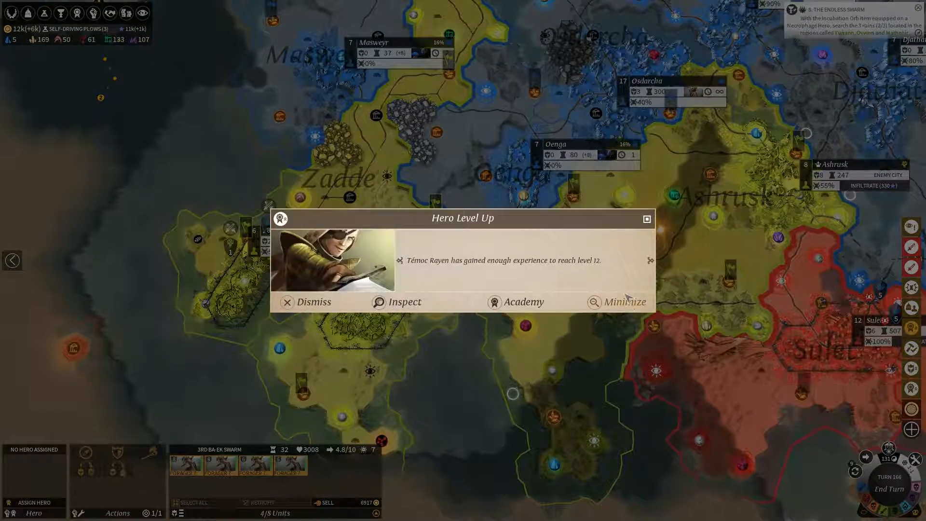
{"action": "left_click", "coordinate": [404, 302]}
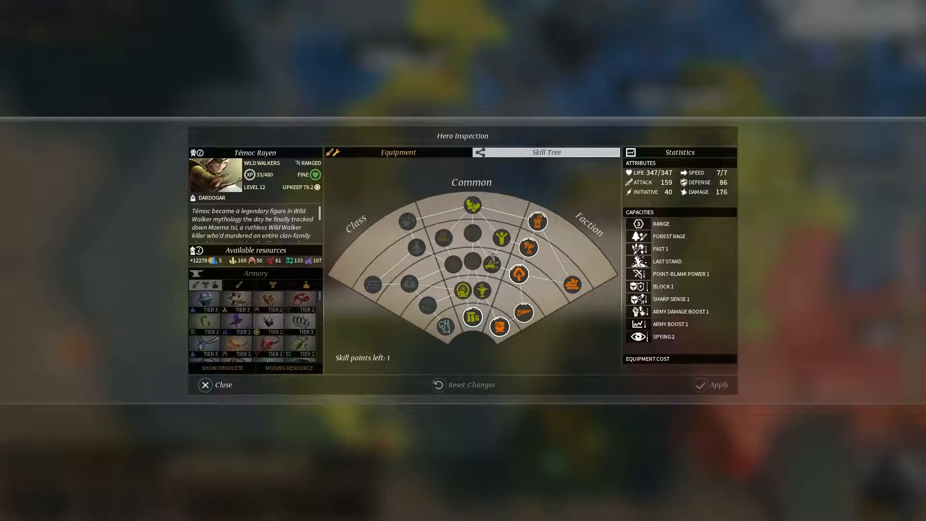
{"action": "left_click", "coordinate": [518, 274]}
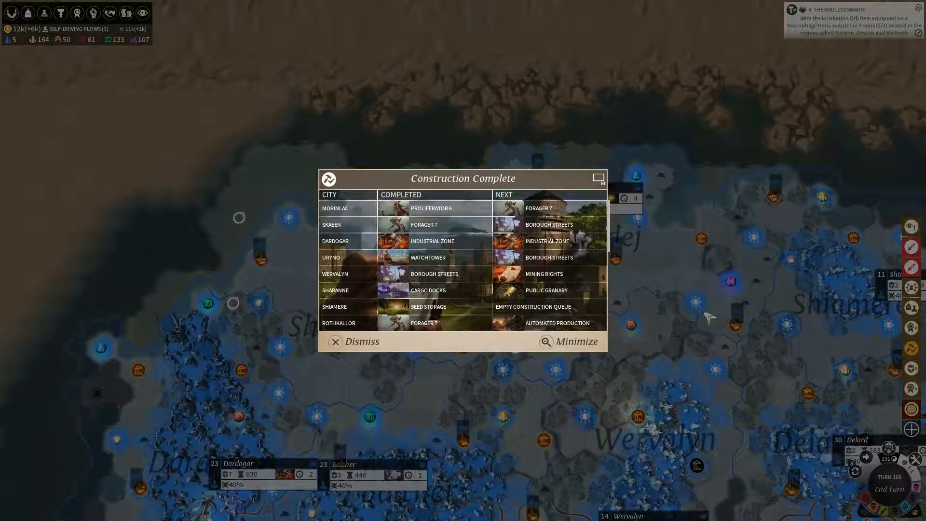
Queue Apprenticeship Registry in Marebond and Borough Streets in Shiamere.
{"action": "left_click", "coordinate": [361, 342]}
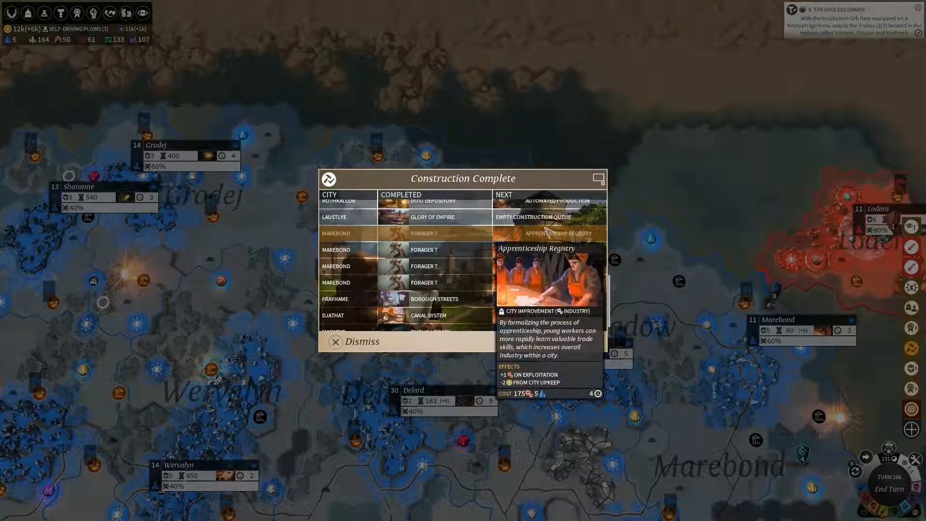
{"action": "left_click", "coordinate": [359, 341]}
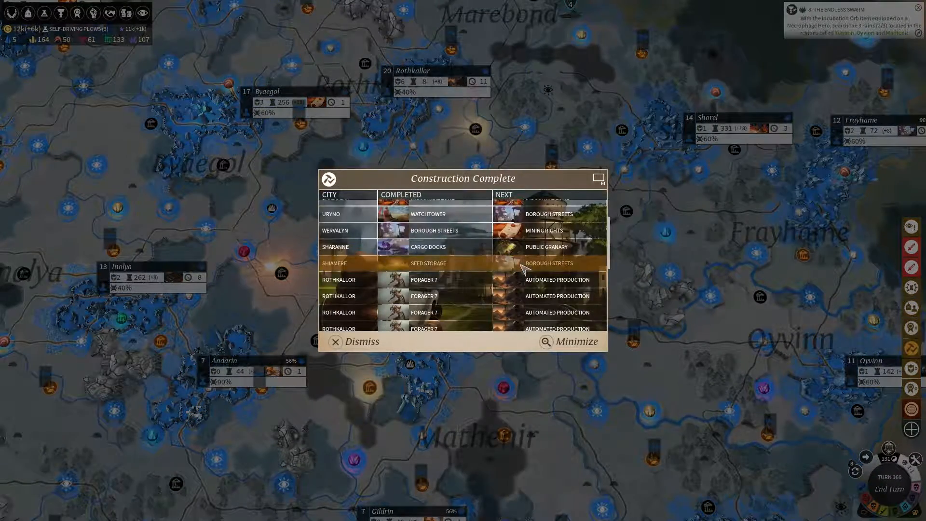
{"action": "left_click", "coordinate": [570, 341]}
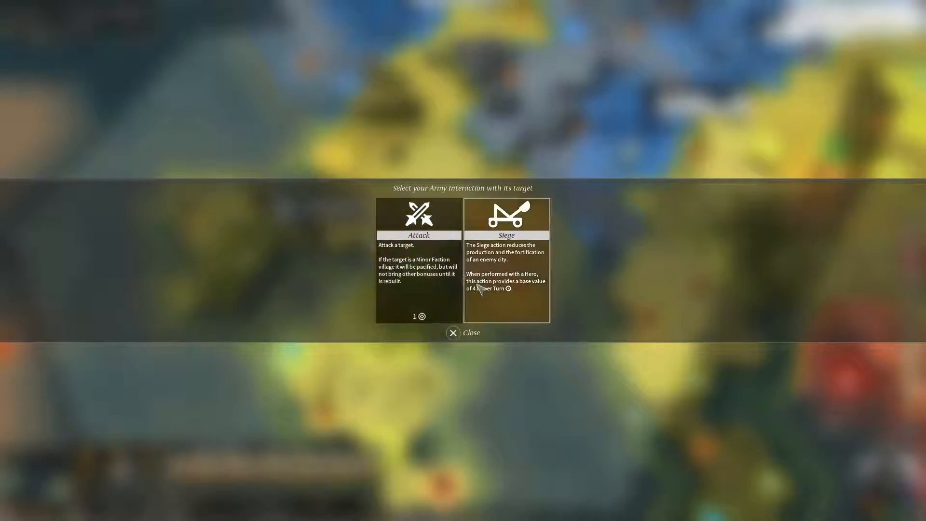
Attack the Mahaeln army rather than besiege it, then close the victory report.
{"action": "left_click", "coordinate": [418, 215]}
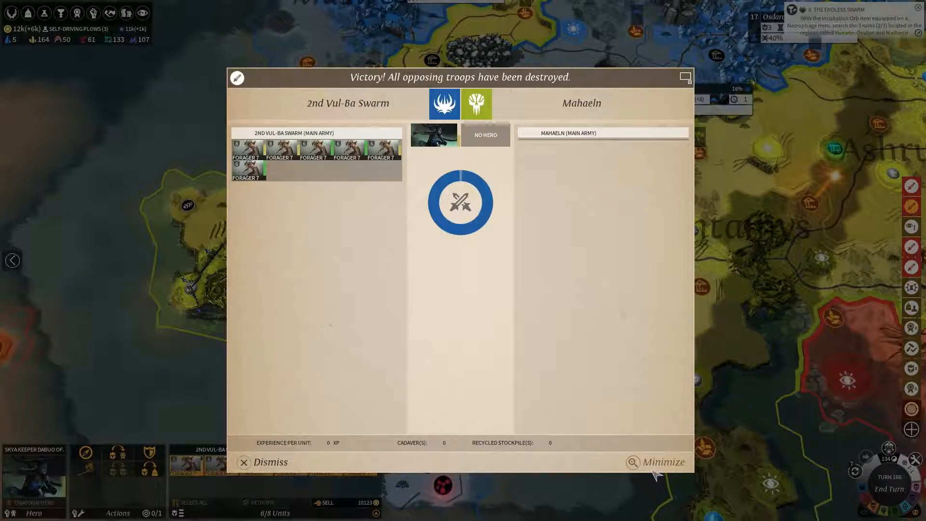
{"action": "left_click", "coordinate": [268, 463]}
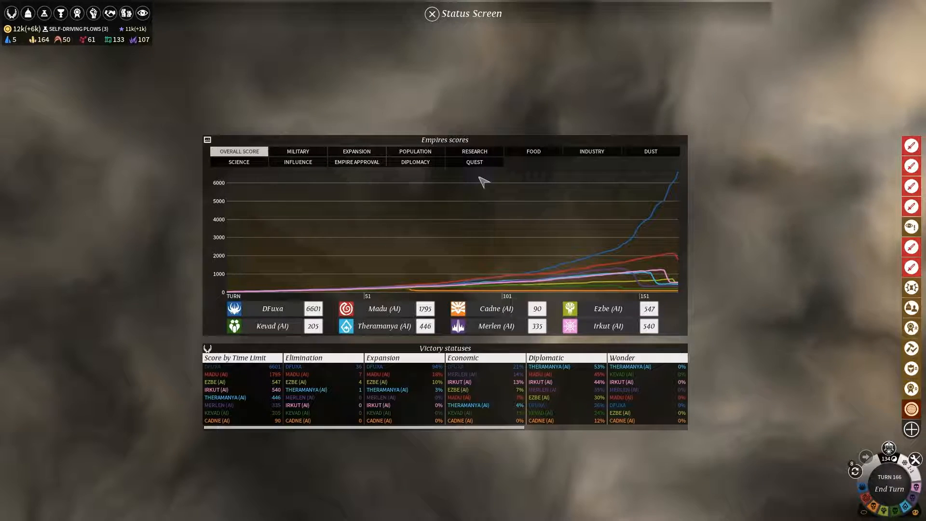
{"action": "mouse_move", "coordinate": [348, 365]}
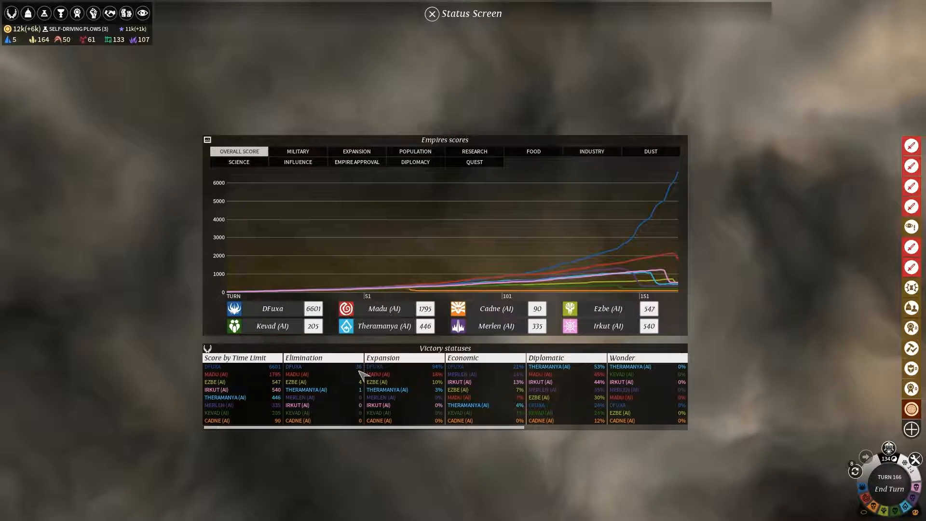
{"action": "mouse_move", "coordinate": [366, 374]}
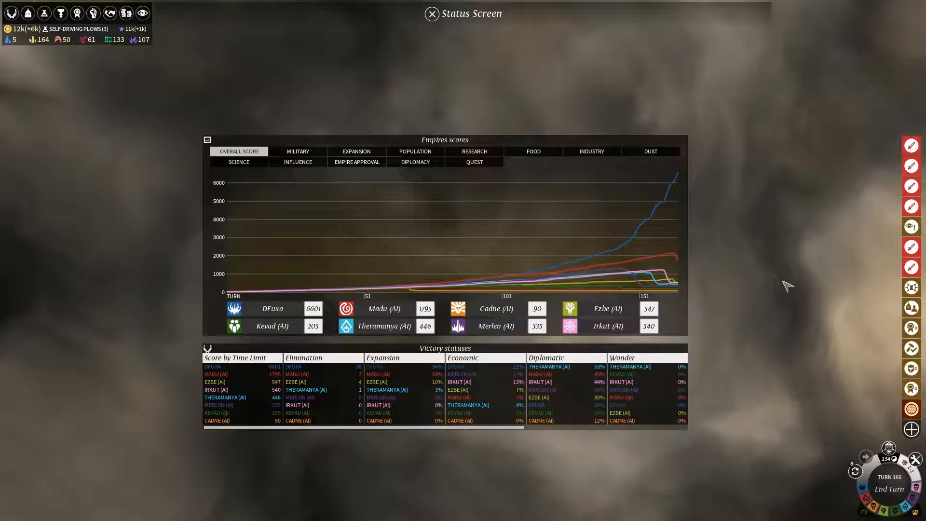
{"action": "mouse_move", "coordinate": [377, 372]}
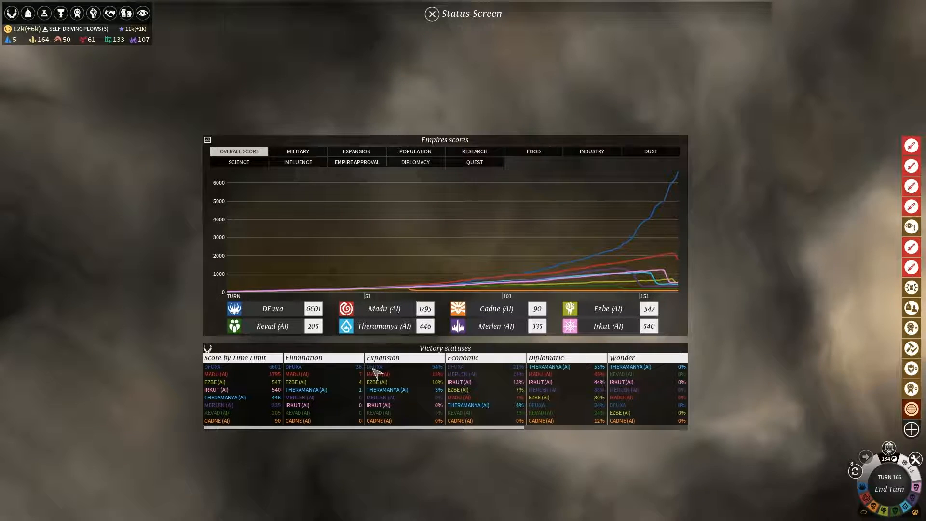
{"action": "mouse_move", "coordinate": [685, 303]}
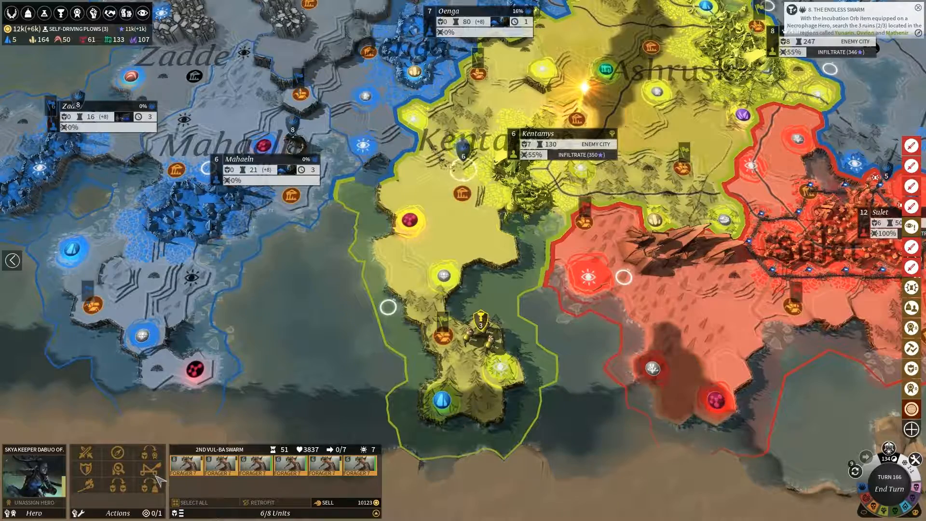
{"action": "mouse_move", "coordinate": [117, 476]}
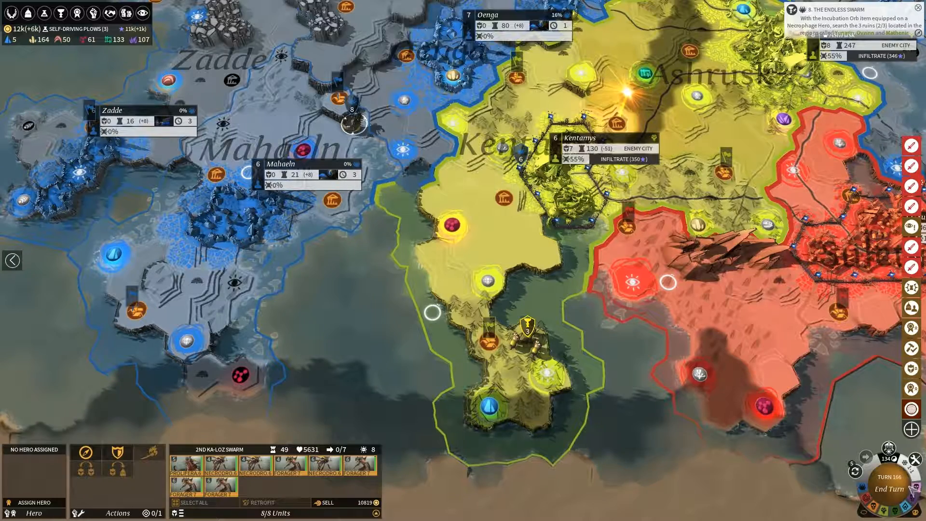
End turn 166 from the turn dial.
{"action": "left_click", "coordinate": [889, 489]}
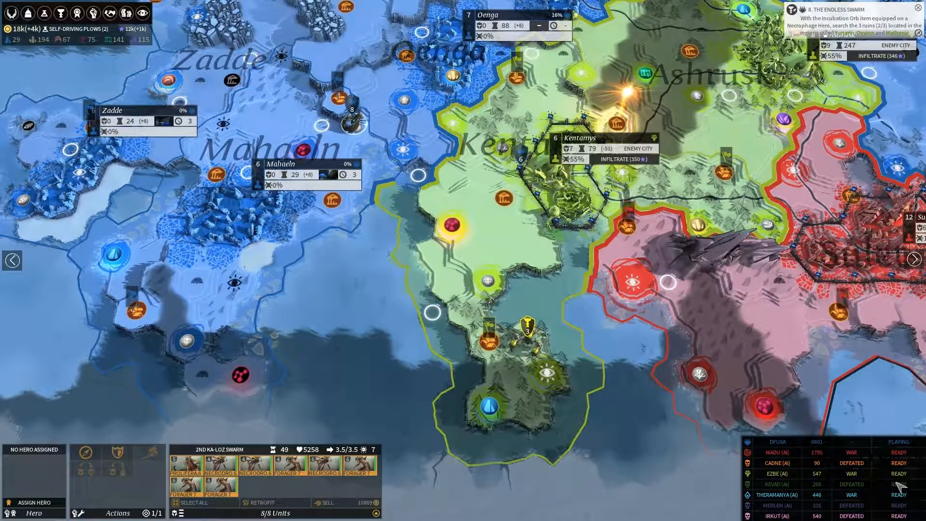
Dismiss the near-expansion-victory and winter-started notices at the start of turn 167.
{"action": "left_click", "coordinate": [889, 489]}
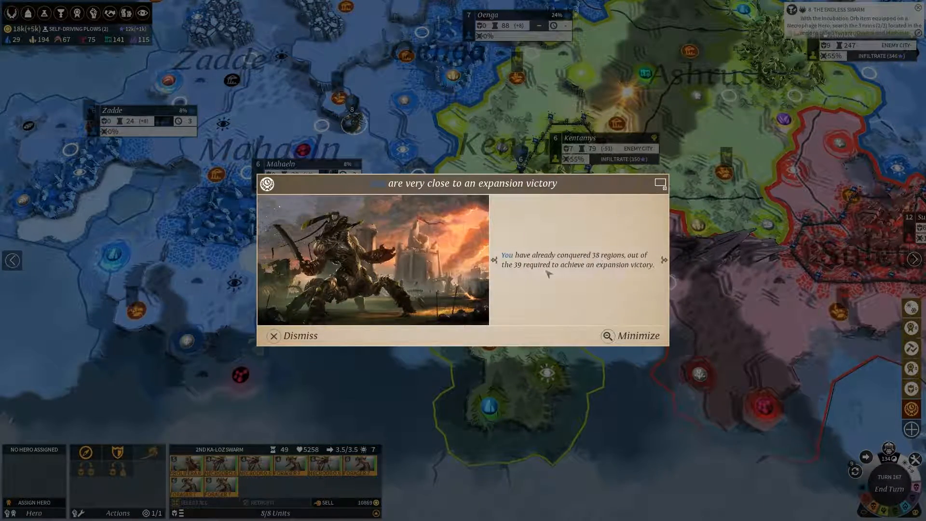
{"action": "mouse_move", "coordinate": [638, 335]}
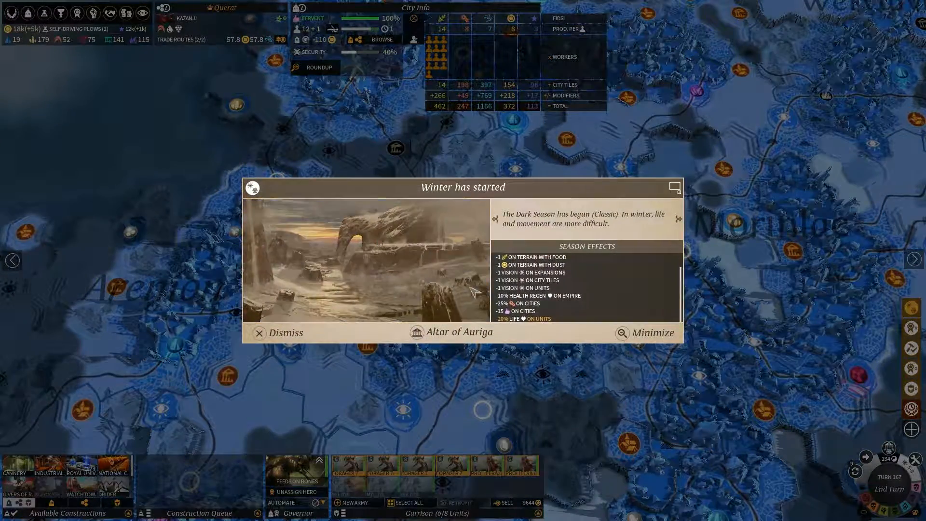
{"action": "left_click", "coordinate": [259, 333]}
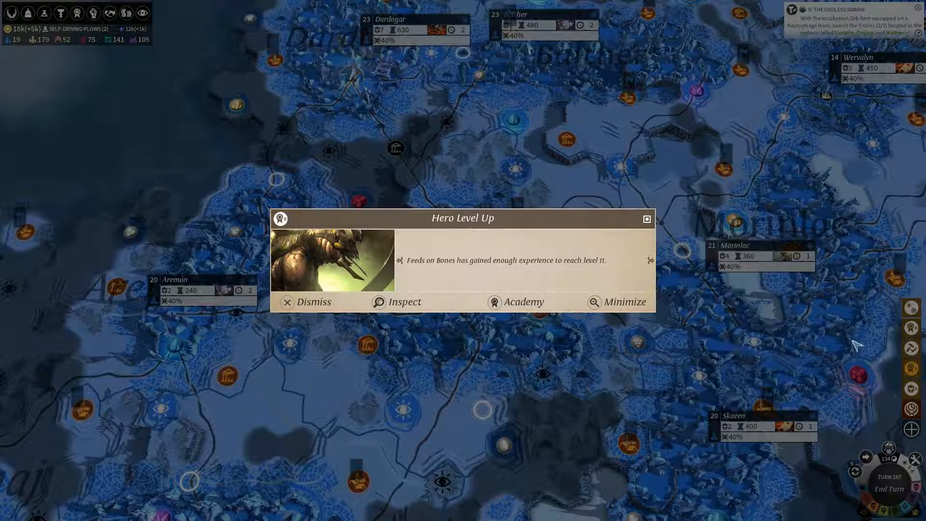
Spend Wayra Sigo III's remaining skill point, then dismiss the Construction Complete report.
{"action": "left_click", "coordinate": [307, 302]}
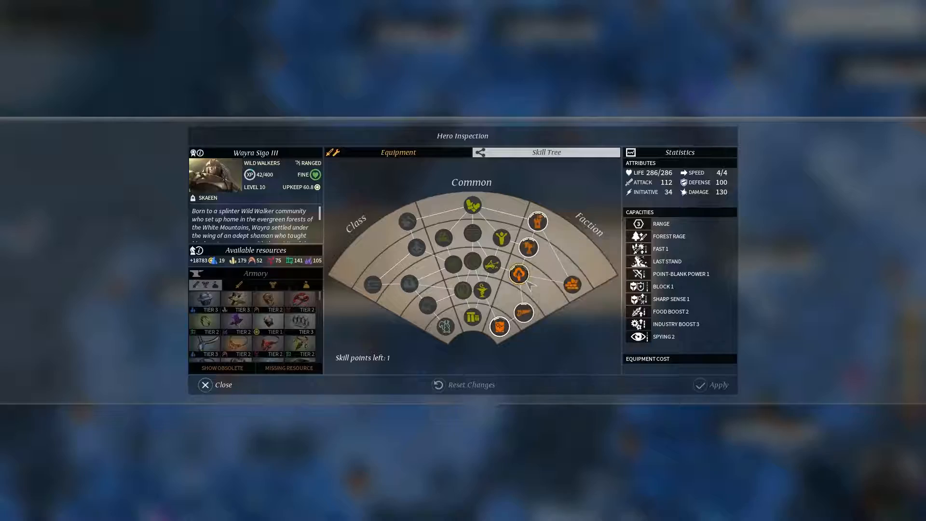
{"action": "left_click", "coordinate": [519, 278]}
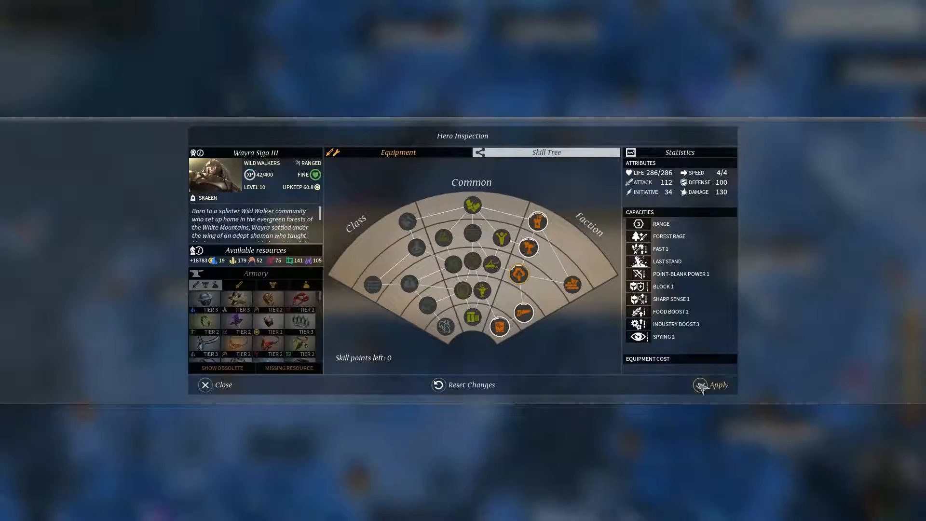
{"action": "left_click", "coordinate": [217, 385]}
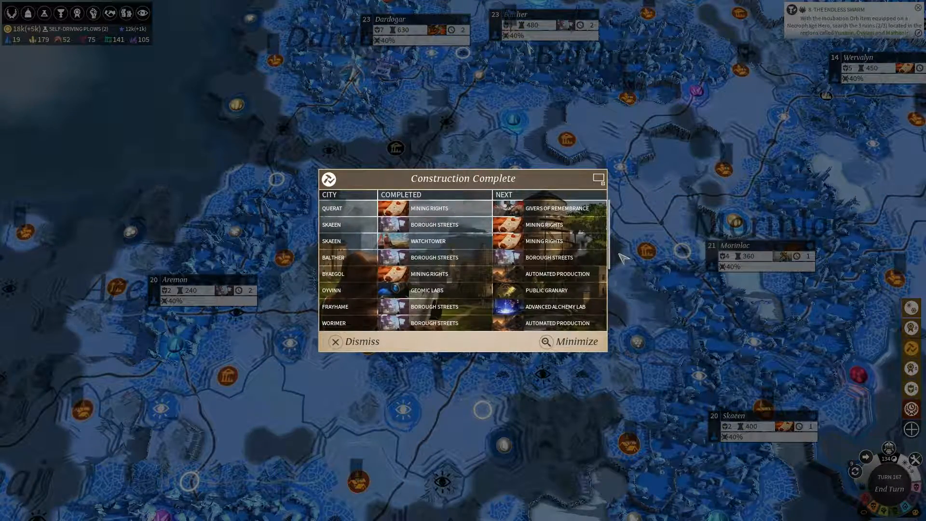
{"action": "left_click", "coordinate": [354, 341]}
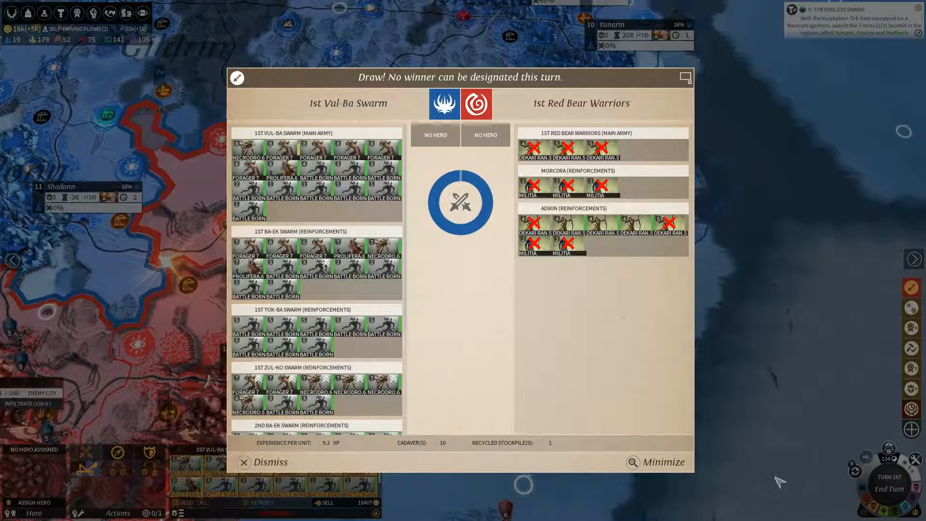
Clear the draw report, then defeat Nyaegor and Sulet, closing both victory reports.
{"action": "left_click", "coordinate": [269, 463]}
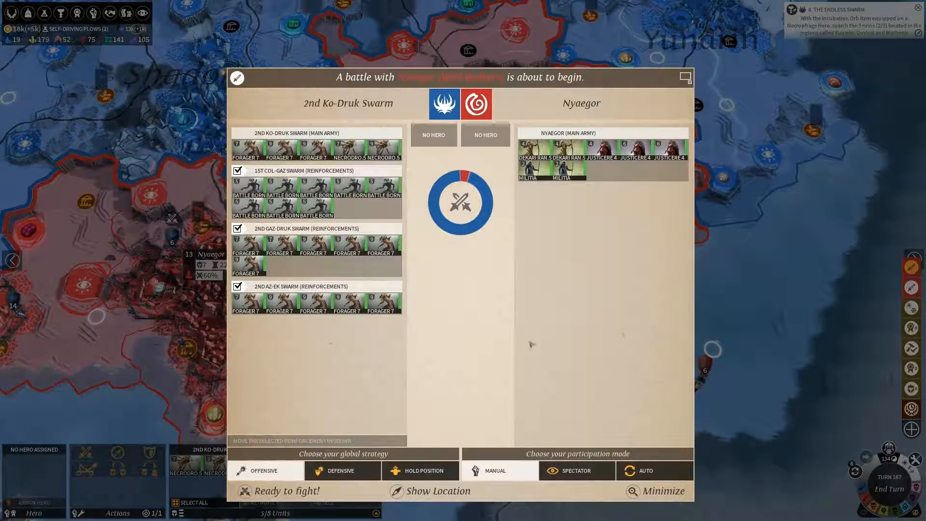
{"action": "left_click", "coordinate": [661, 491]}
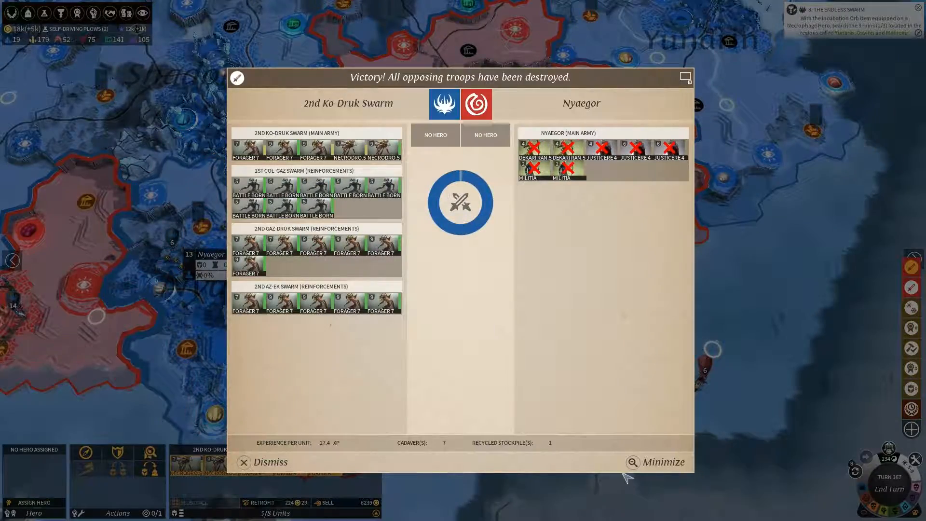
{"action": "left_click", "coordinate": [270, 462]}
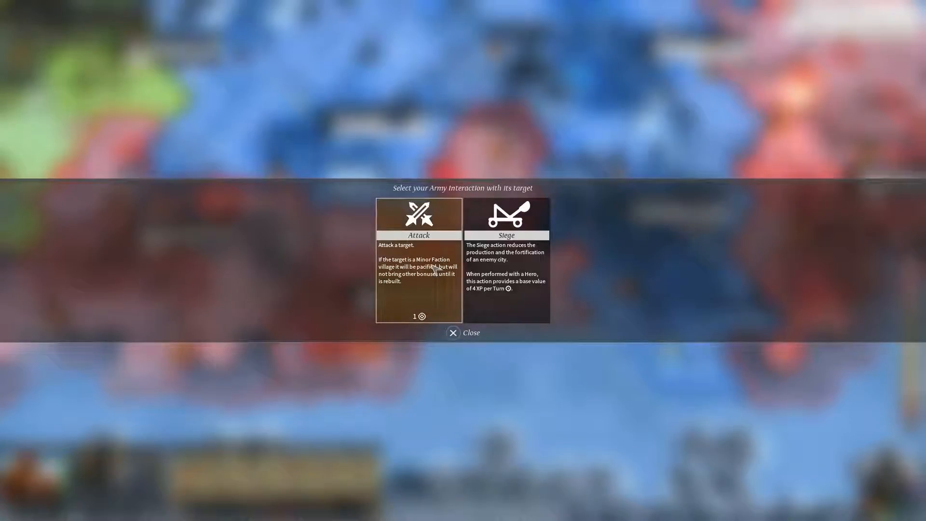
{"action": "left_click", "coordinate": [418, 214]}
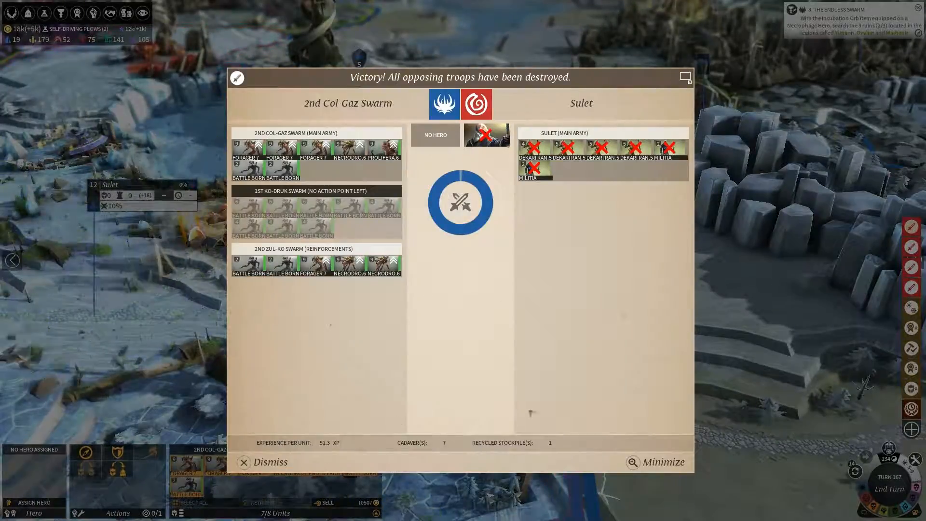
{"action": "left_click", "coordinate": [269, 463]}
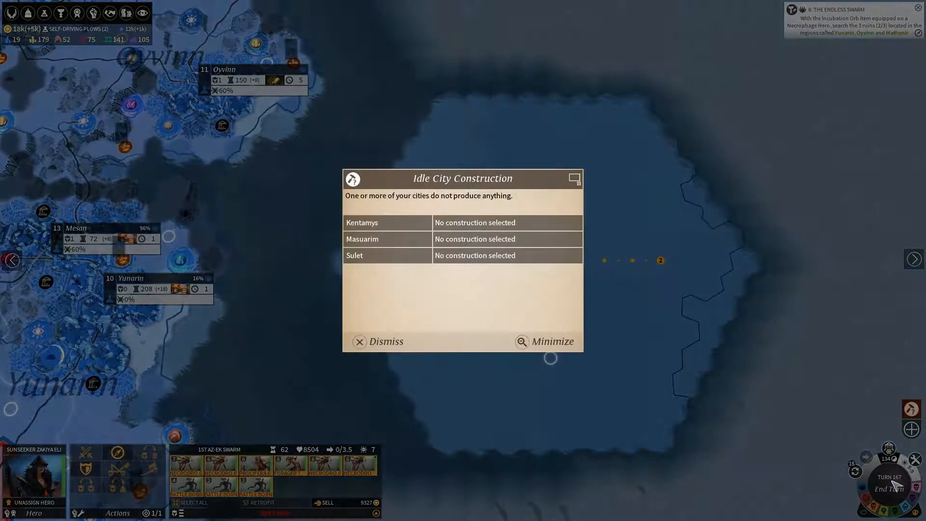
Clear the idle city construction warning and end turn 167 for the Expansion victory.
{"action": "left_click", "coordinate": [358, 341]}
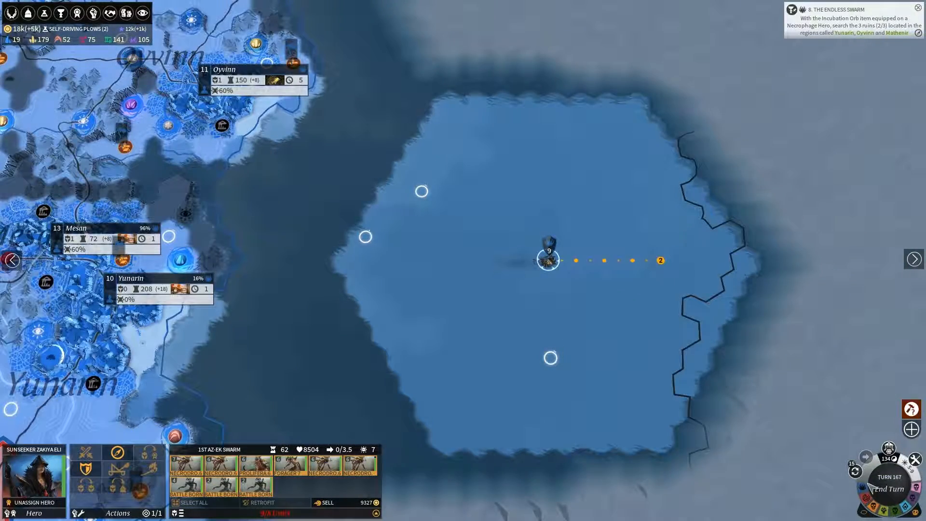
{"action": "left_click", "coordinate": [888, 489]}
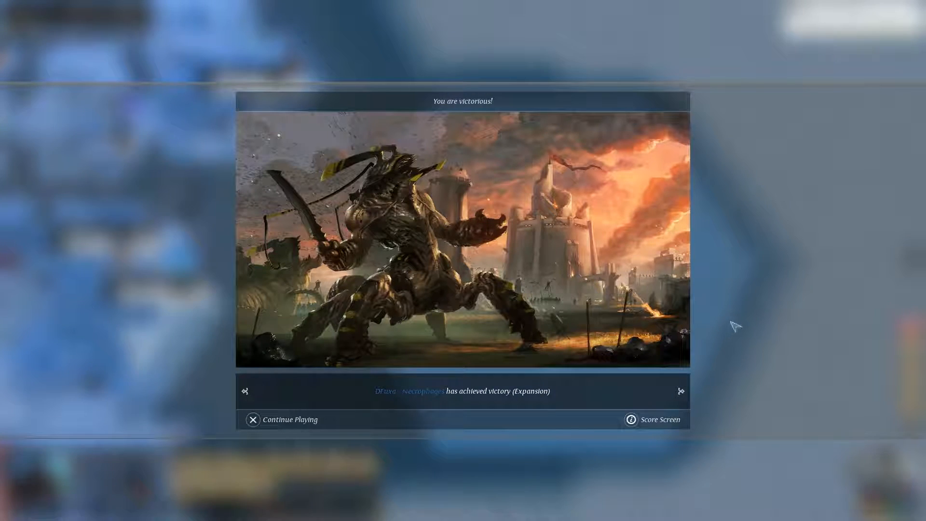
{"action": "mouse_move", "coordinate": [743, 315]}
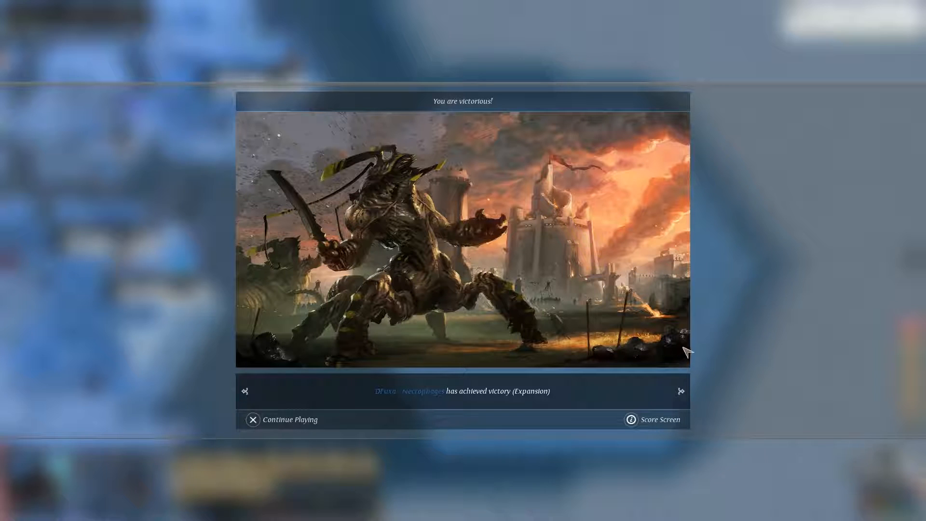
{"action": "mouse_move", "coordinate": [631, 419]}
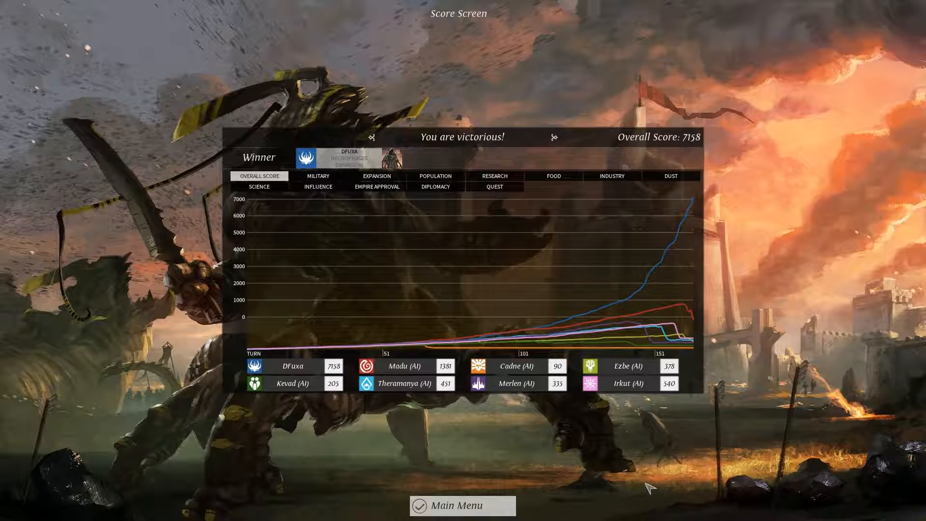
{"action": "mouse_move", "coordinate": [793, 368]}
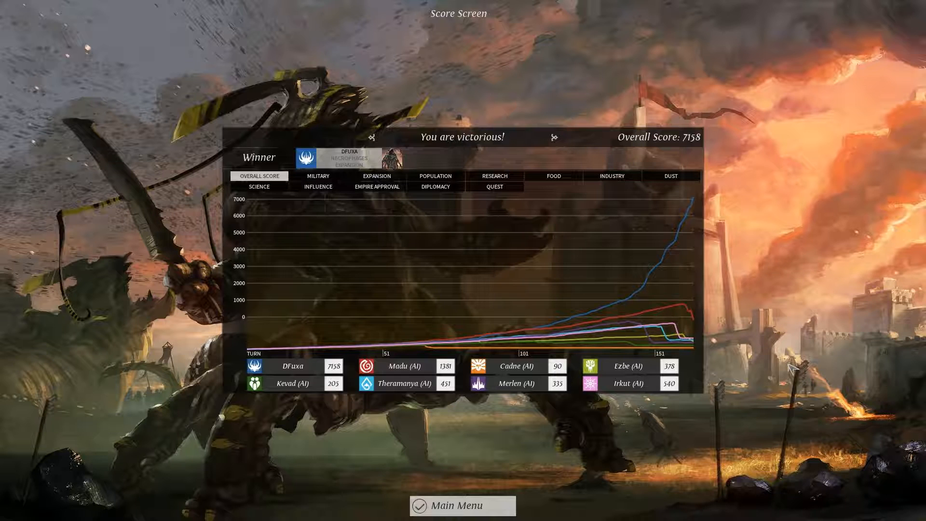
{"action": "mouse_move", "coordinate": [528, 336]}
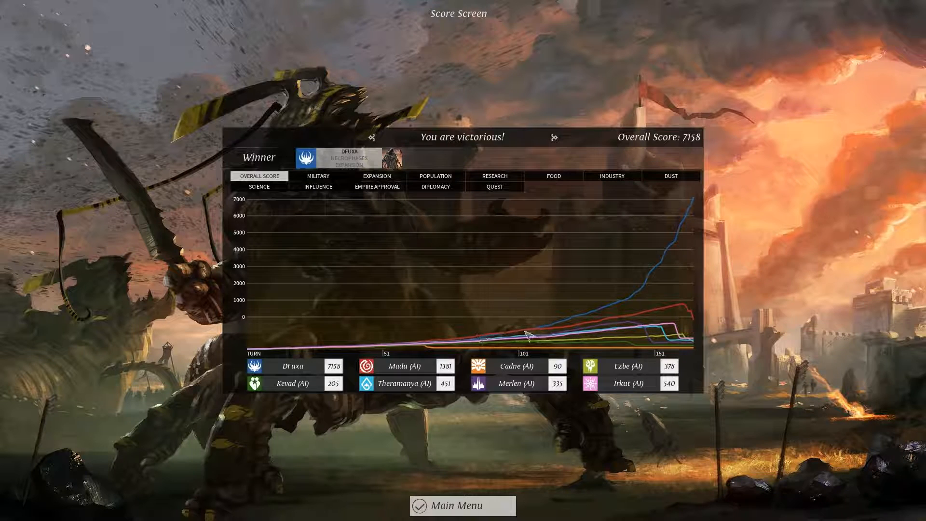
{"action": "mouse_move", "coordinate": [789, 260]}
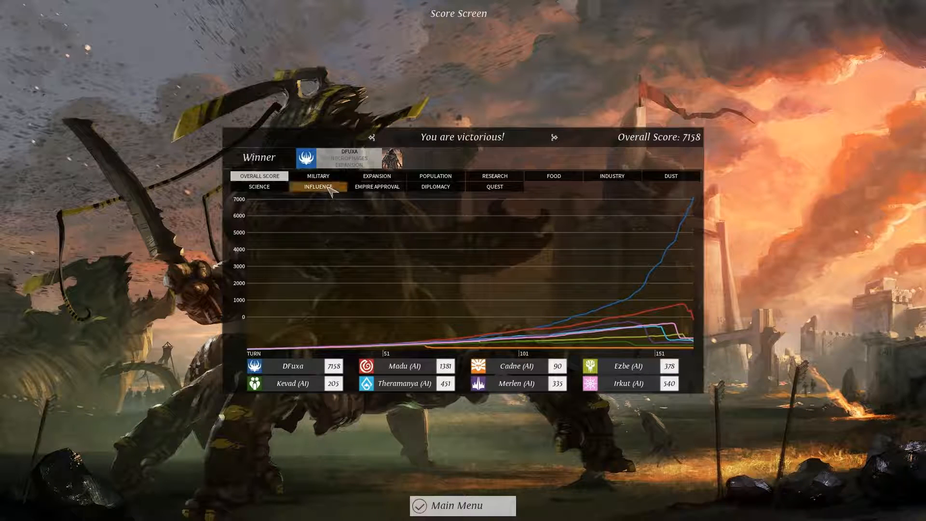
Browse the Military, Expansion, Population and Research score graphs.
{"action": "left_click", "coordinate": [317, 176]}
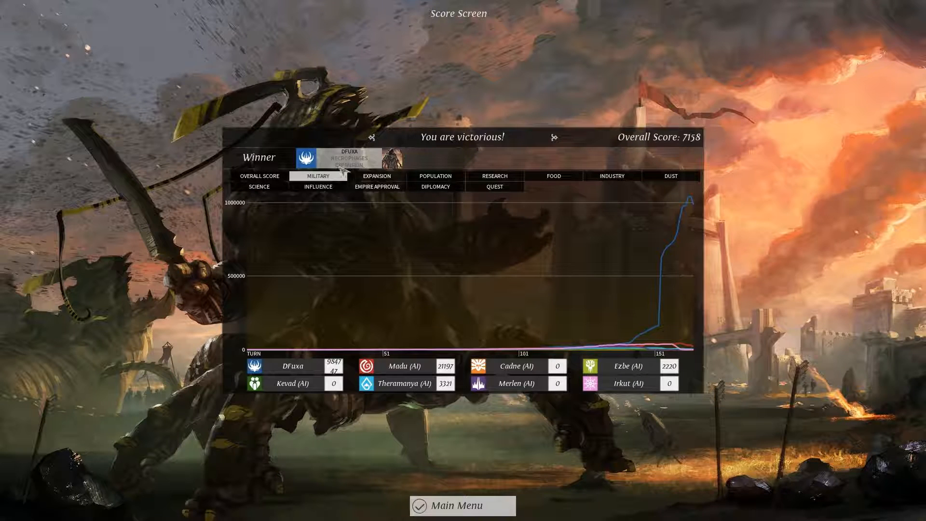
{"action": "left_click", "coordinate": [376, 177]}
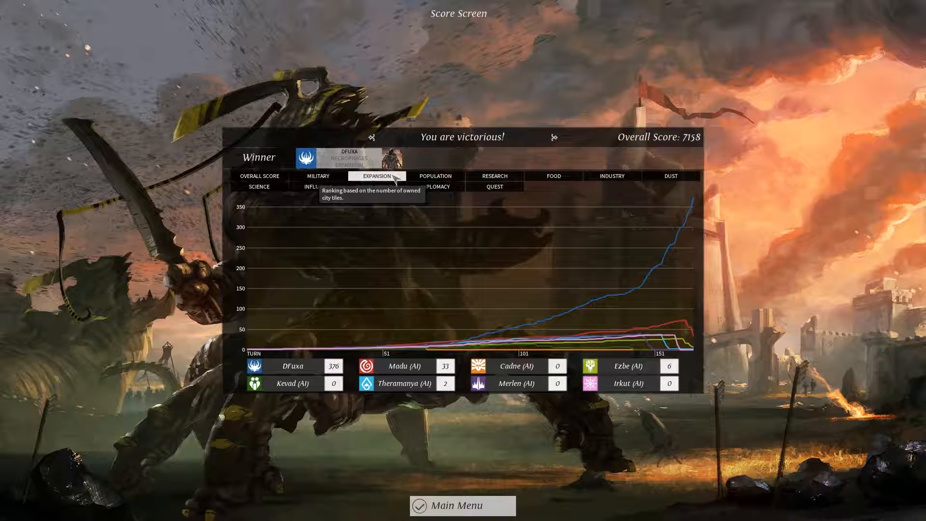
{"action": "left_click", "coordinate": [435, 176]}
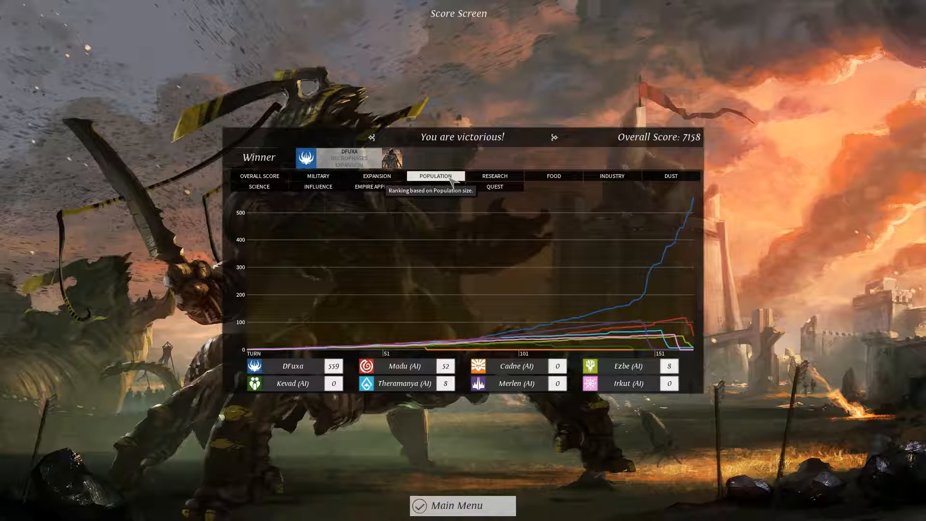
{"action": "mouse_move", "coordinate": [468, 105]}
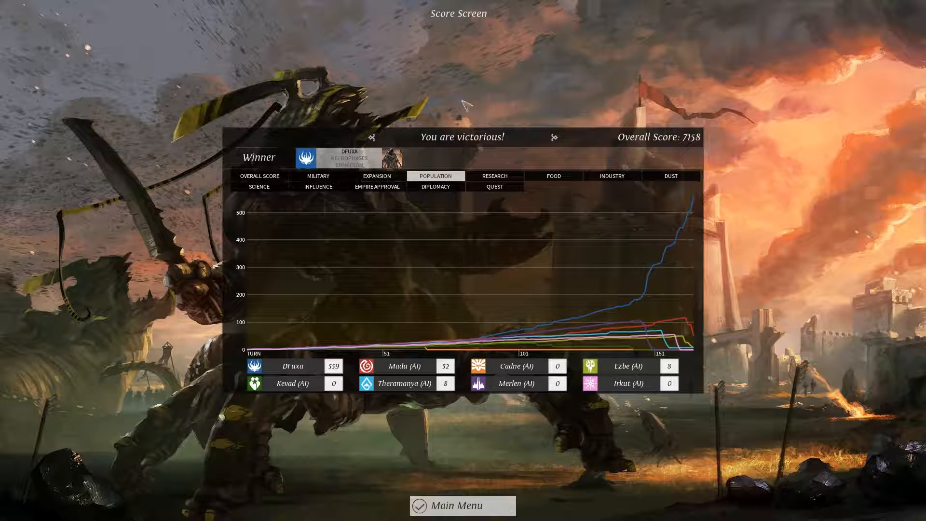
{"action": "left_click", "coordinate": [494, 176]}
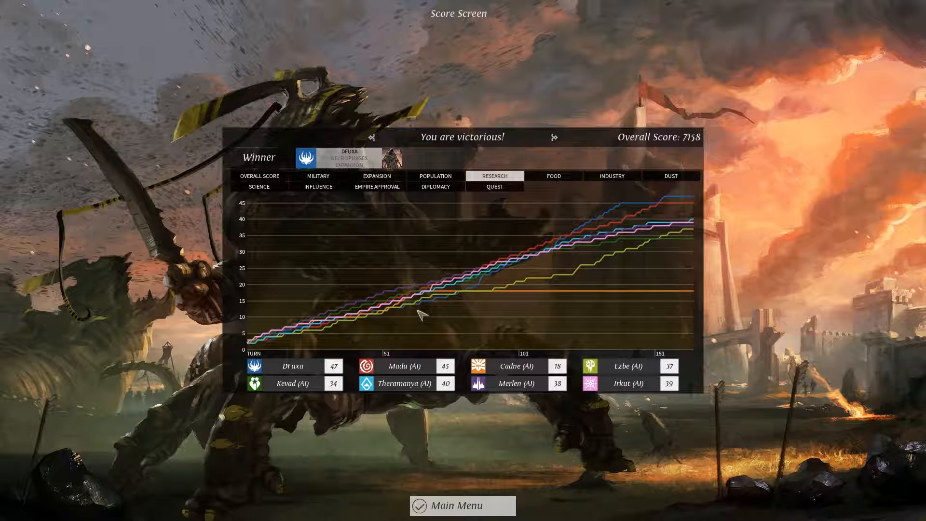
{"action": "mouse_move", "coordinate": [674, 307]}
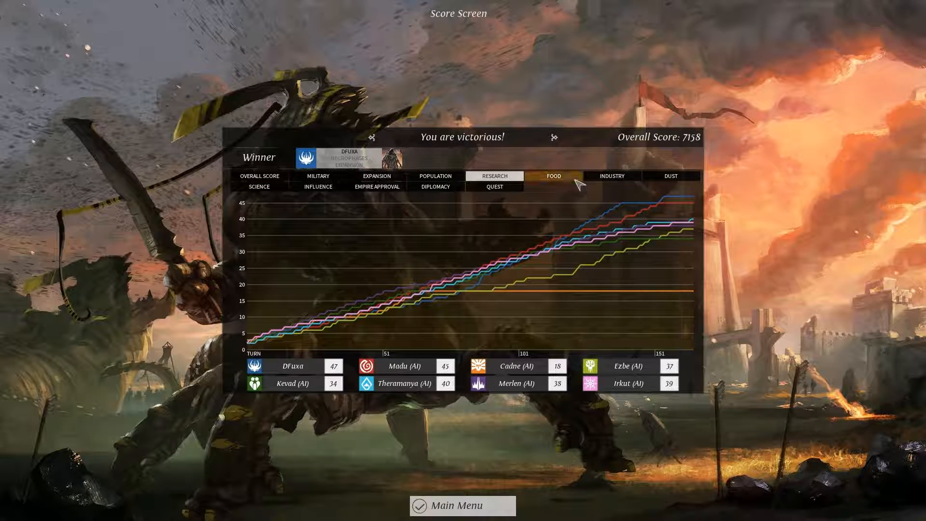
View the Food, Industry and Dust ranking graphs, with the player leading Dust at 4605.
{"action": "left_click", "coordinate": [613, 176]}
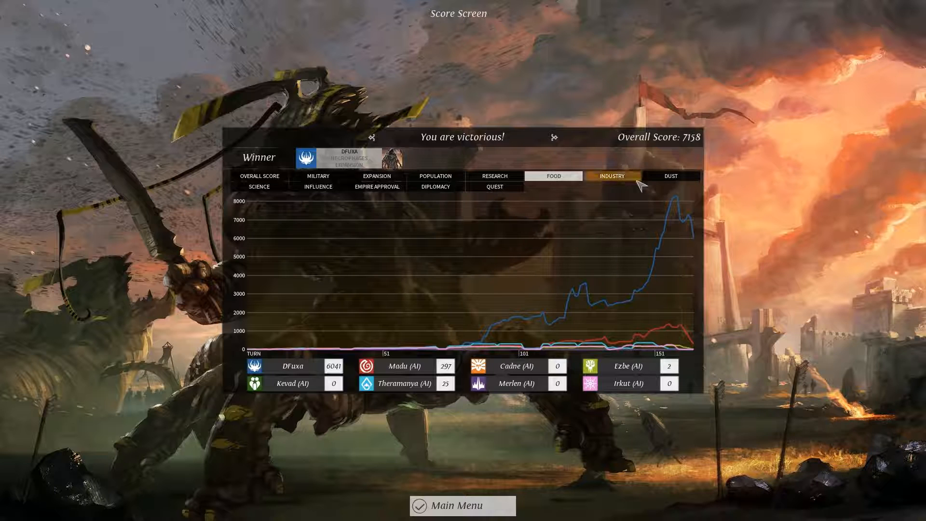
{"action": "left_click", "coordinate": [612, 176]}
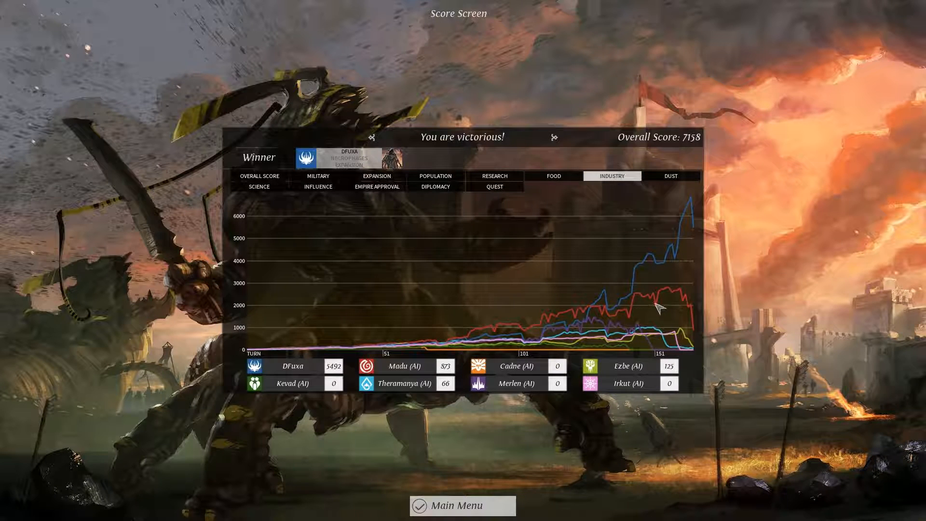
{"action": "left_click", "coordinate": [670, 176]}
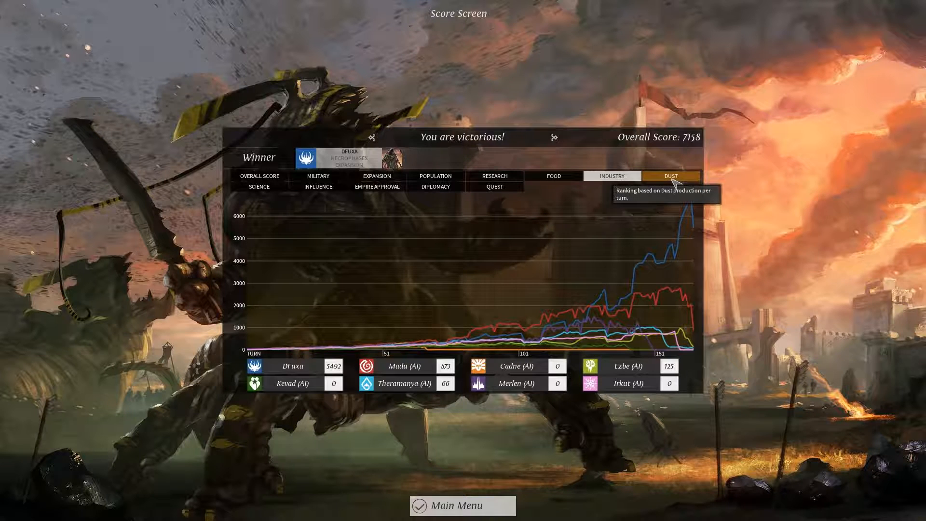
{"action": "left_click", "coordinate": [671, 176]}
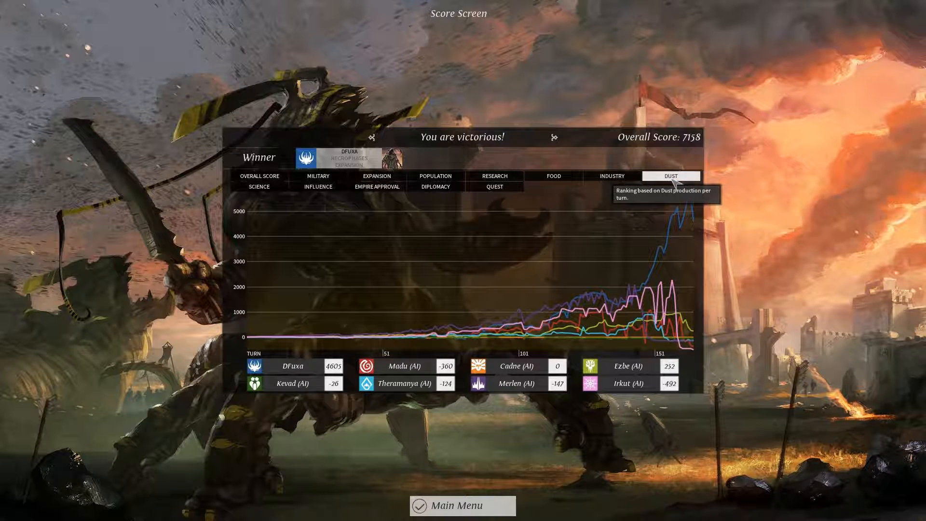
{"action": "mouse_move", "coordinate": [479, 384]}
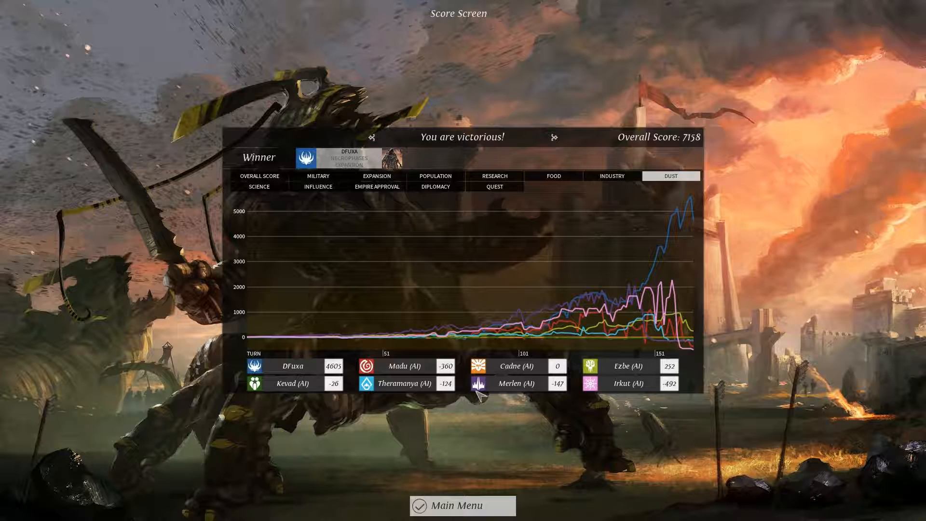
{"action": "mouse_move", "coordinate": [618, 385]}
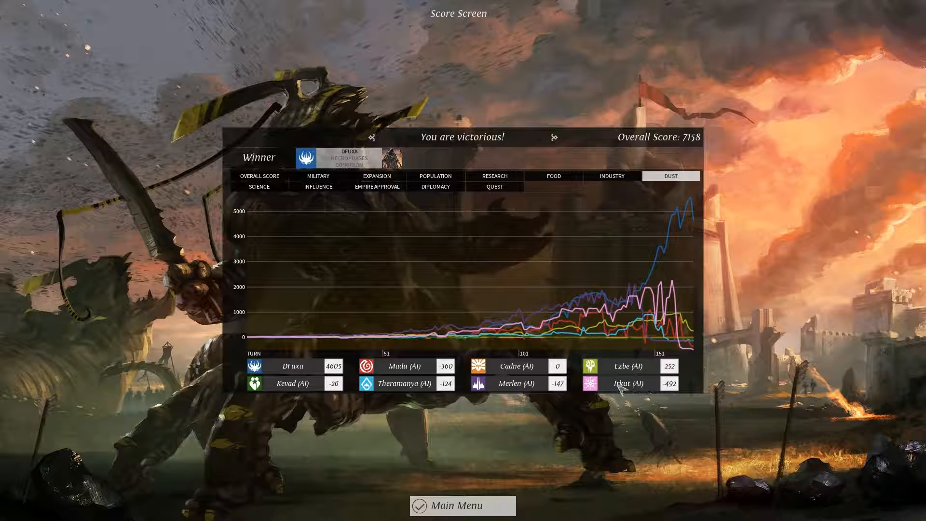
{"action": "left_click", "coordinate": [259, 187]}
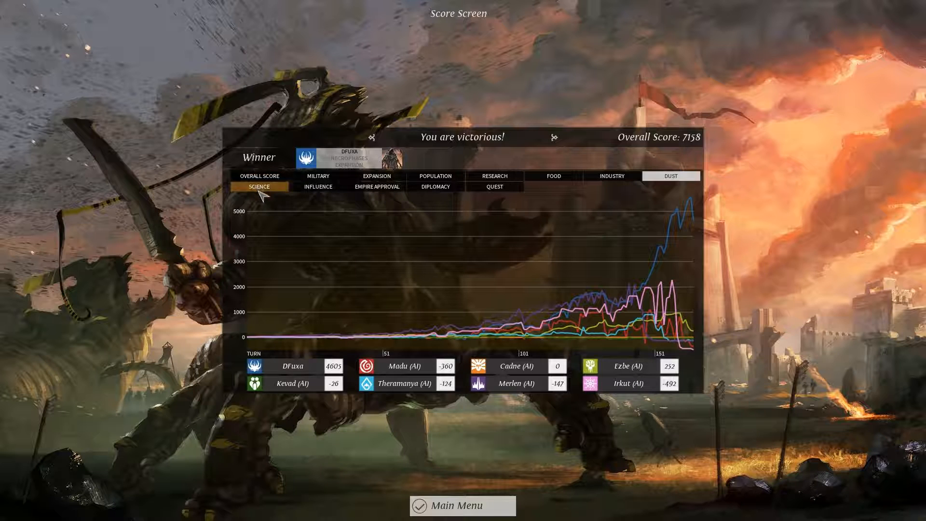
View the Science, Influence, Empire Approval, Diplomacy and Victory Quest ranking graphs.
{"action": "left_click", "coordinate": [317, 187]}
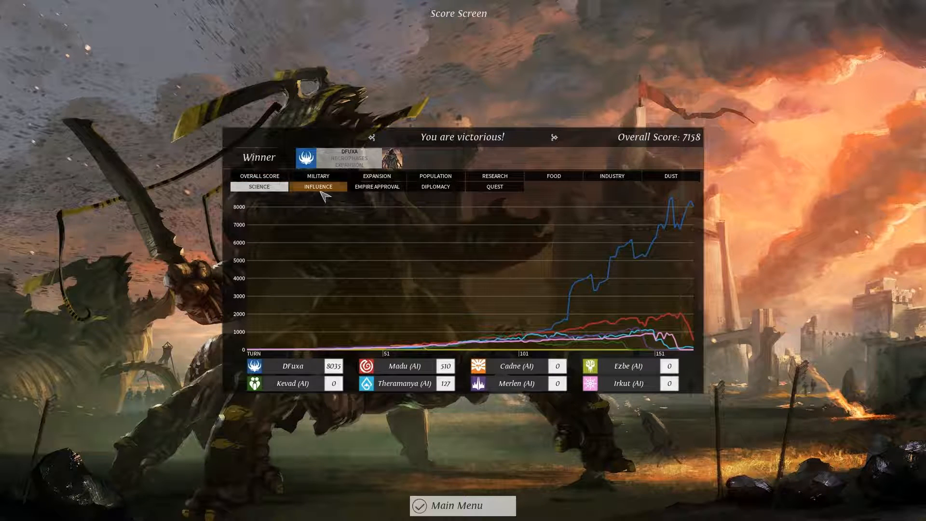
{"action": "left_click", "coordinate": [317, 186]}
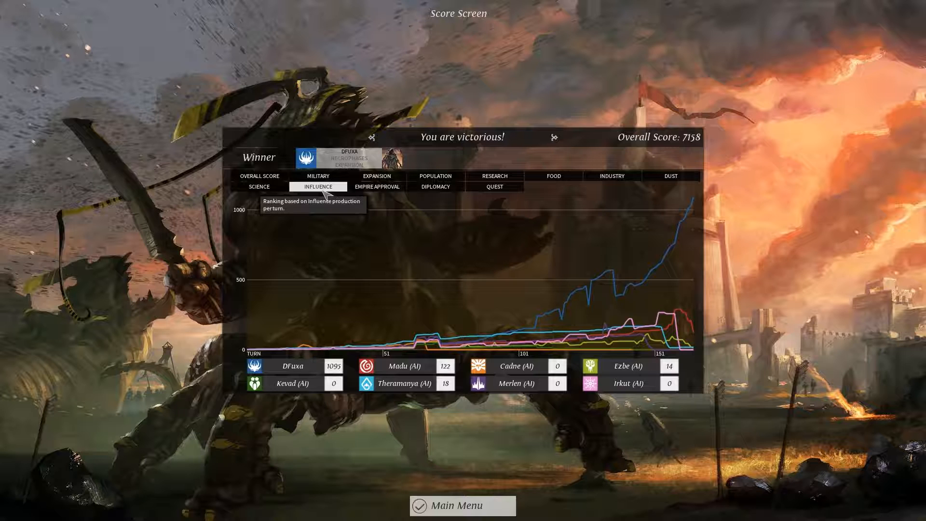
{"action": "left_click", "coordinate": [377, 186]}
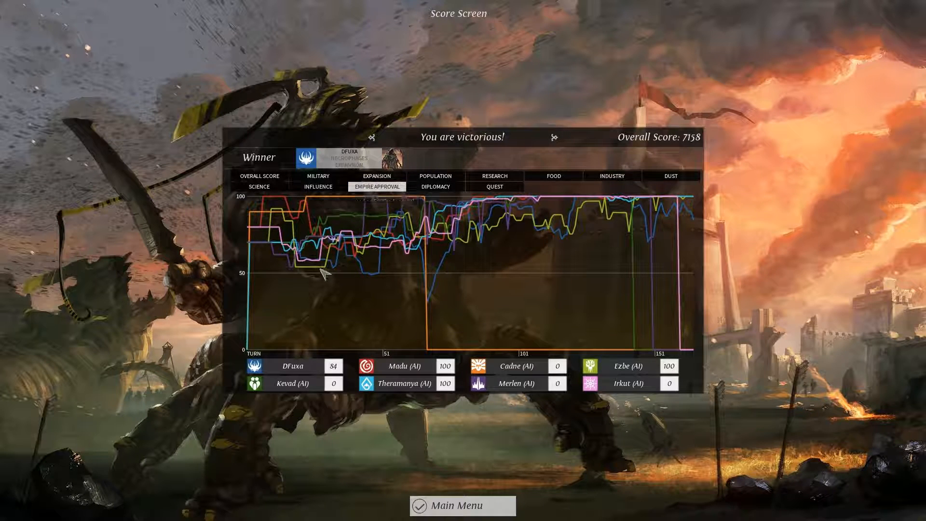
{"action": "left_click", "coordinate": [435, 187]}
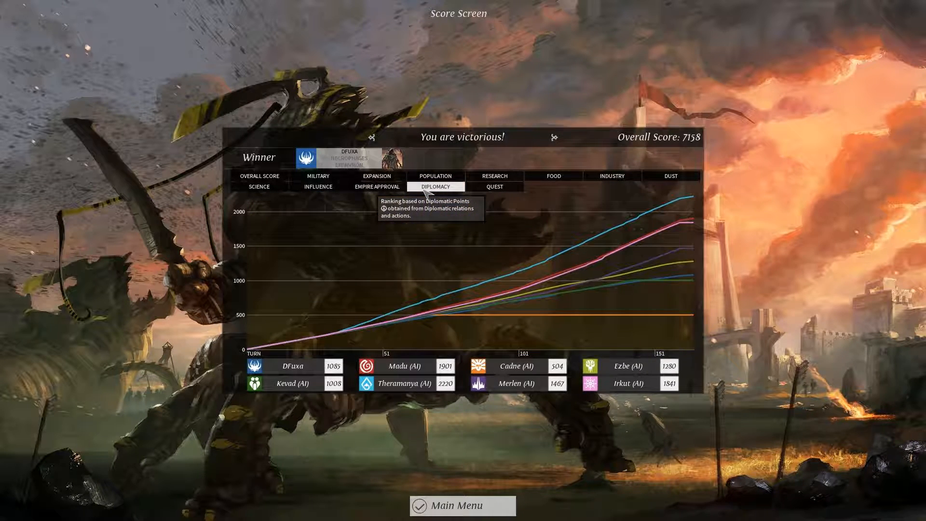
{"action": "mouse_move", "coordinate": [458, 266]}
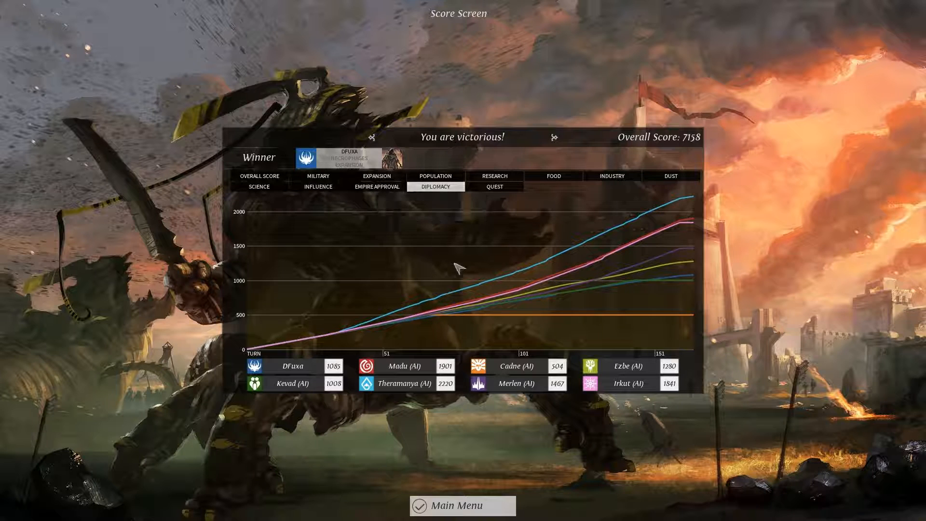
{"action": "mouse_move", "coordinate": [687, 205]}
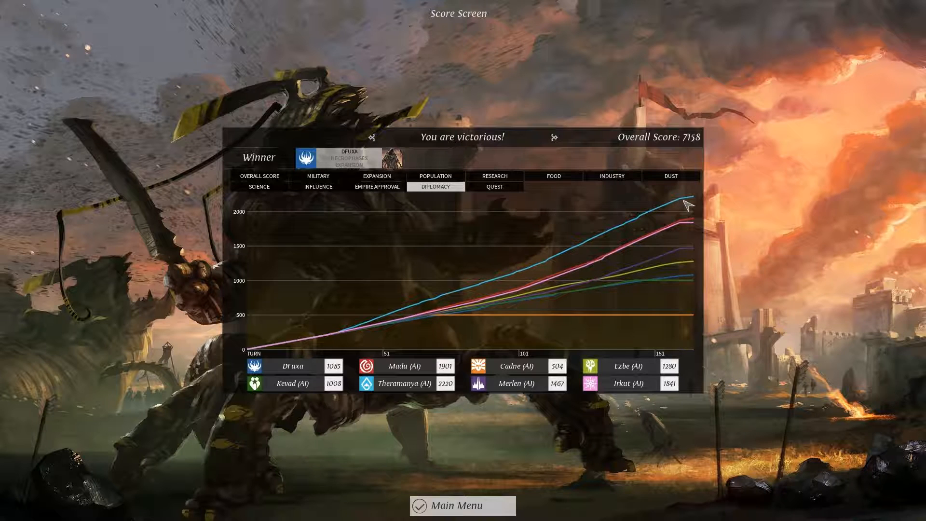
{"action": "left_click", "coordinate": [494, 187]}
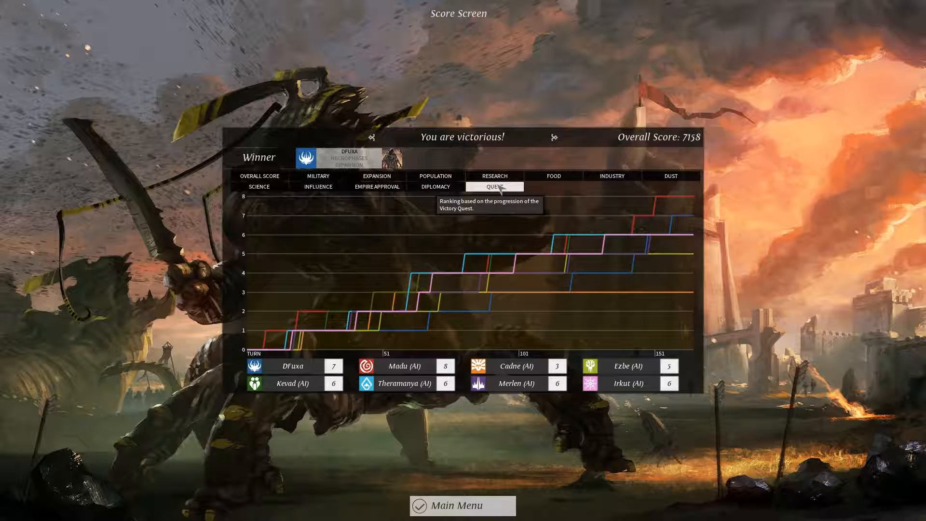
{"action": "mouse_move", "coordinate": [495, 384]}
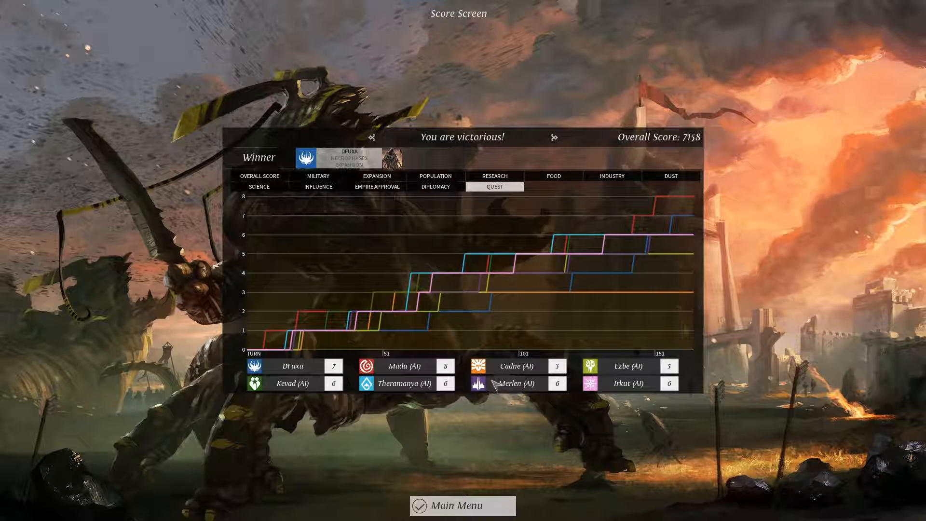
{"action": "mouse_move", "coordinate": [399, 198]}
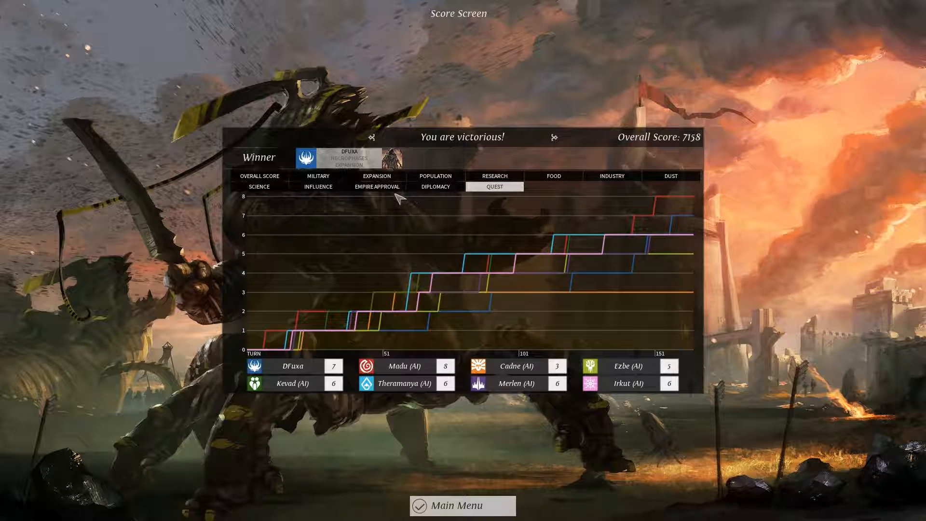
Revisit the Diplomacy, Science and Victory Quest graphs, then return to the main menu.
{"action": "left_click", "coordinate": [435, 186]}
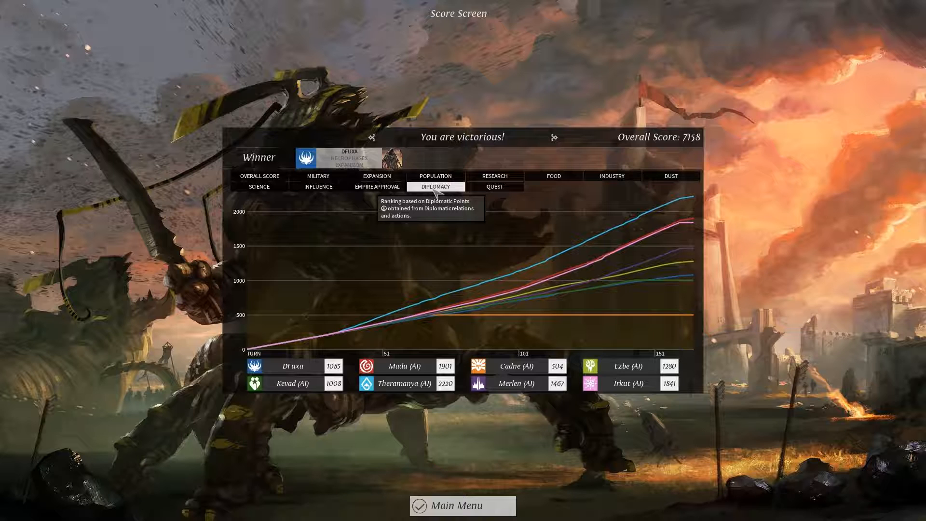
{"action": "left_click", "coordinate": [259, 186]}
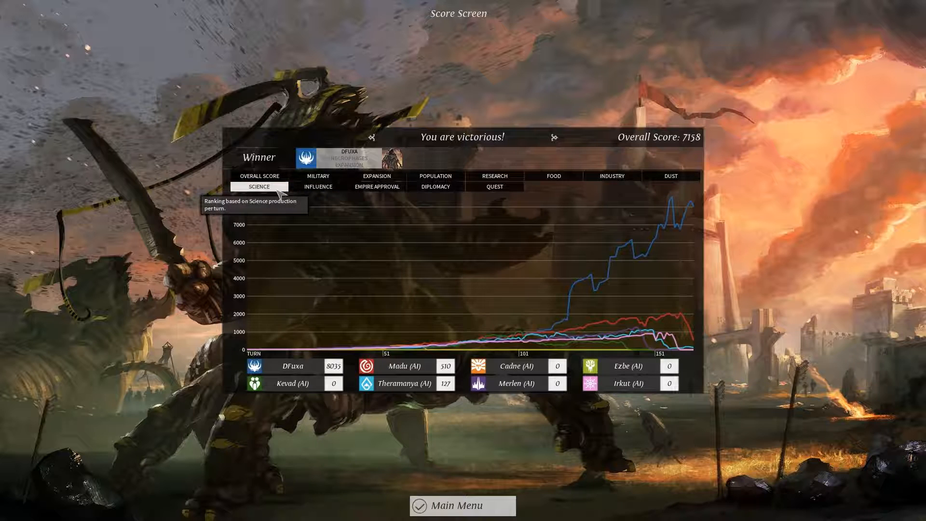
{"action": "left_click", "coordinate": [495, 187]}
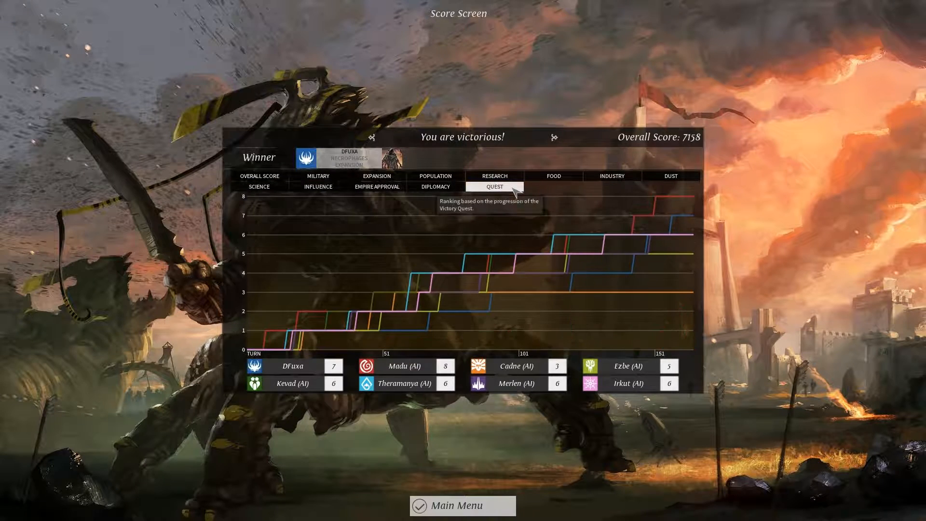
{"action": "left_click", "coordinate": [463, 505]}
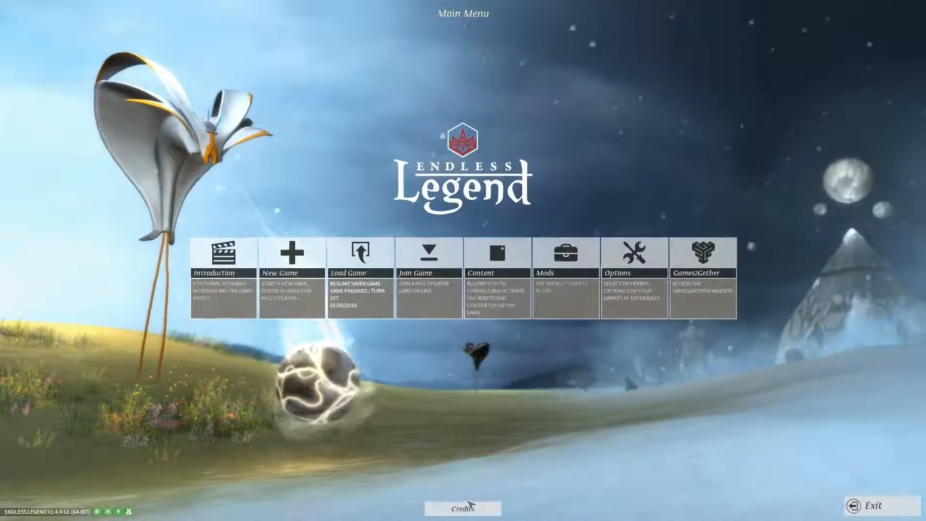